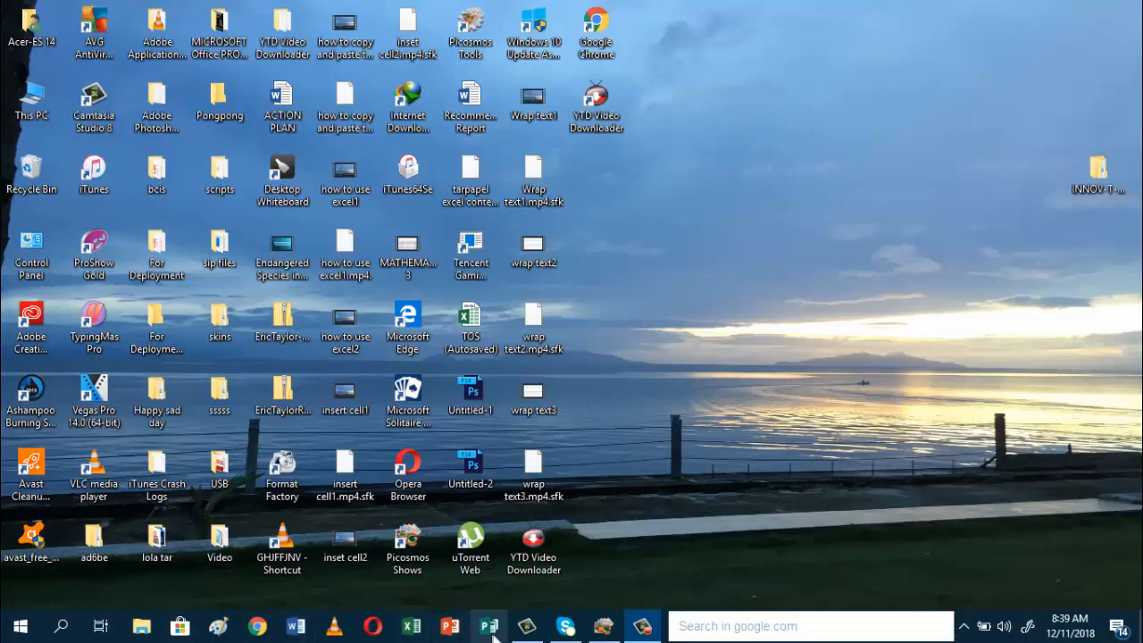
Step: Launch Publisher and pick the Grand Opening template from the Built-In Banners gallery
left_click(487, 625)
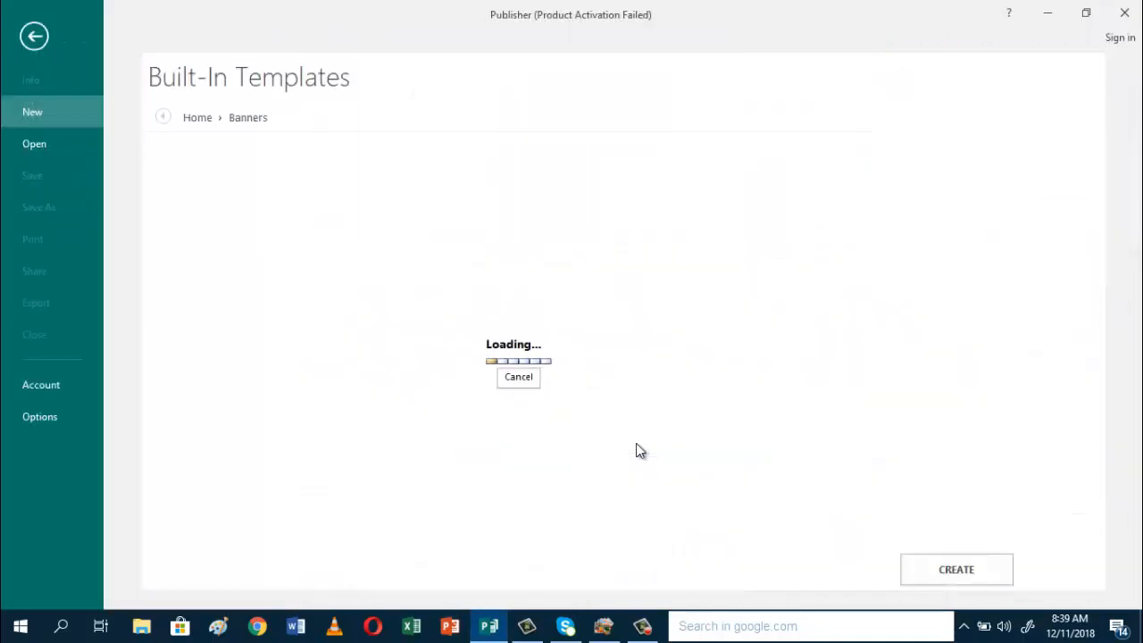
left_click(615, 415)
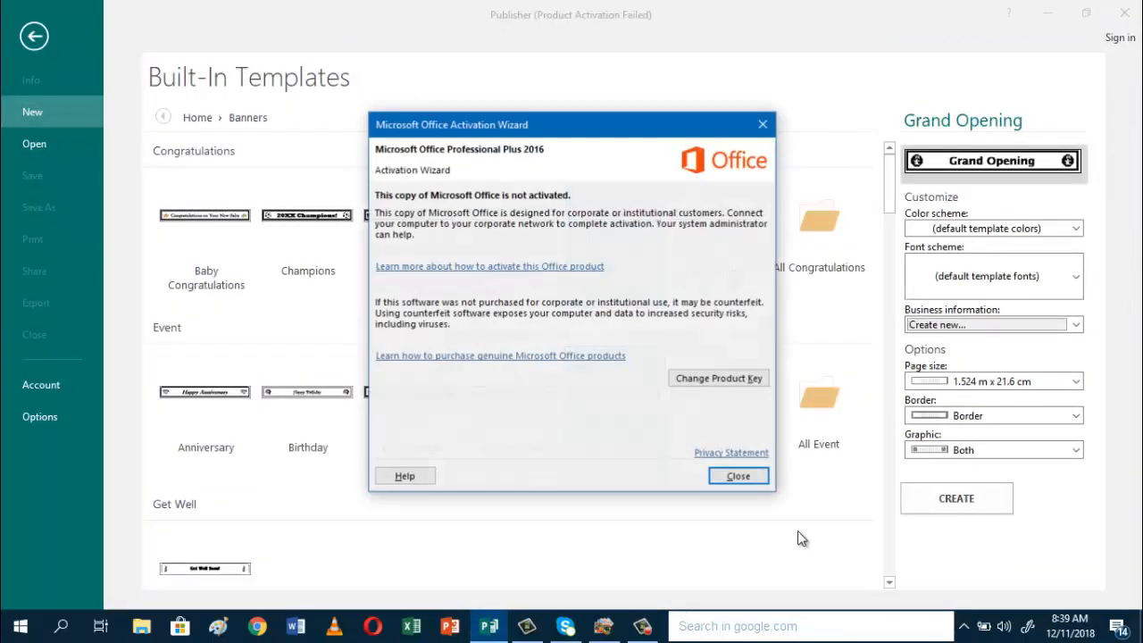
Step: Dismiss the activation warning and create a blank A3 (Portrait) 29.7 x 42 cm publication
left_click(738, 475)
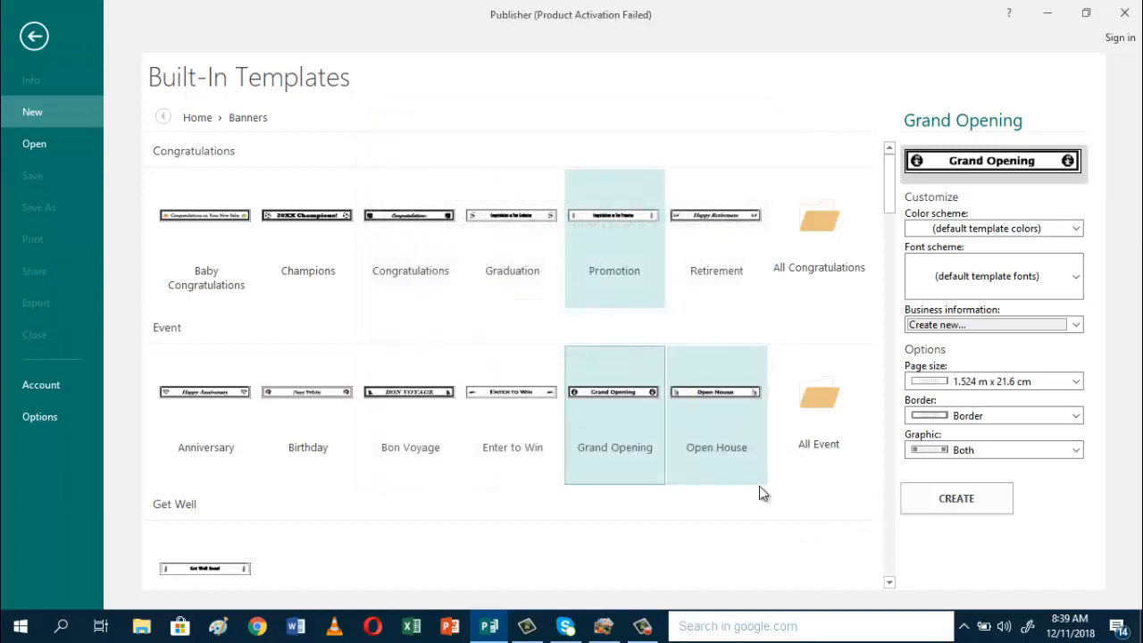
mouse_move(848, 599)
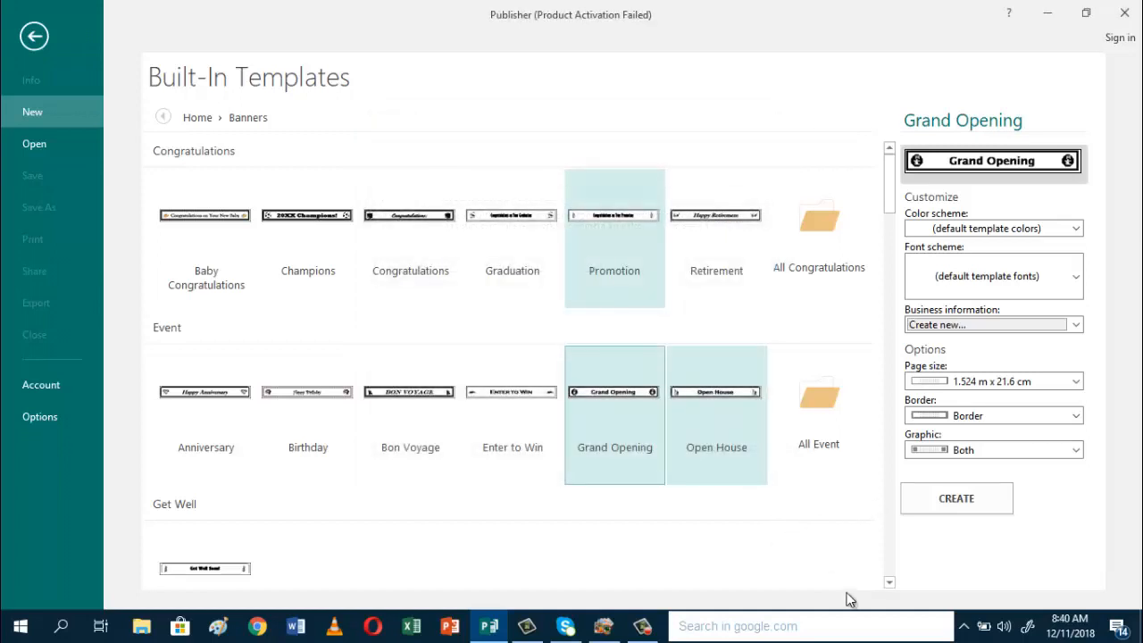
mouse_move(892, 588)
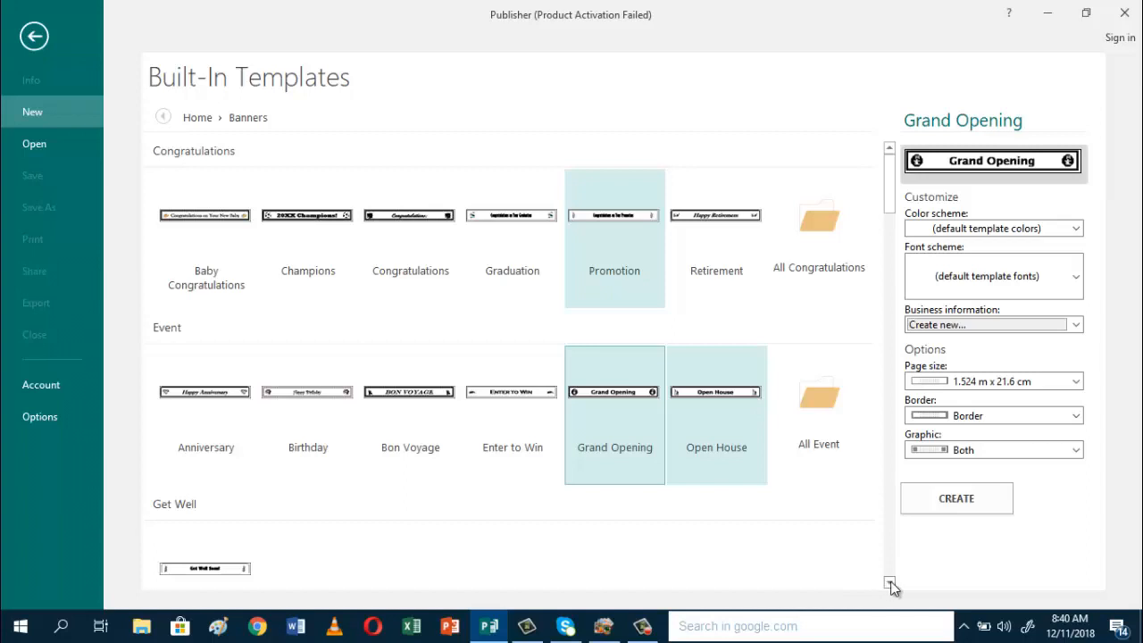
scroll("down", 3)
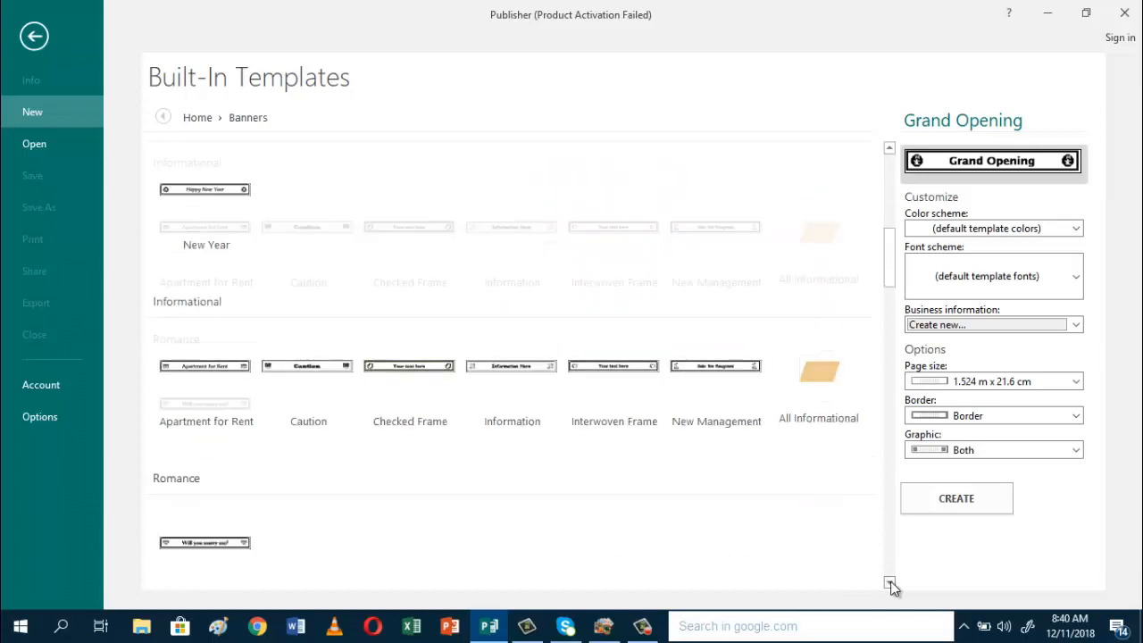
scroll("down", 3)
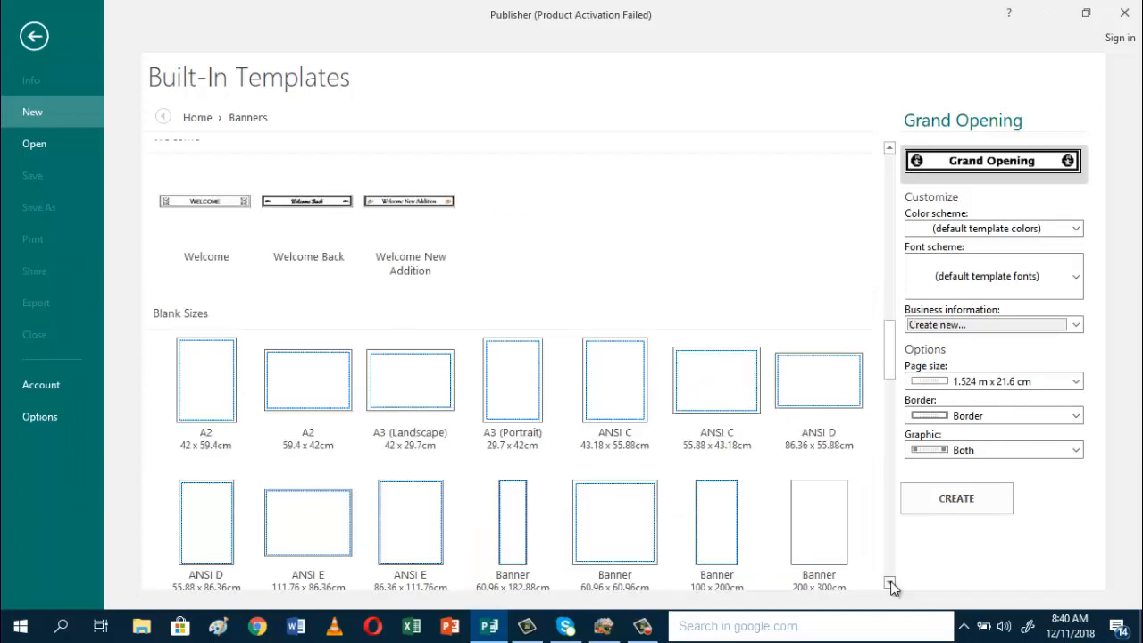
scroll("down", 3)
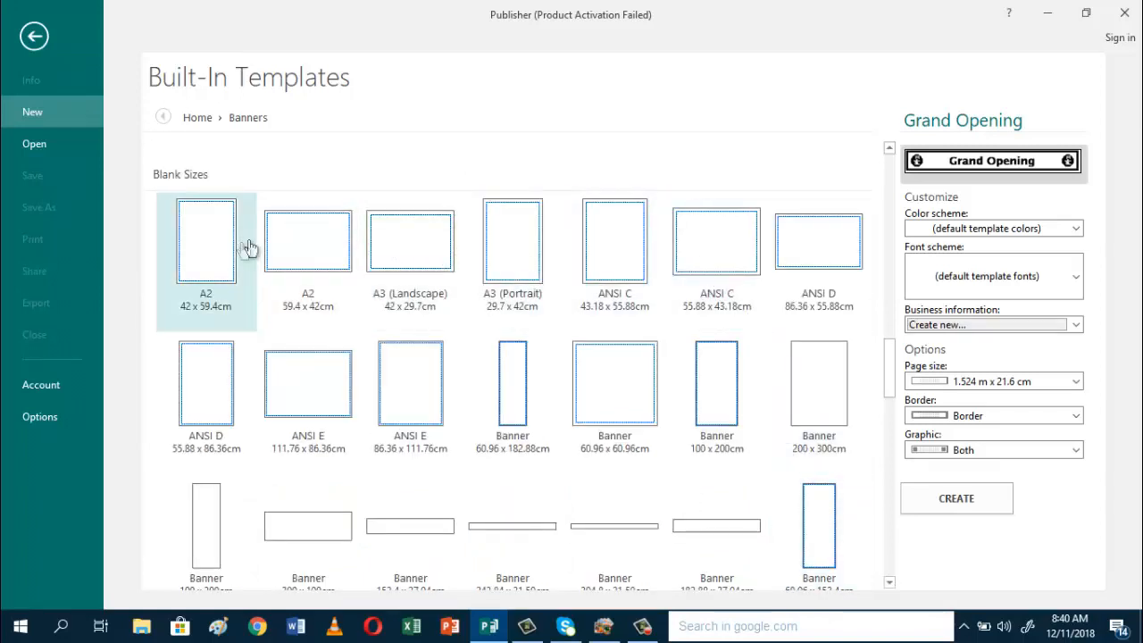
mouse_move(243, 248)
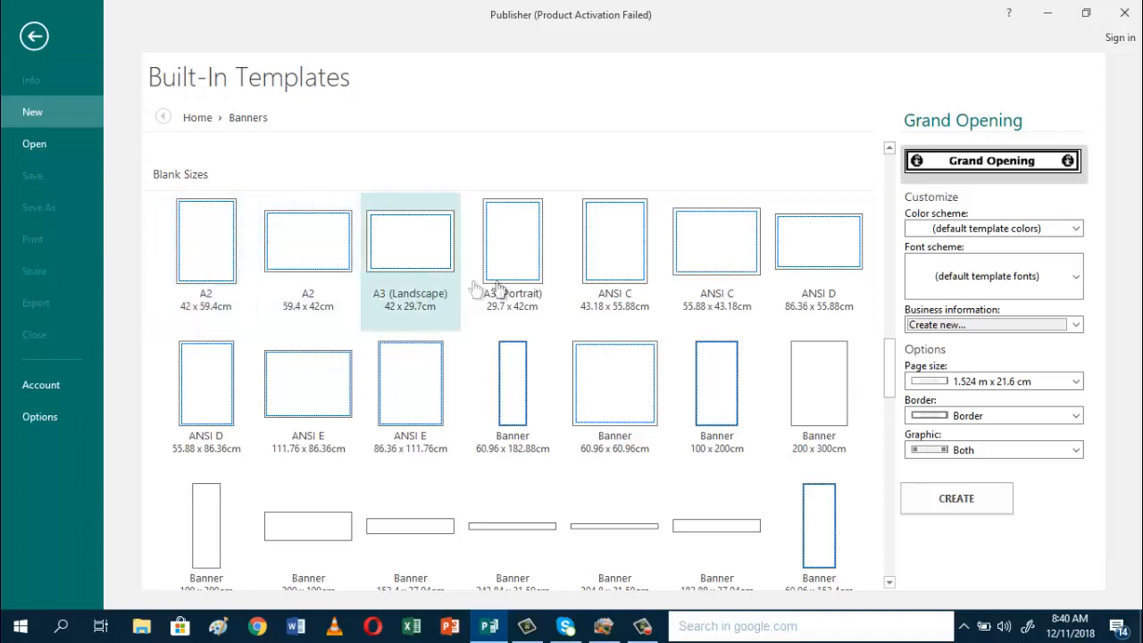
mouse_move(527, 277)
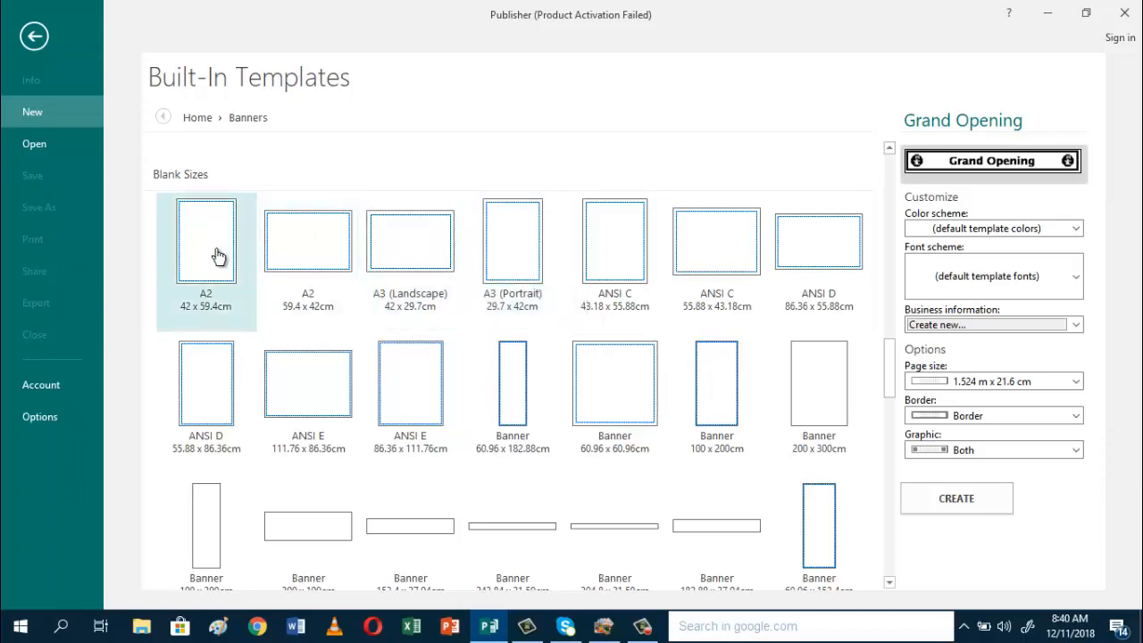
mouse_move(236, 264)
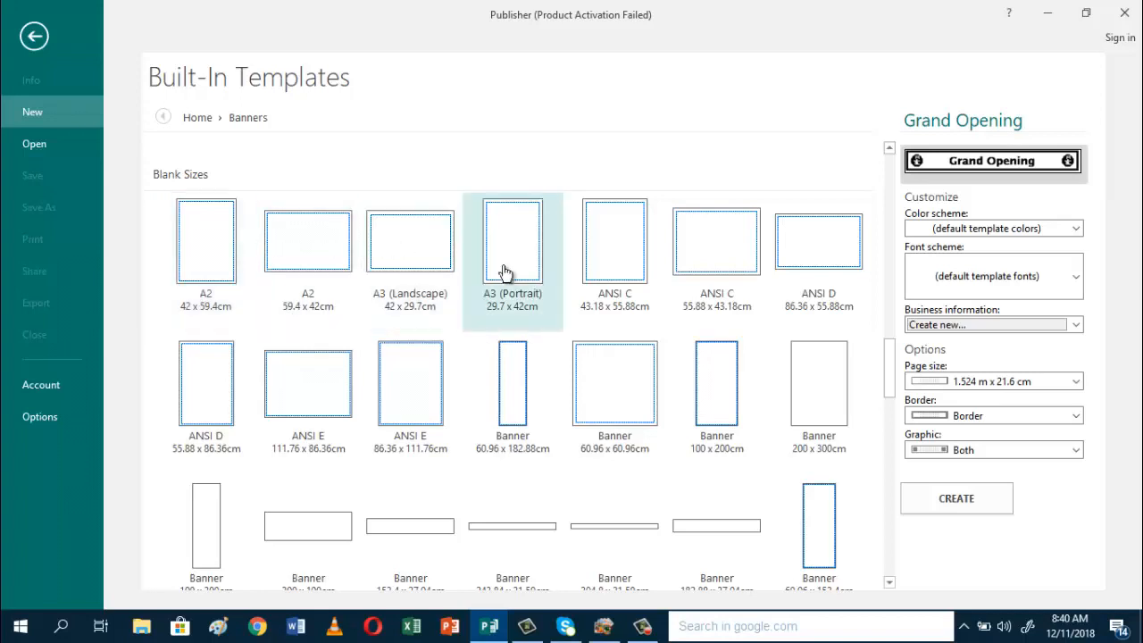
mouse_move(525, 284)
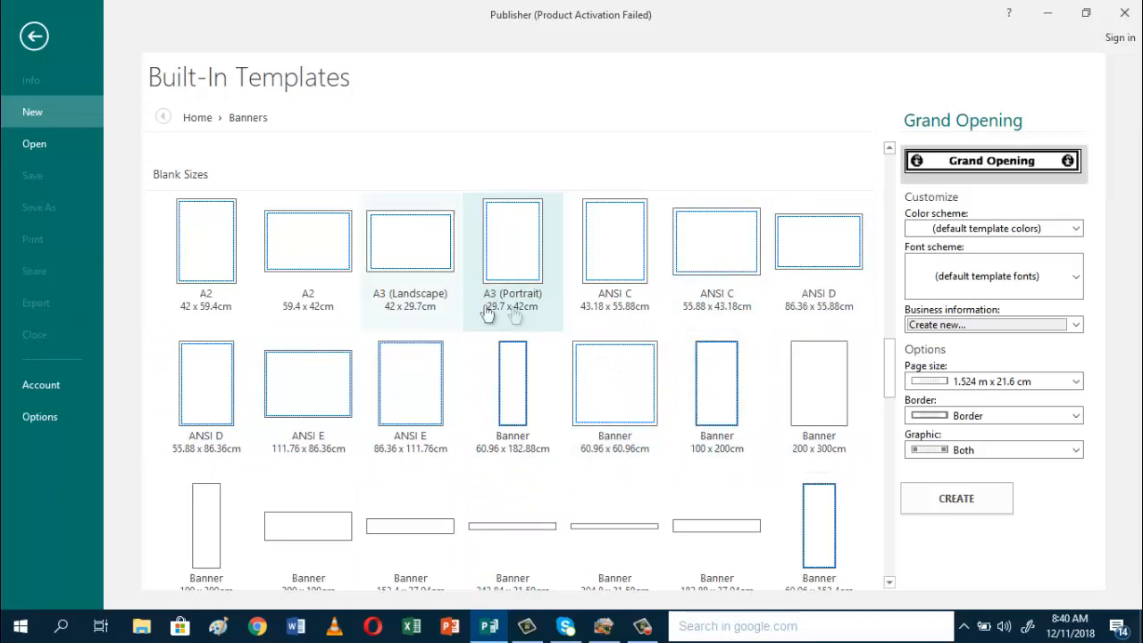
left_click(513, 241)
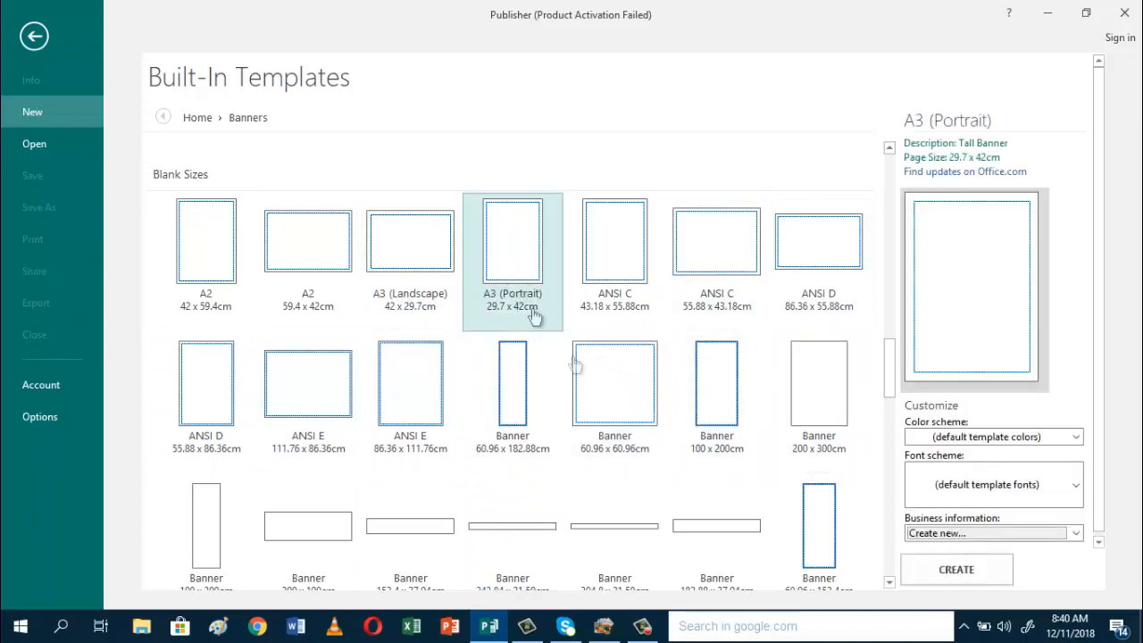
left_click(819, 527)
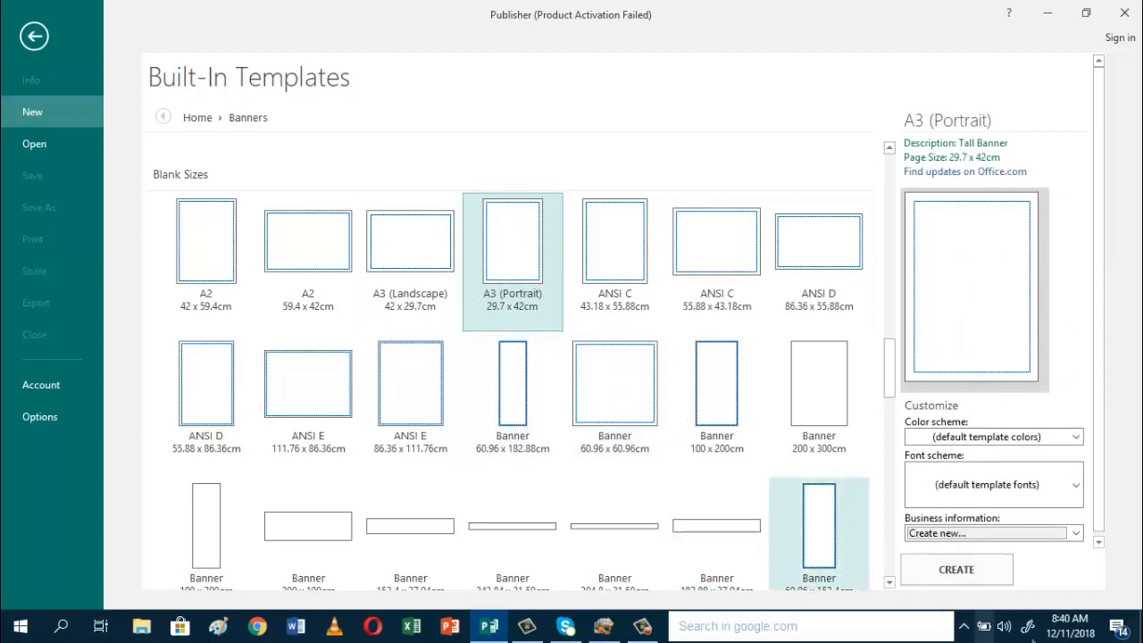
left_click(955, 569)
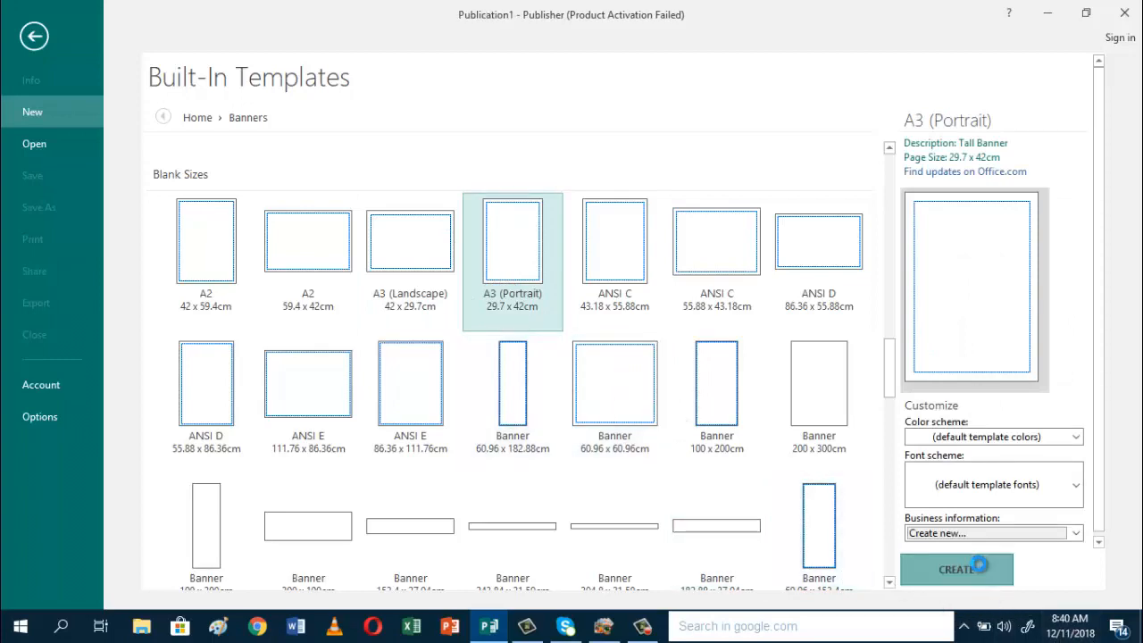
Step: Bring up Custom Margins from the Page Design Margins menu
left_click(956, 569)
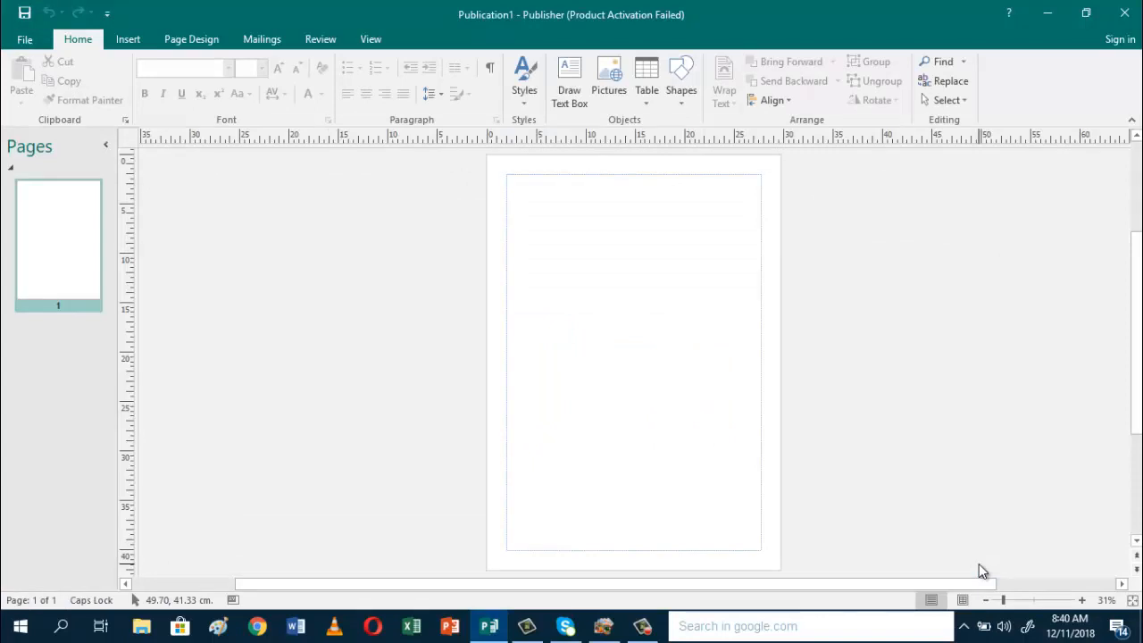
mouse_move(195, 52)
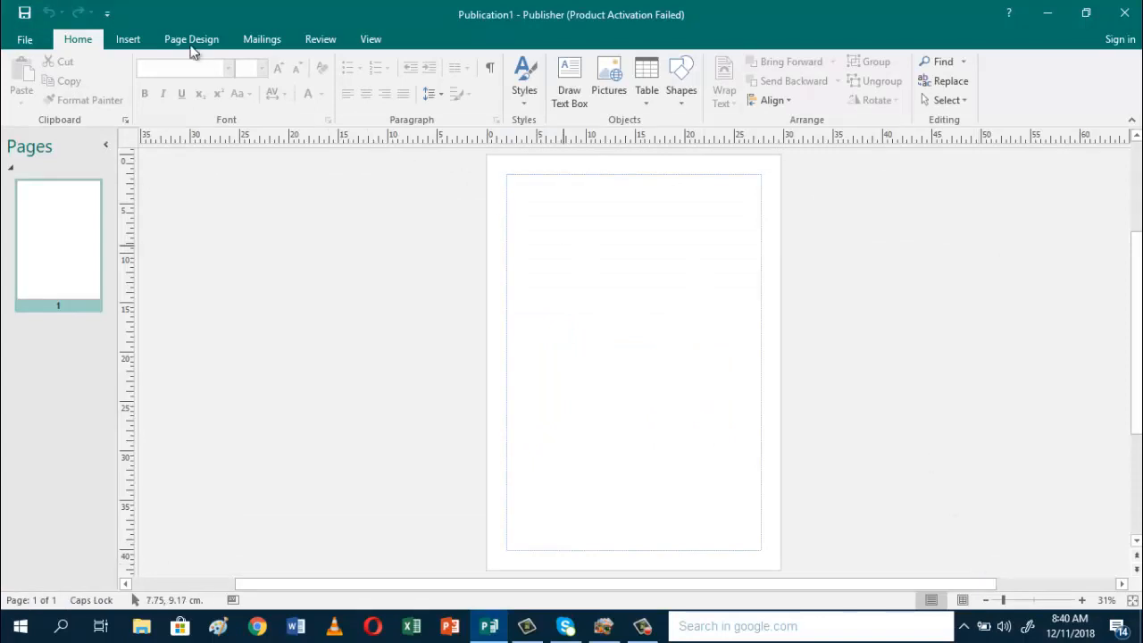
left_click(191, 39)
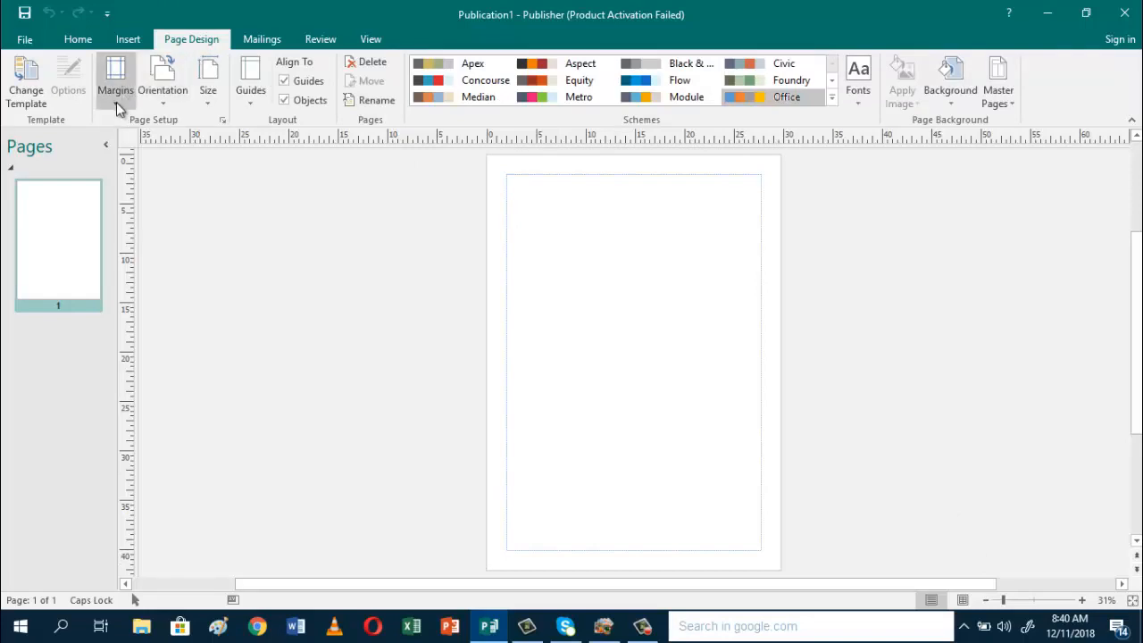
left_click(114, 80)
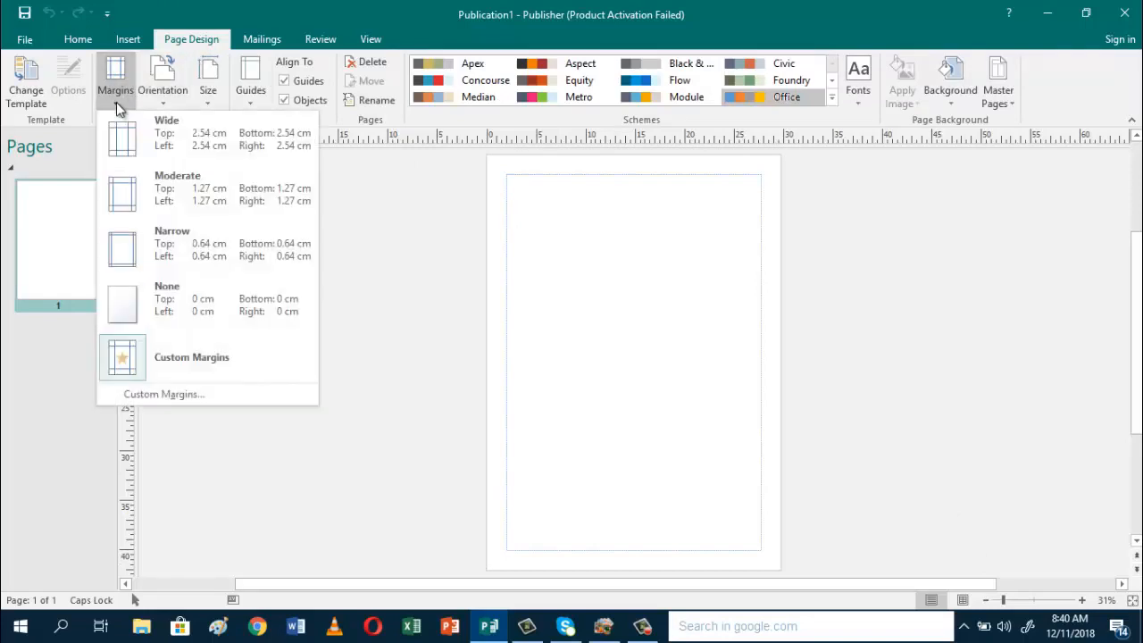
mouse_move(72, 326)
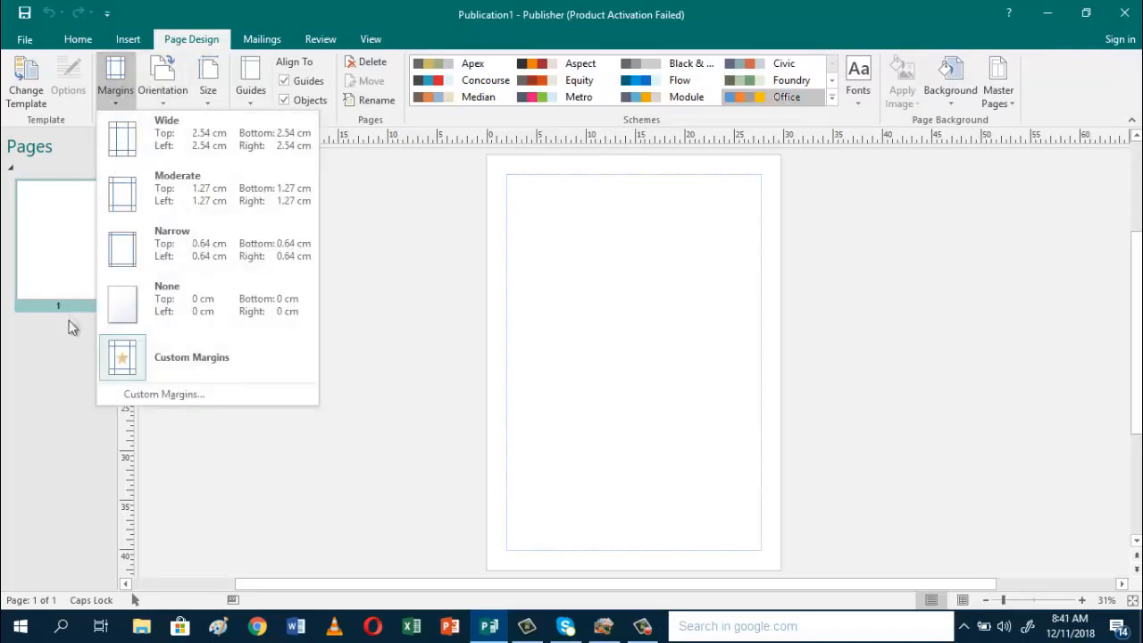
left_click(203, 407)
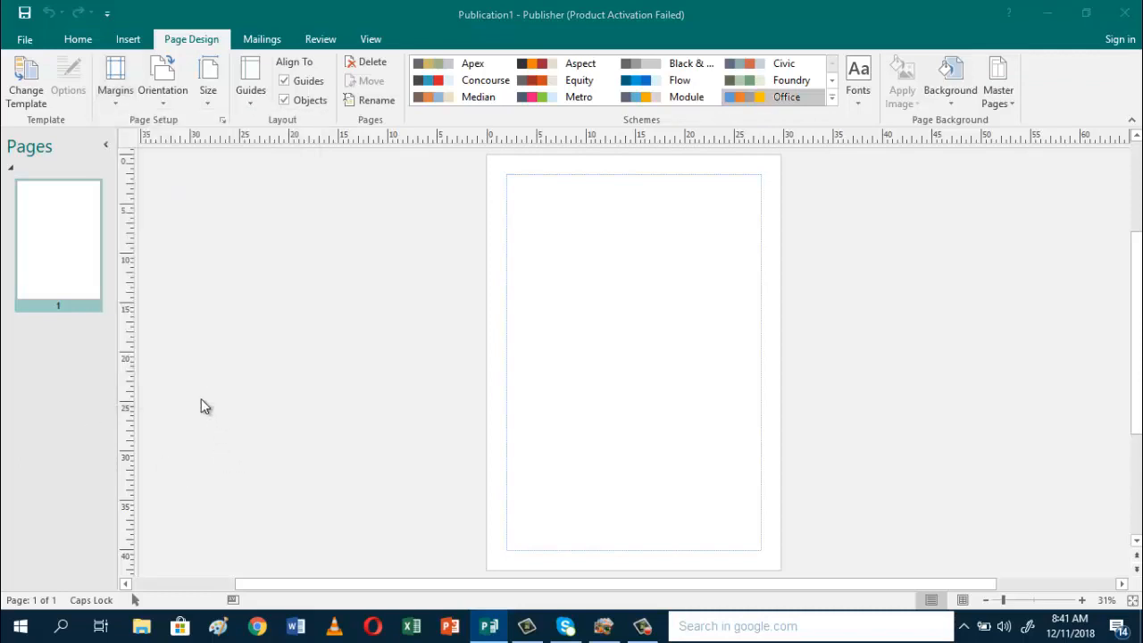
Step: Set the left, right, top and bottom margins to 1 cm in Layout Guides
left_click(250, 89)
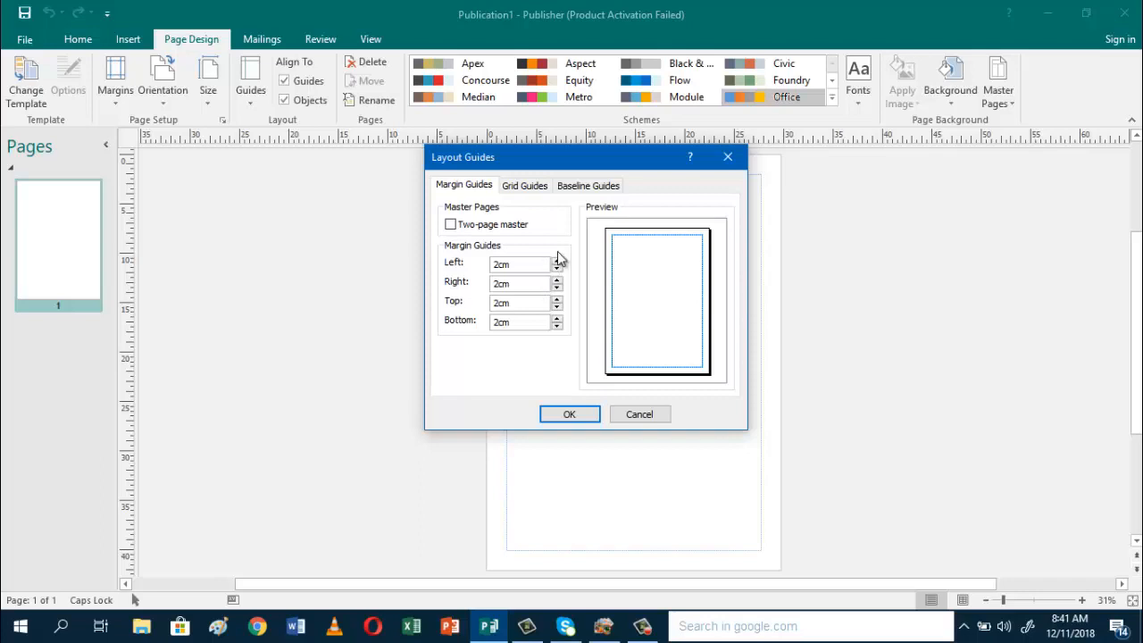
left_click(557, 267)
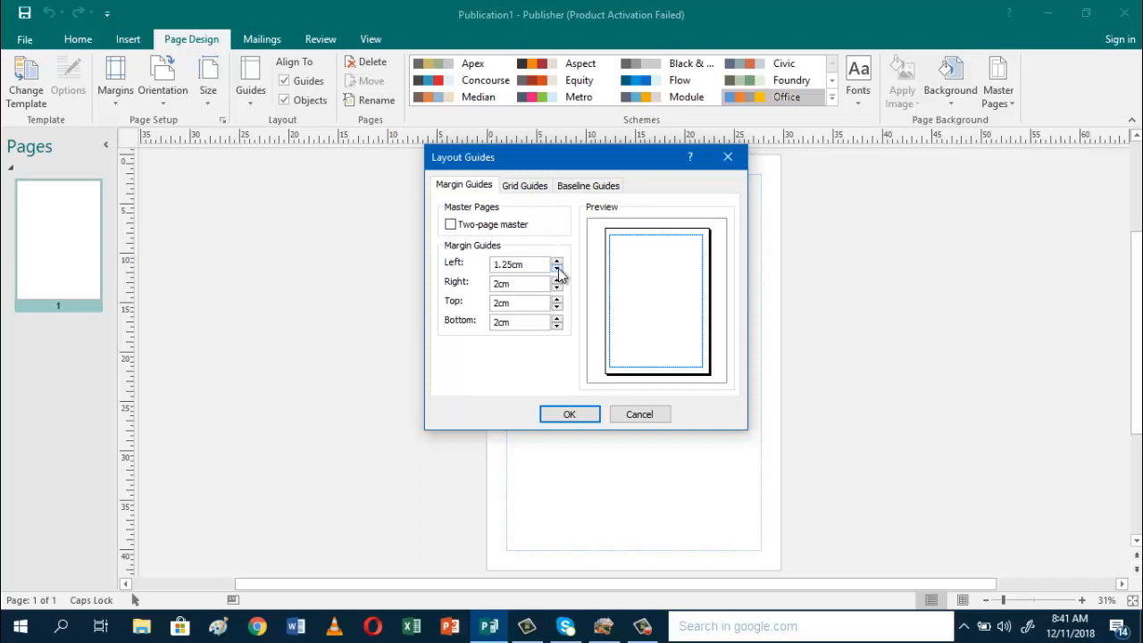
left_click(556, 267)
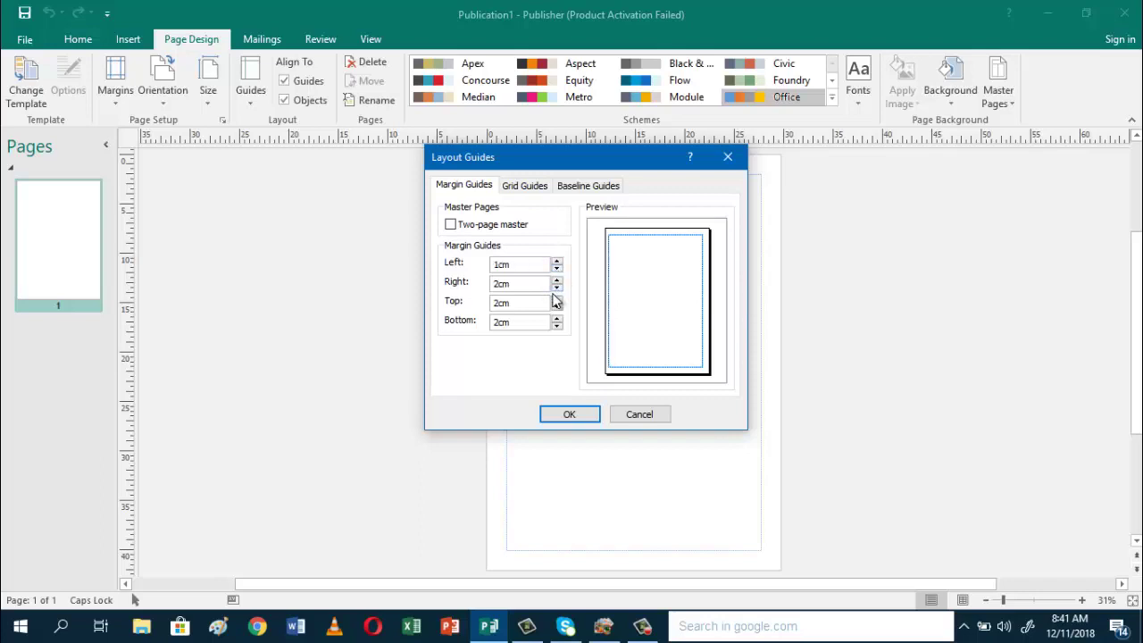
left_click(556, 287)
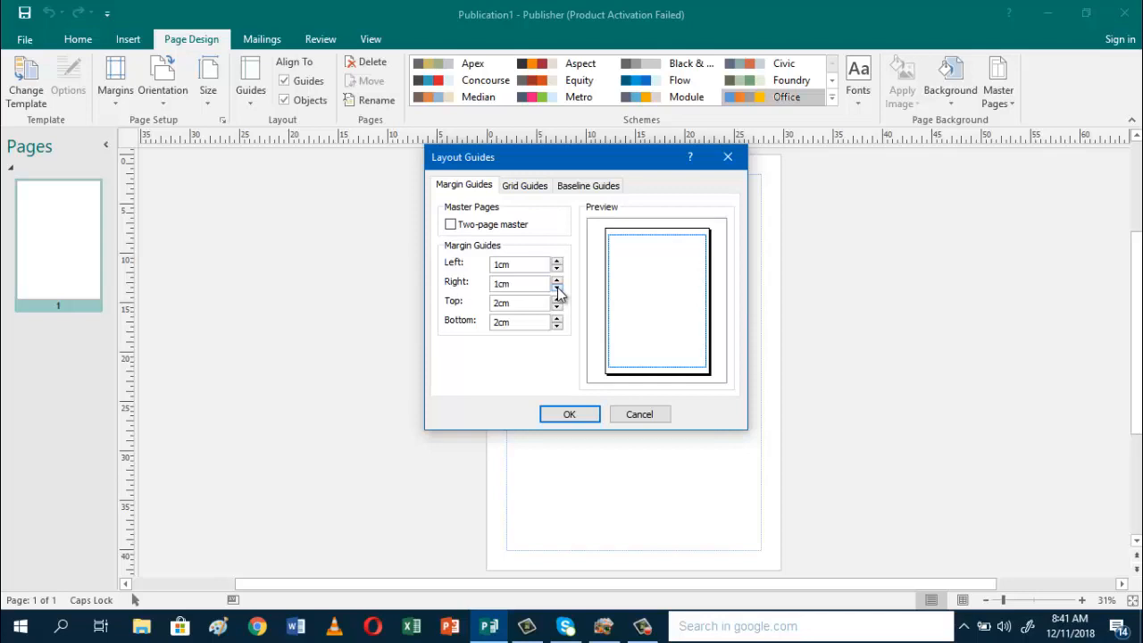
left_click(556, 306)
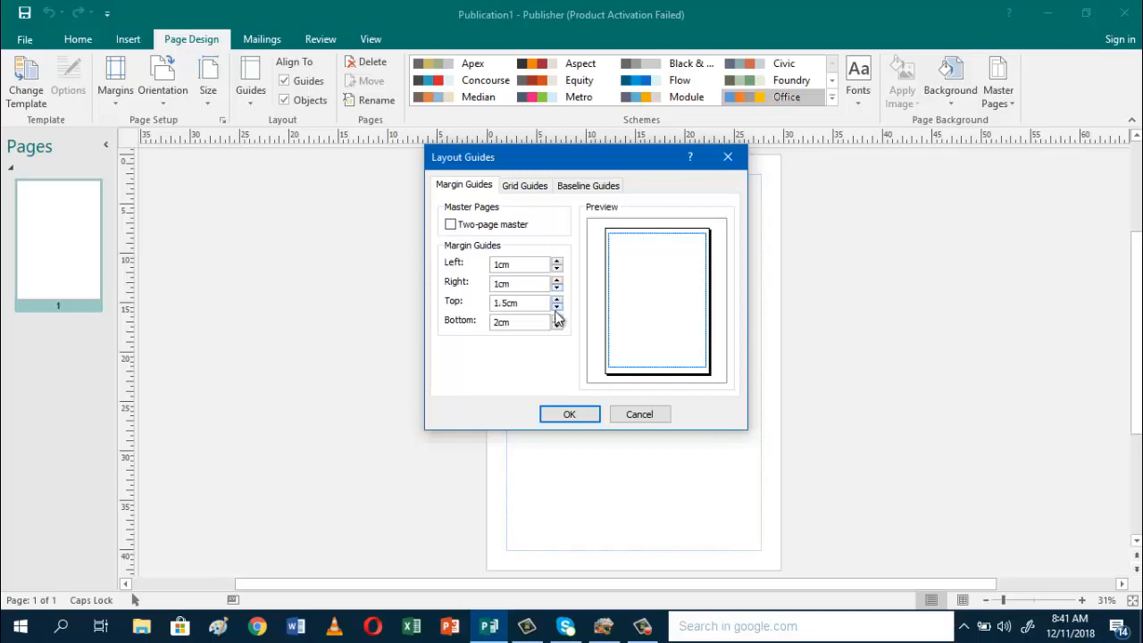
left_click(556, 306)
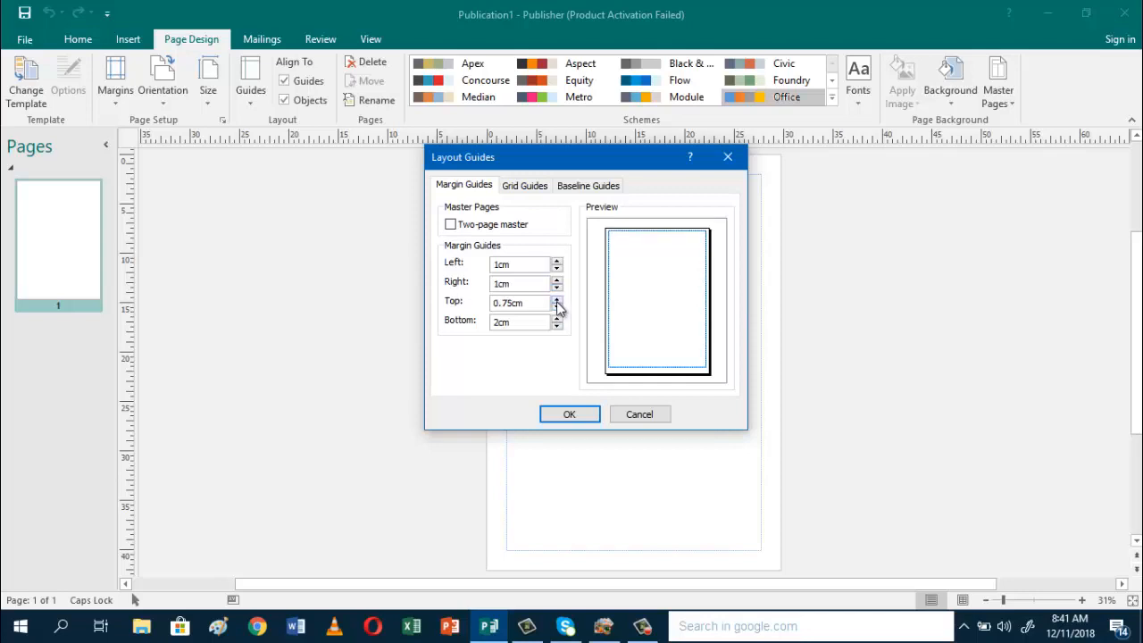
left_click(557, 300)
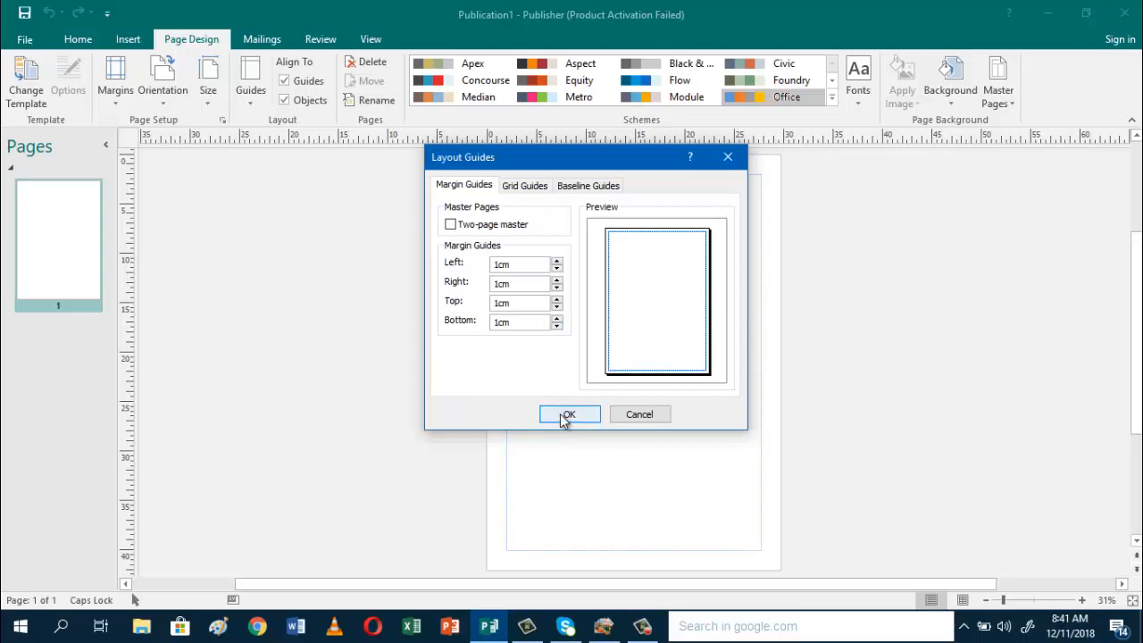
left_click(569, 413)
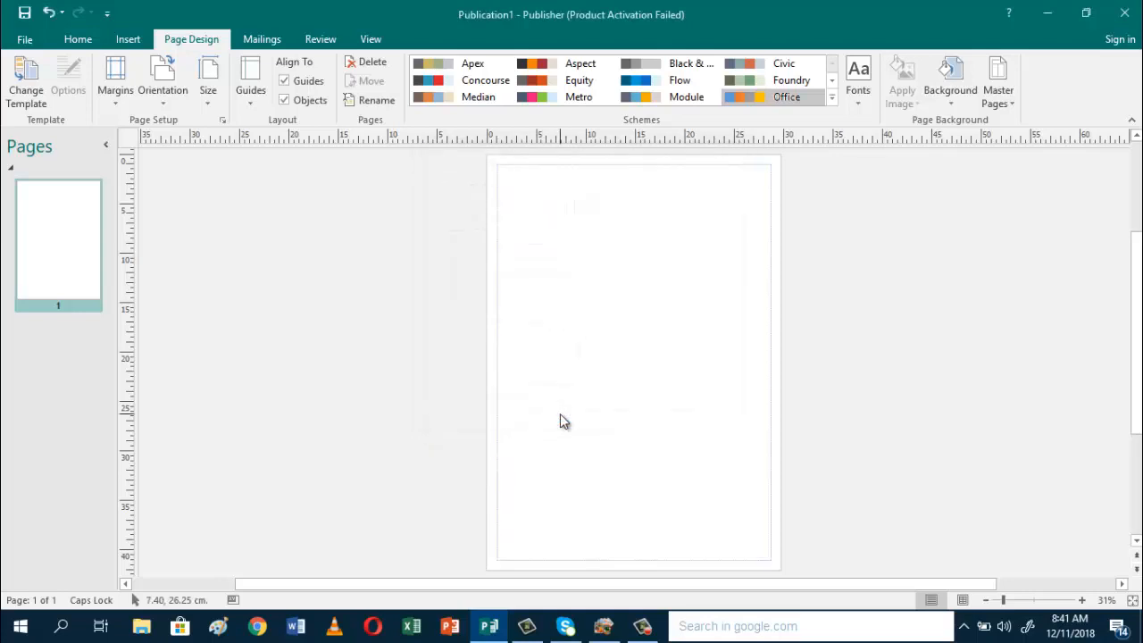
mouse_move(190, 322)
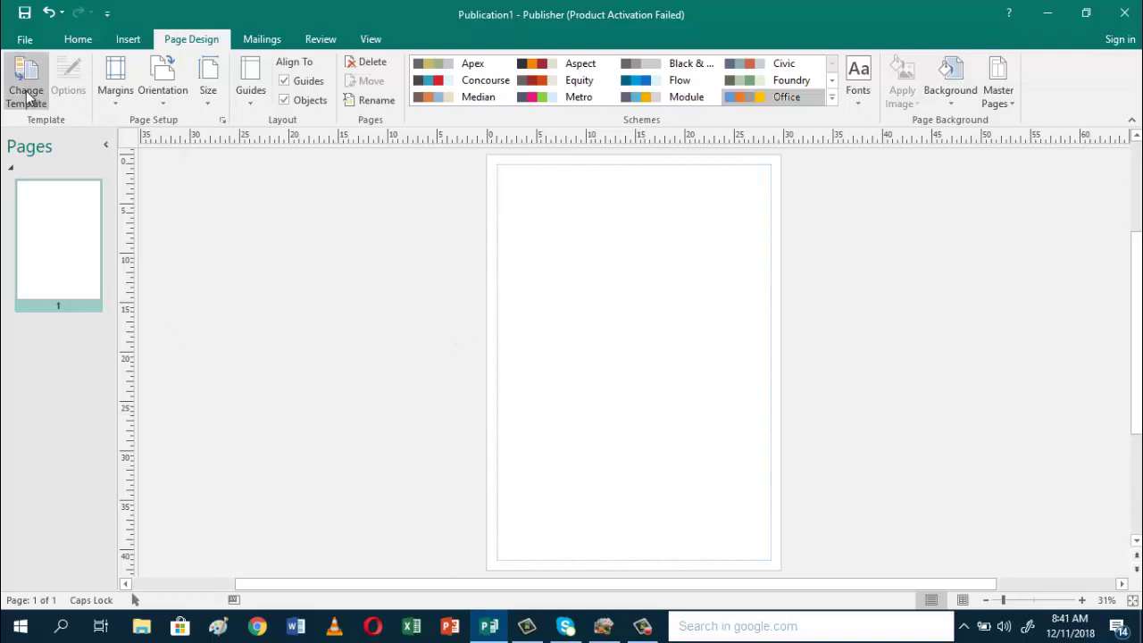
Step: Choose the Change Template option on the Page Design ribbon
left_click(25, 85)
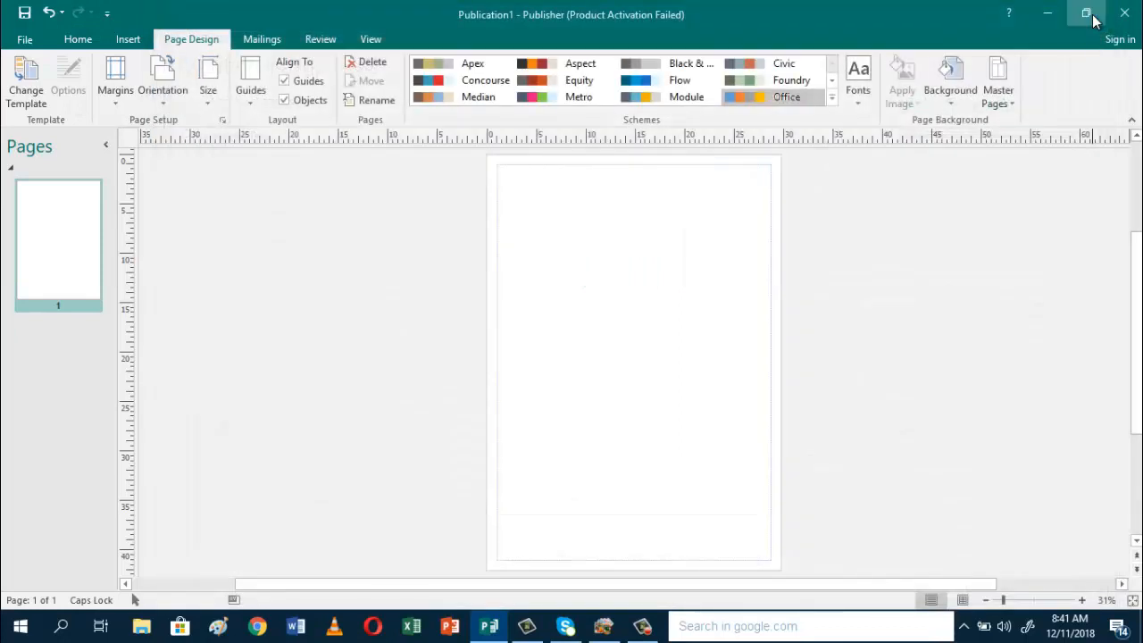
mouse_move(1087, 15)
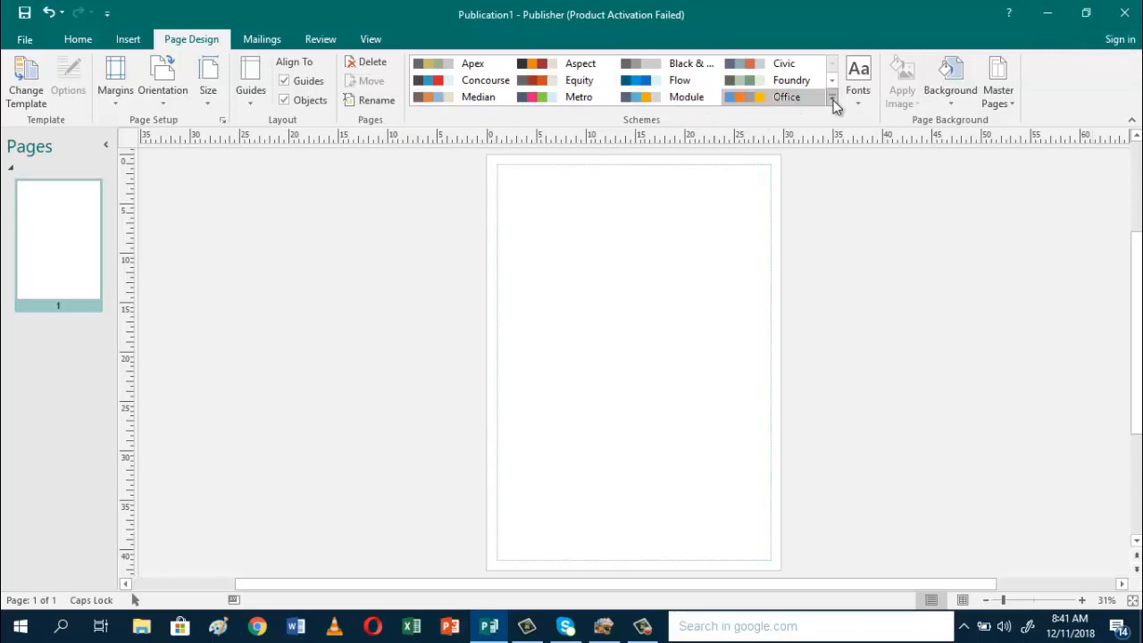
Step: Expand the Schemes gallery to show all built-in colour schemes
left_click(832, 97)
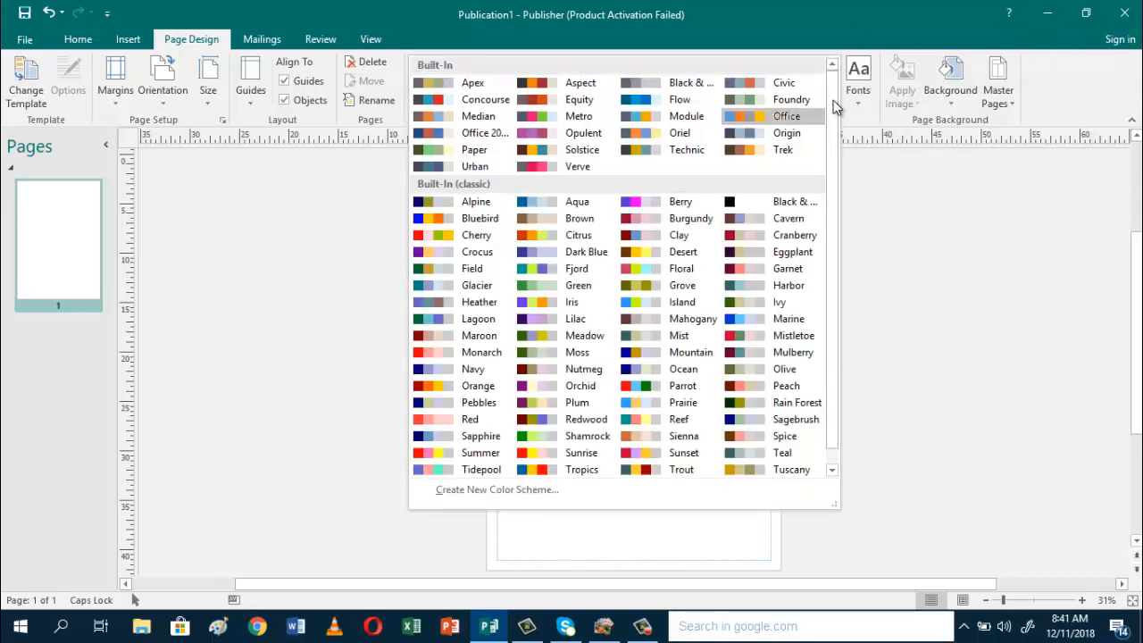
mouse_move(666, 150)
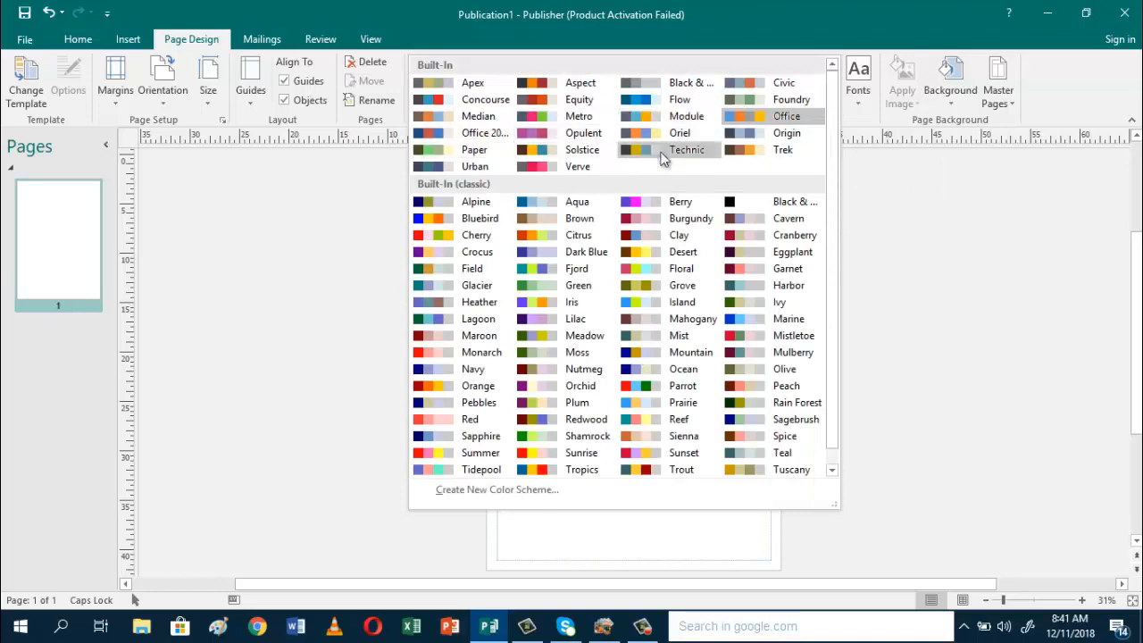
mouse_move(578, 352)
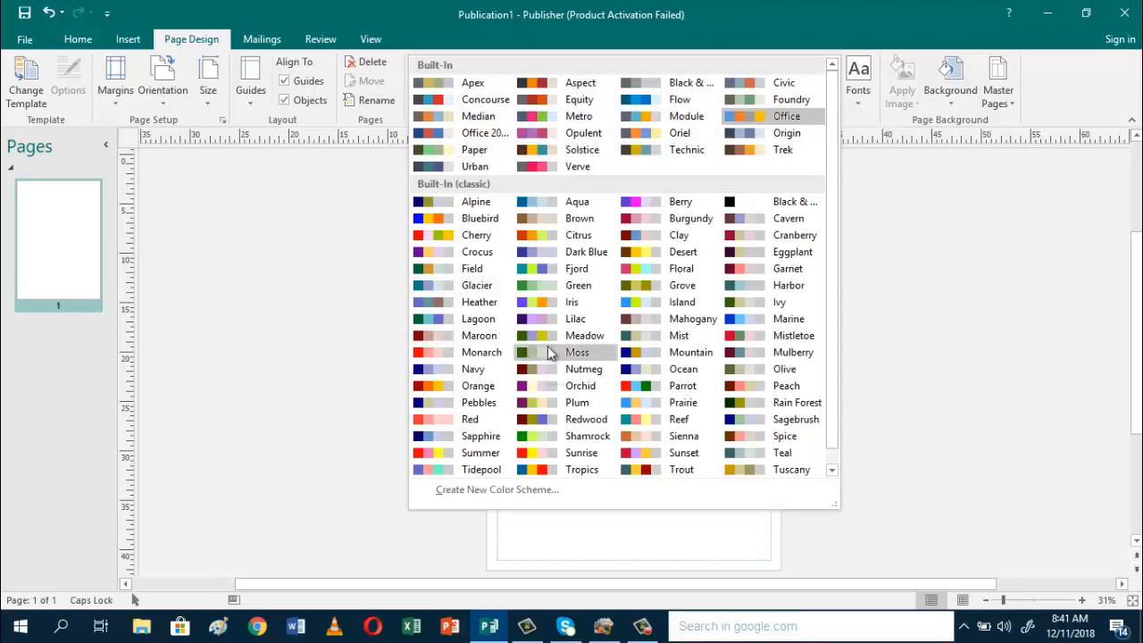
mouse_move(576, 268)
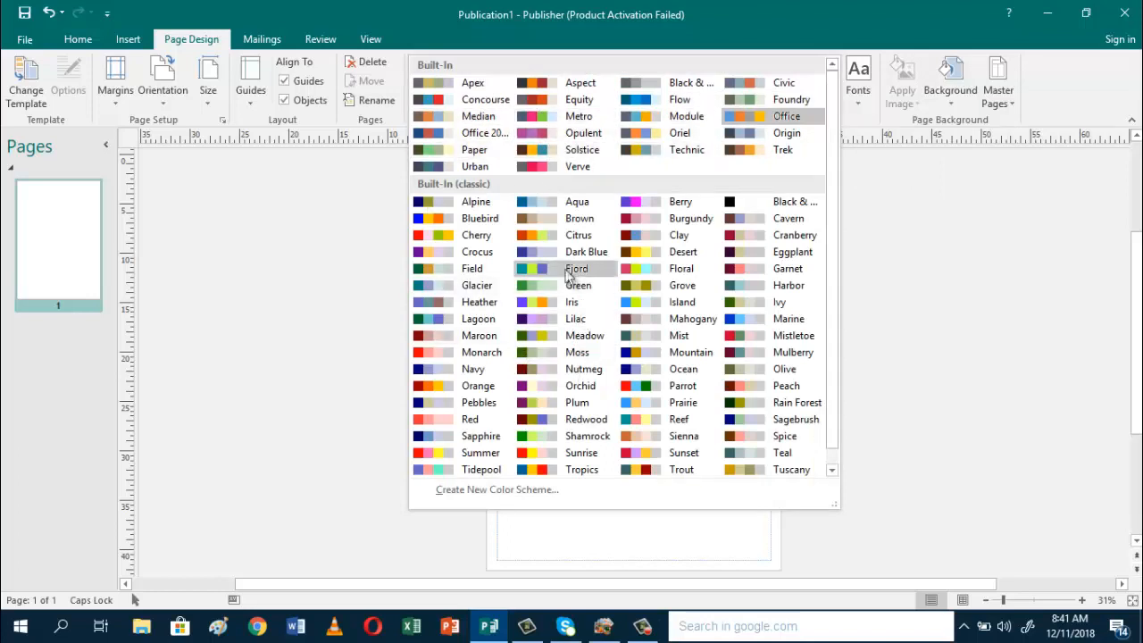
mouse_move(692, 218)
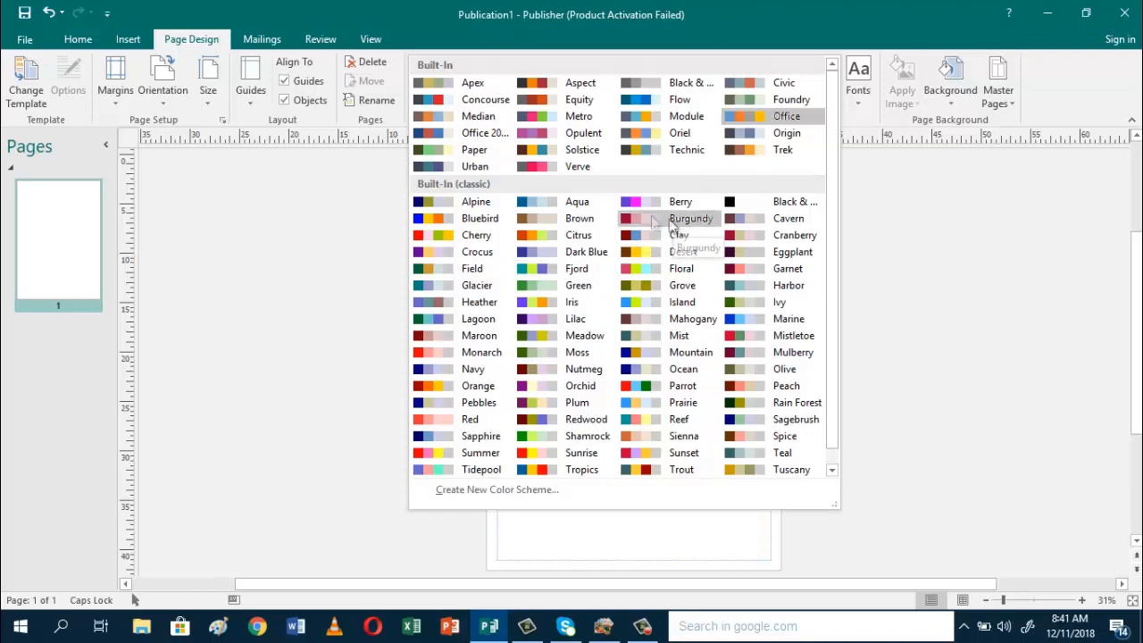
mouse_move(554, 82)
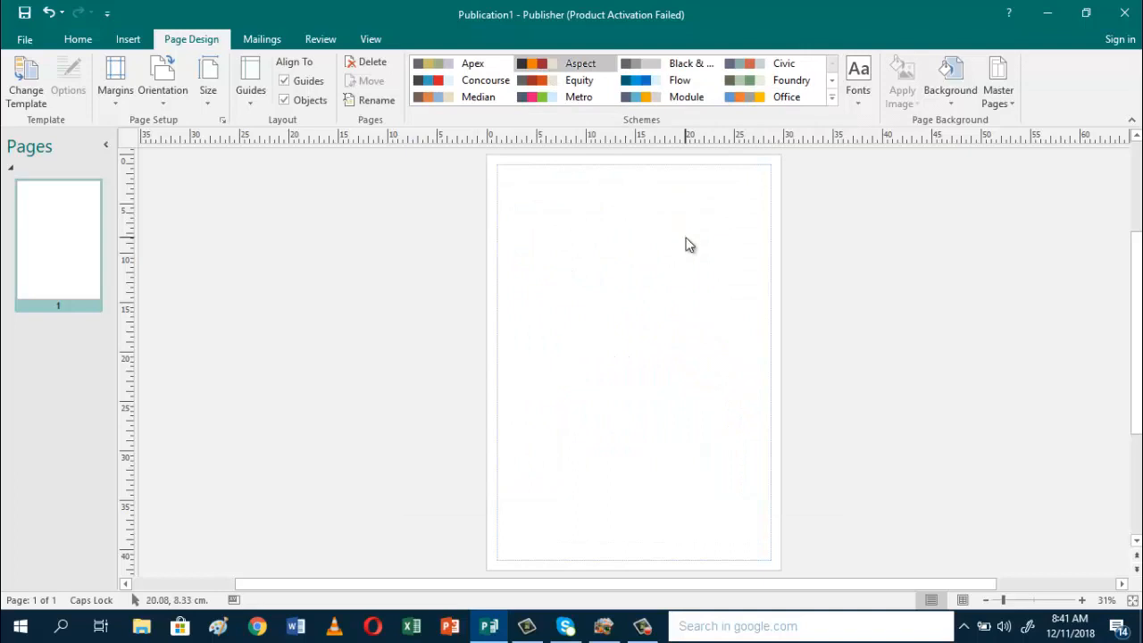
mouse_move(782, 203)
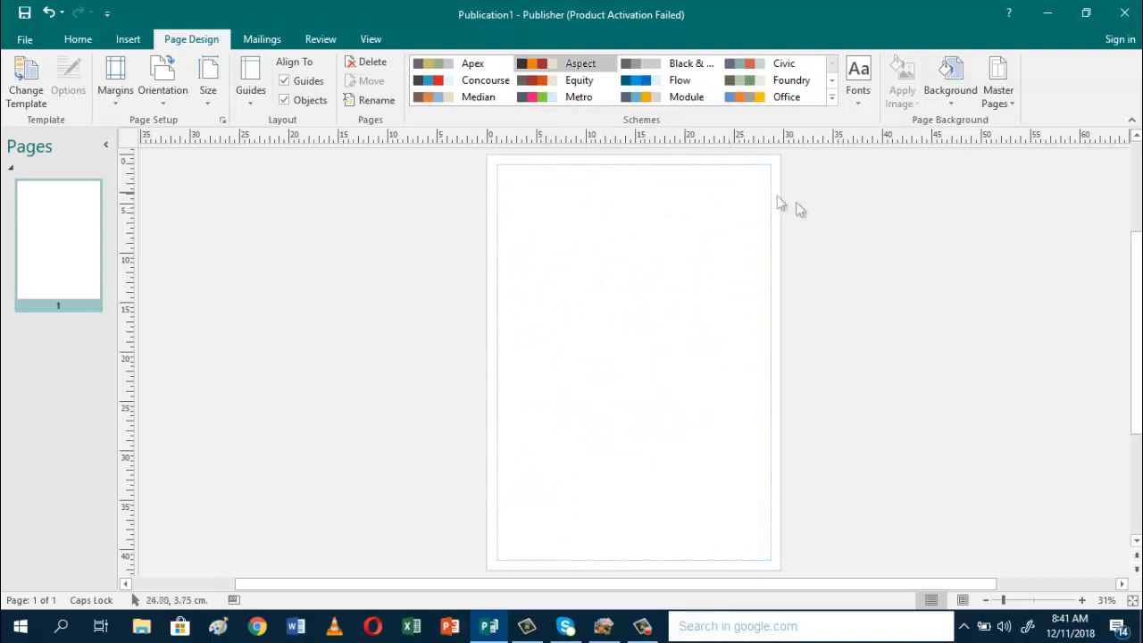
left_click(858, 89)
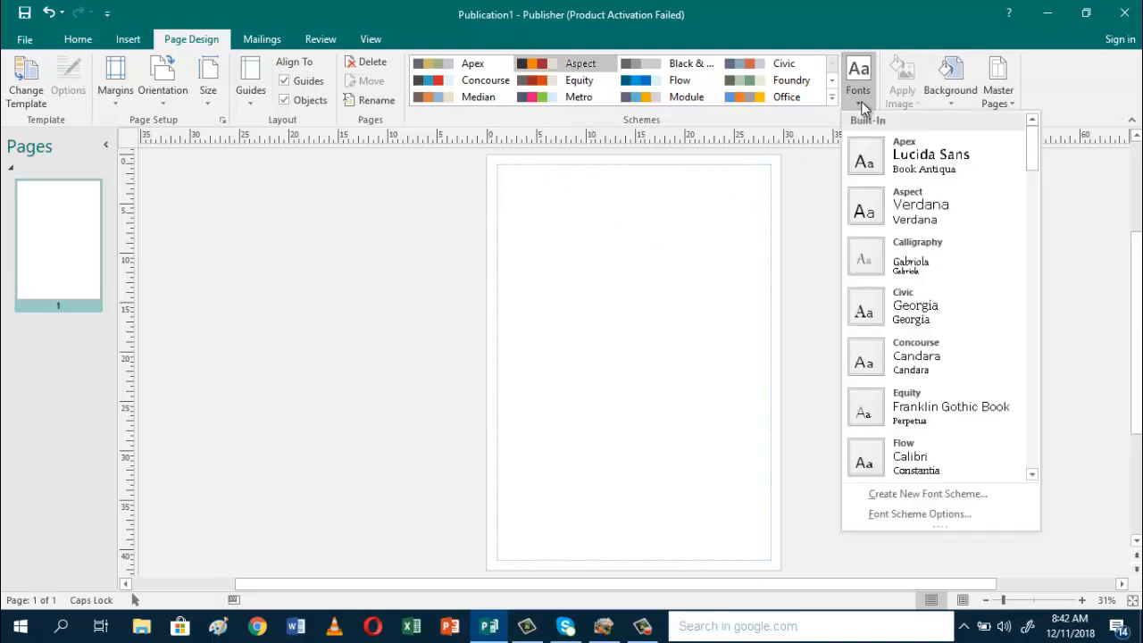
mouse_move(883, 149)
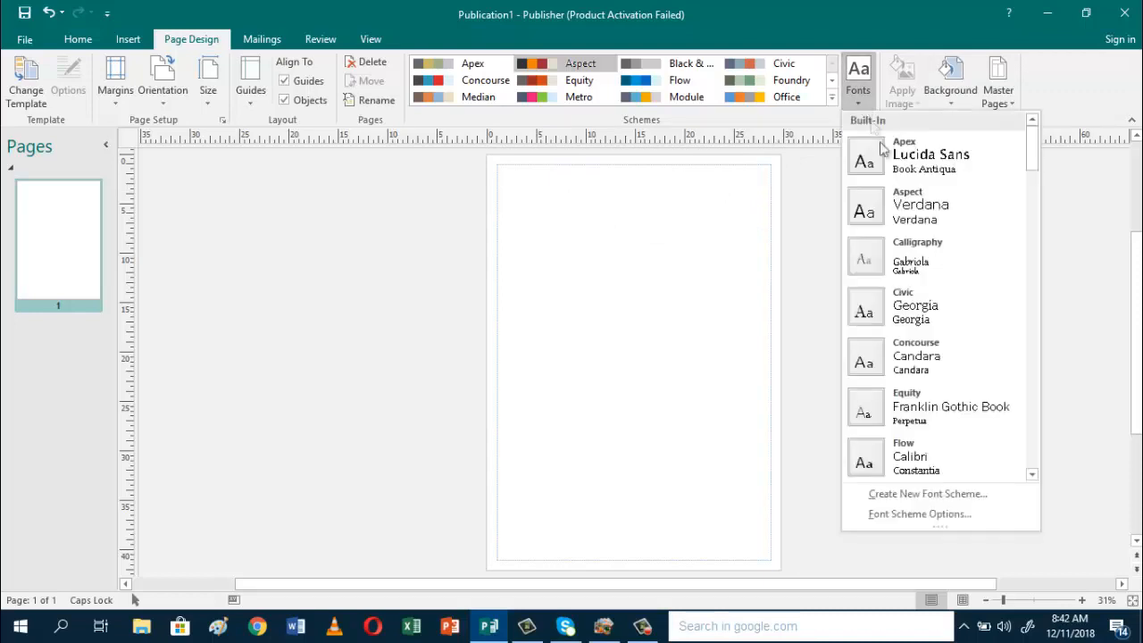
left_click(933, 256)
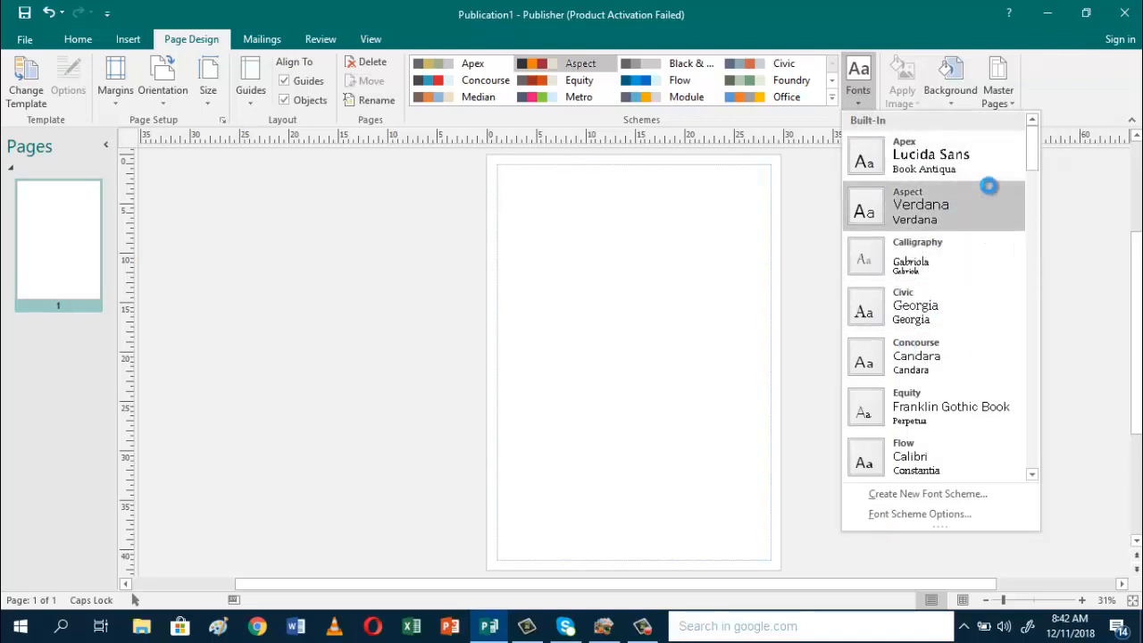
scroll("down", 3)
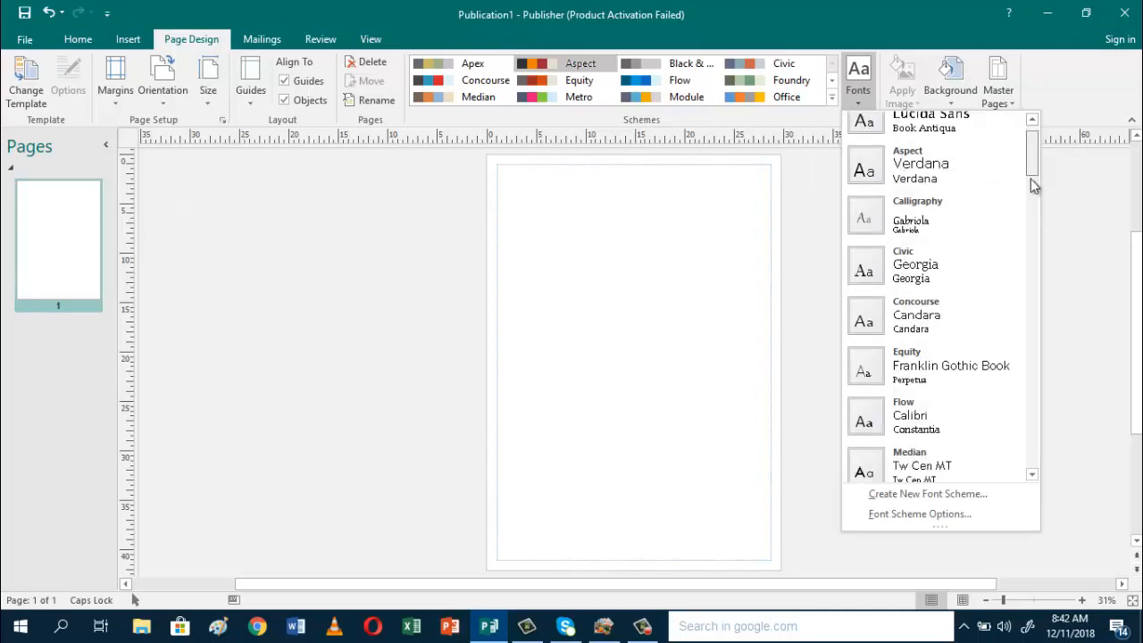
scroll("down", 3)
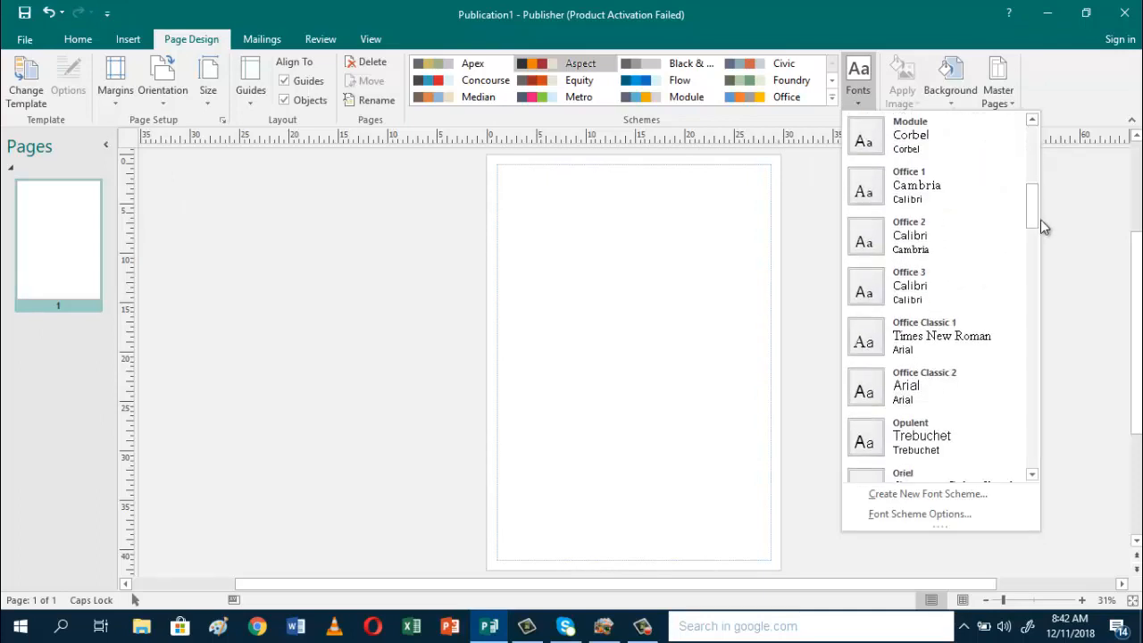
scroll("down", 3)
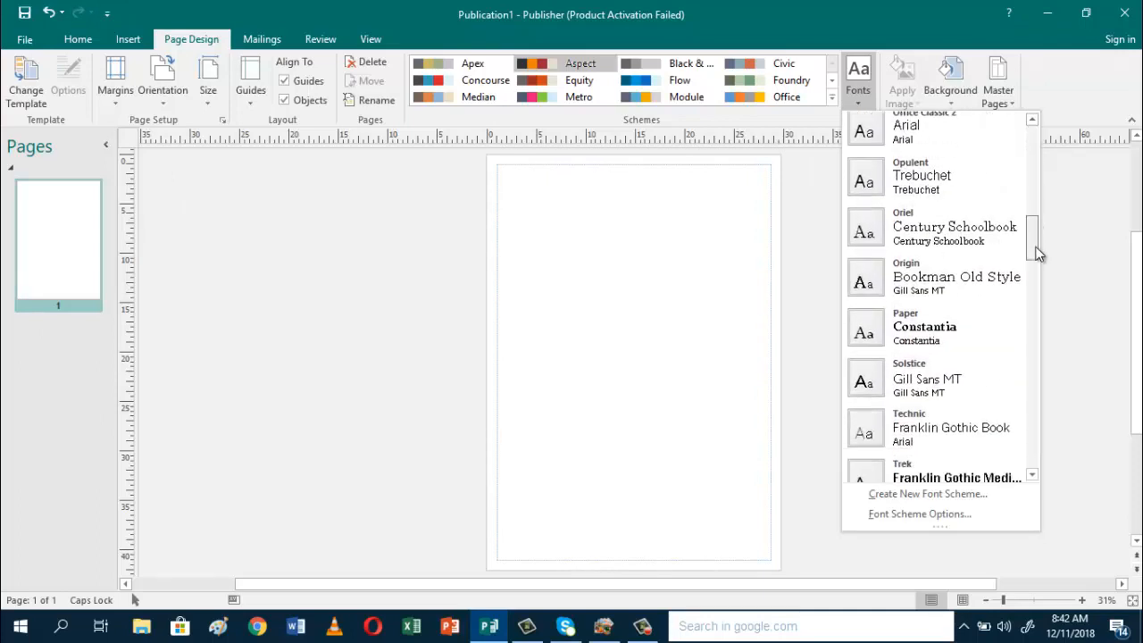
scroll("down", 3)
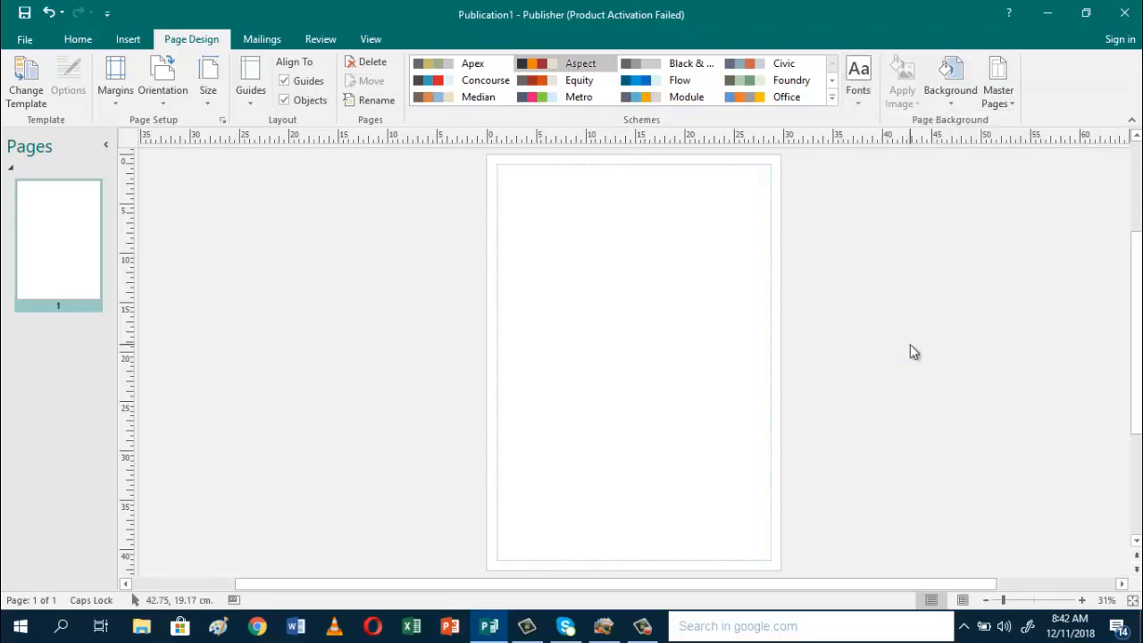
mouse_move(616, 229)
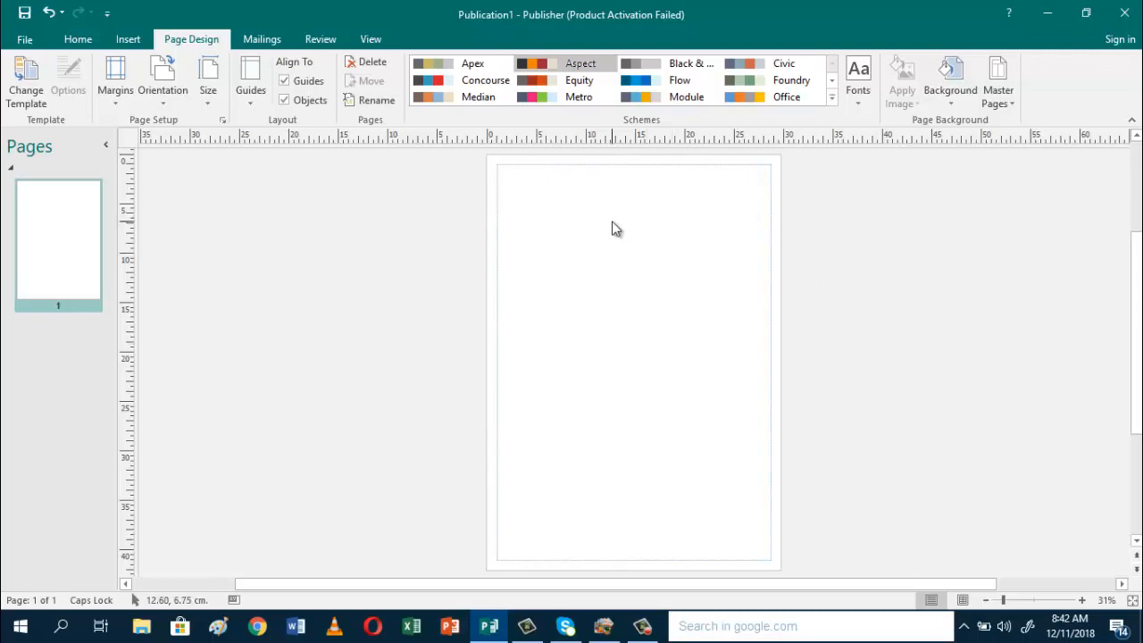
mouse_move(613, 221)
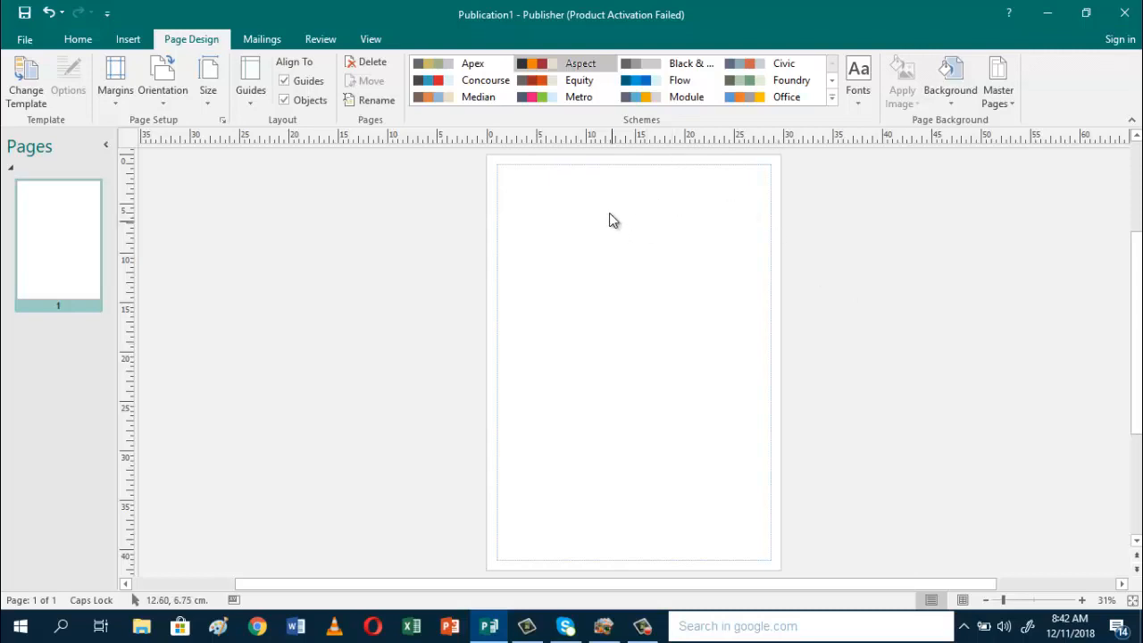
mouse_move(612, 214)
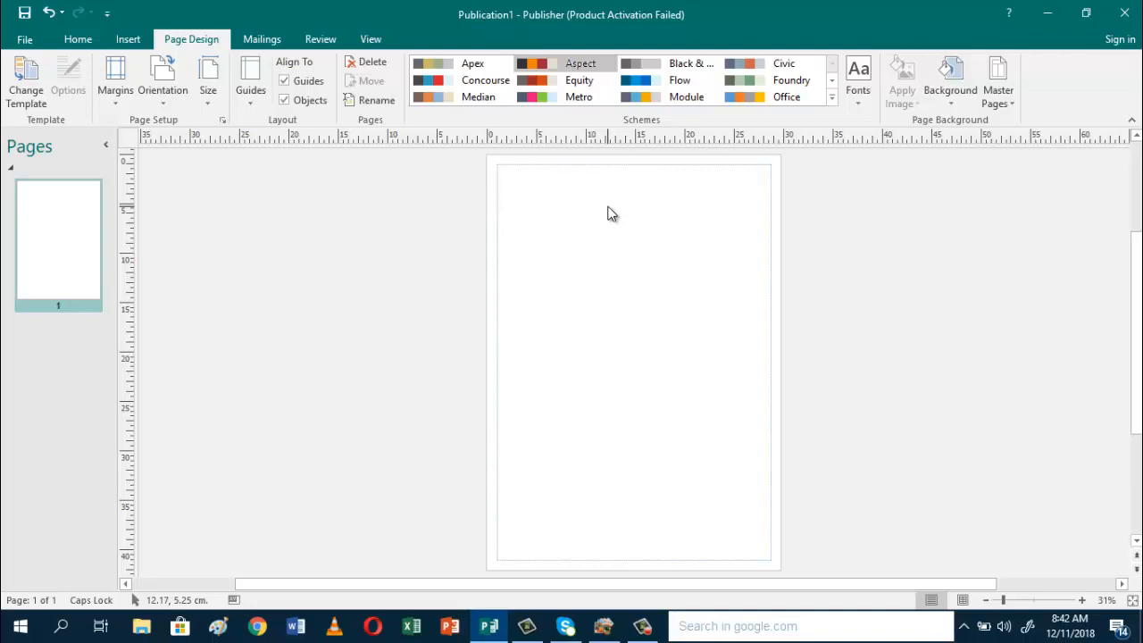
mouse_move(585, 183)
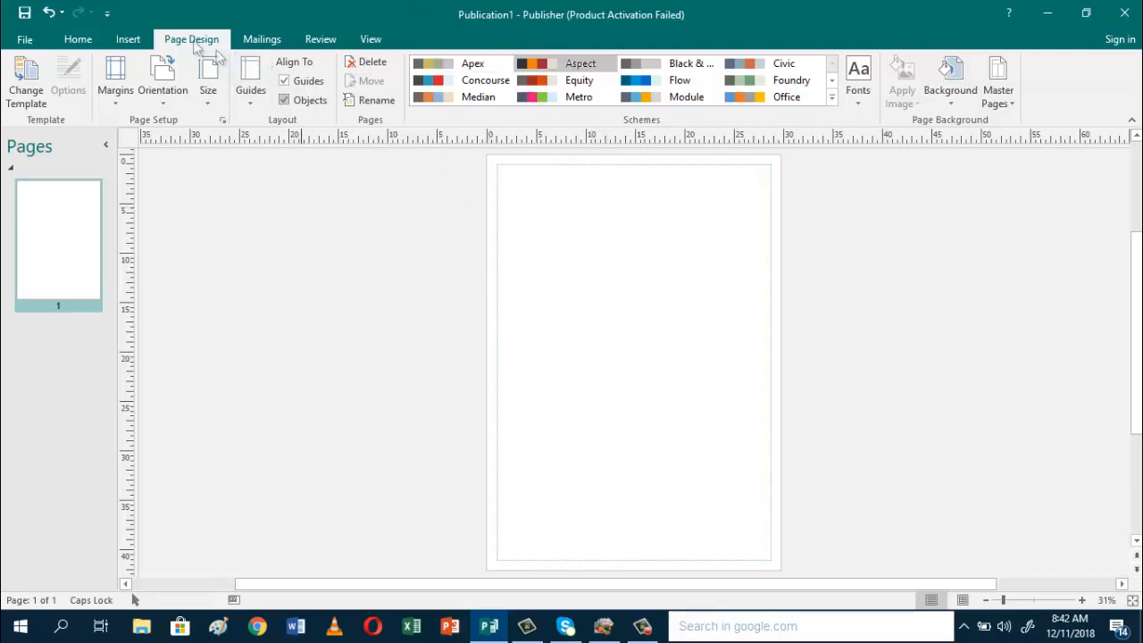
Step: Show the WordArt styles gallery from the Insert ribbon
left_click(127, 38)
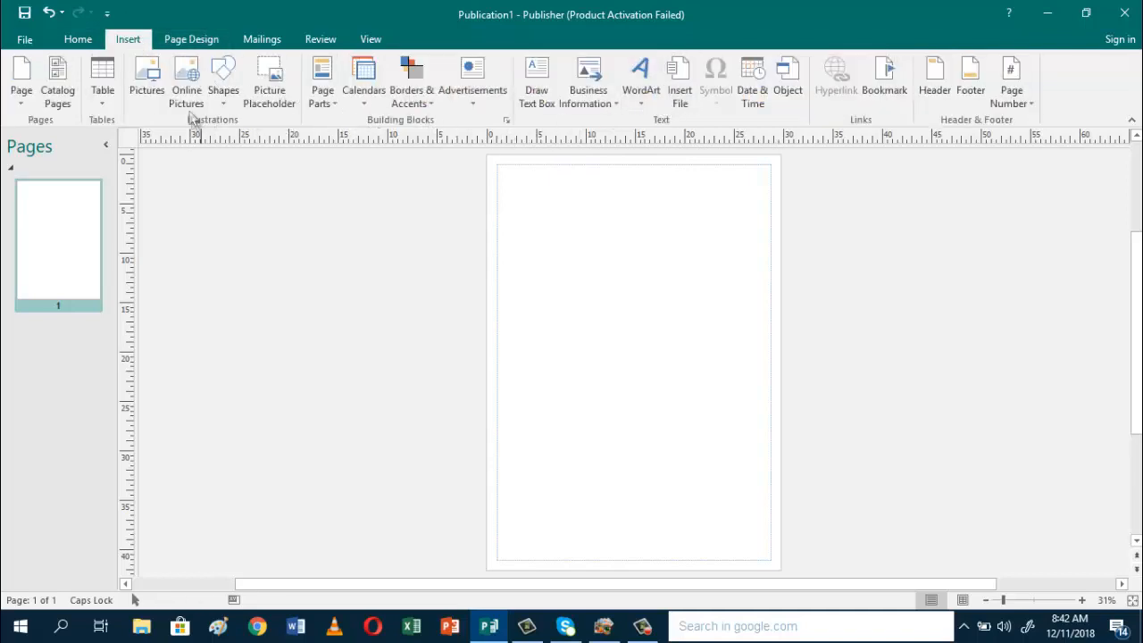
mouse_move(621, 116)
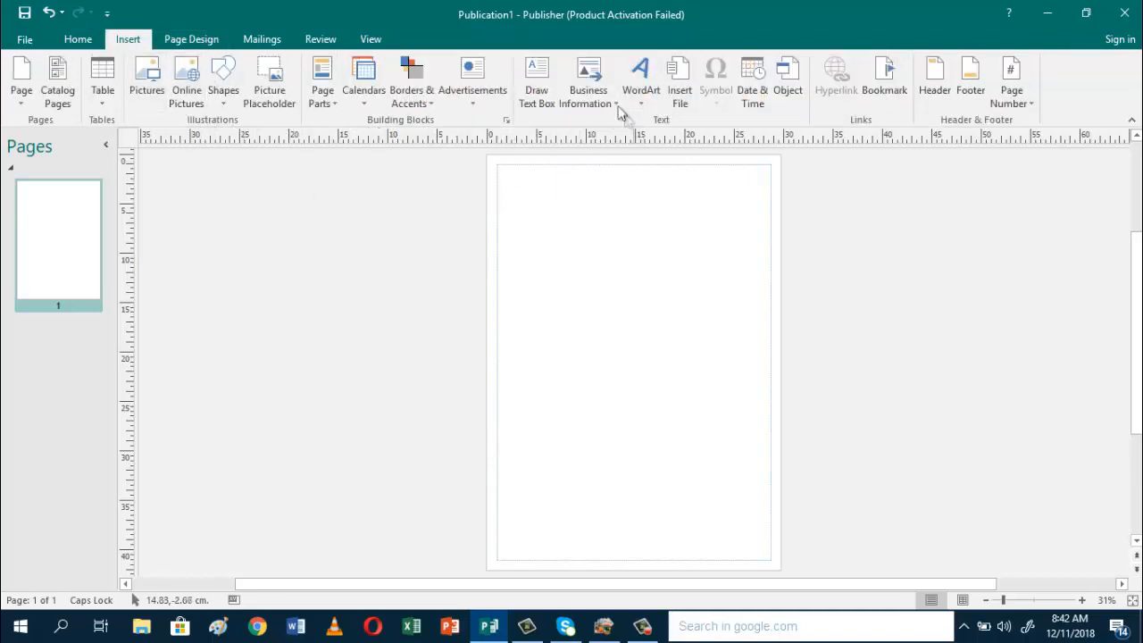
left_click(641, 75)
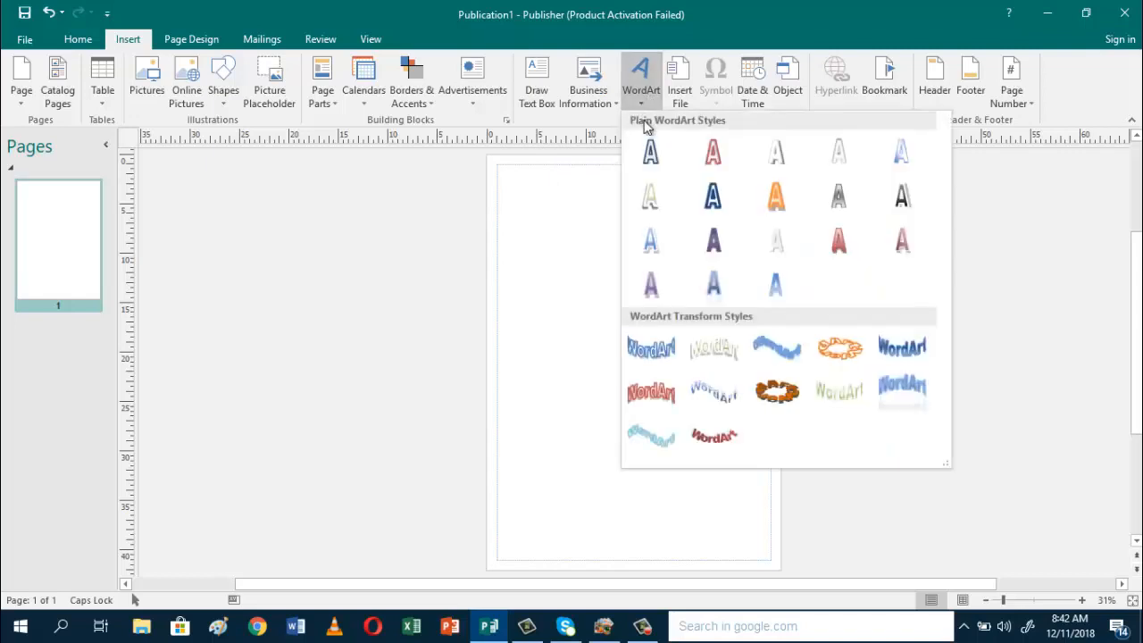
mouse_move(904, 196)
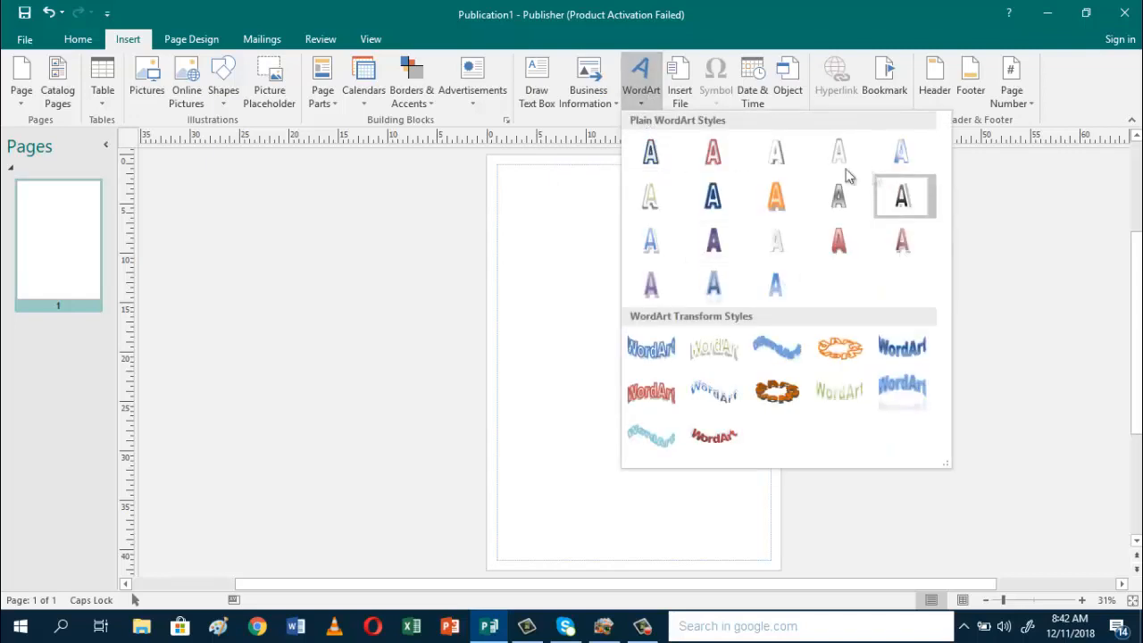
mouse_move(903, 241)
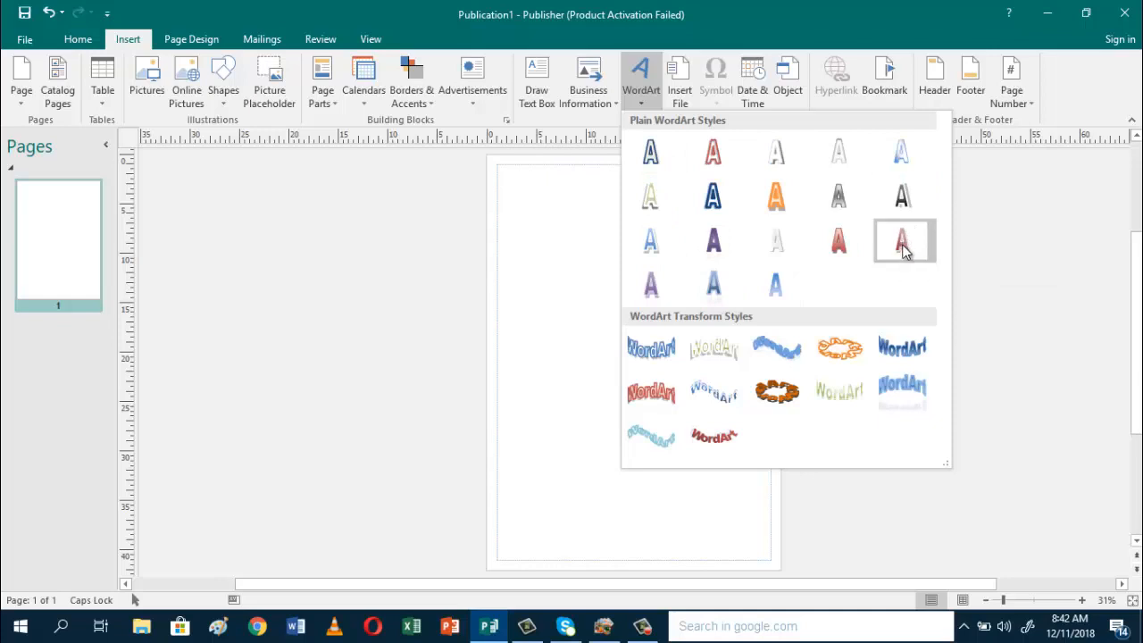
mouse_move(880, 262)
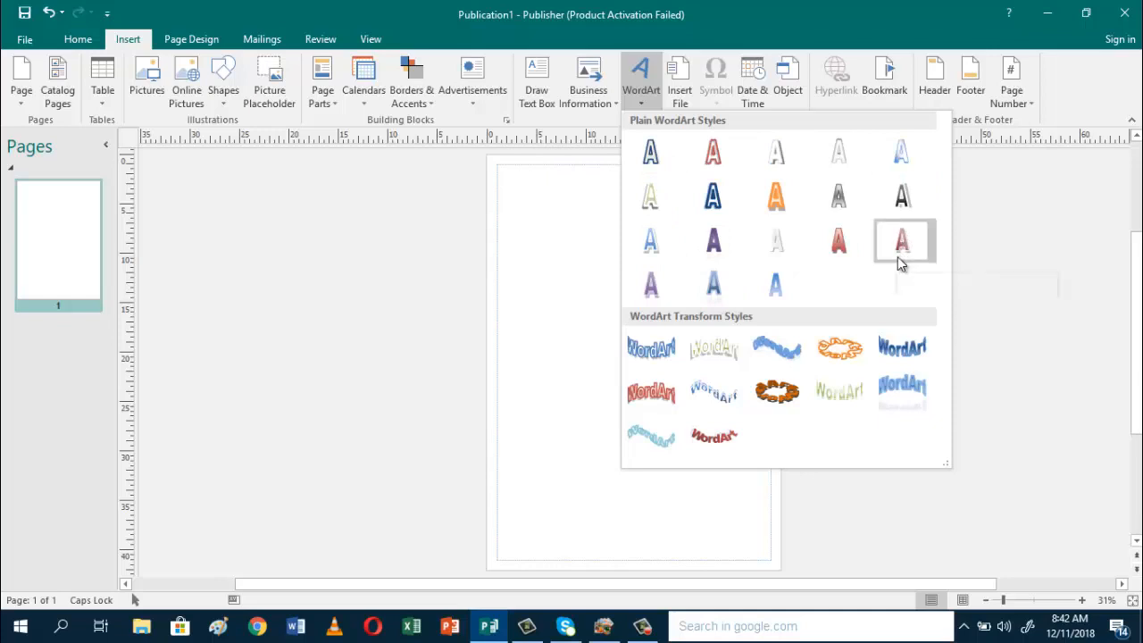
Step: Add reddish plain WordArt reading 'CLASSIFICATION OF MATTER' in bold Arial Black, size 36
left_click(904, 240)
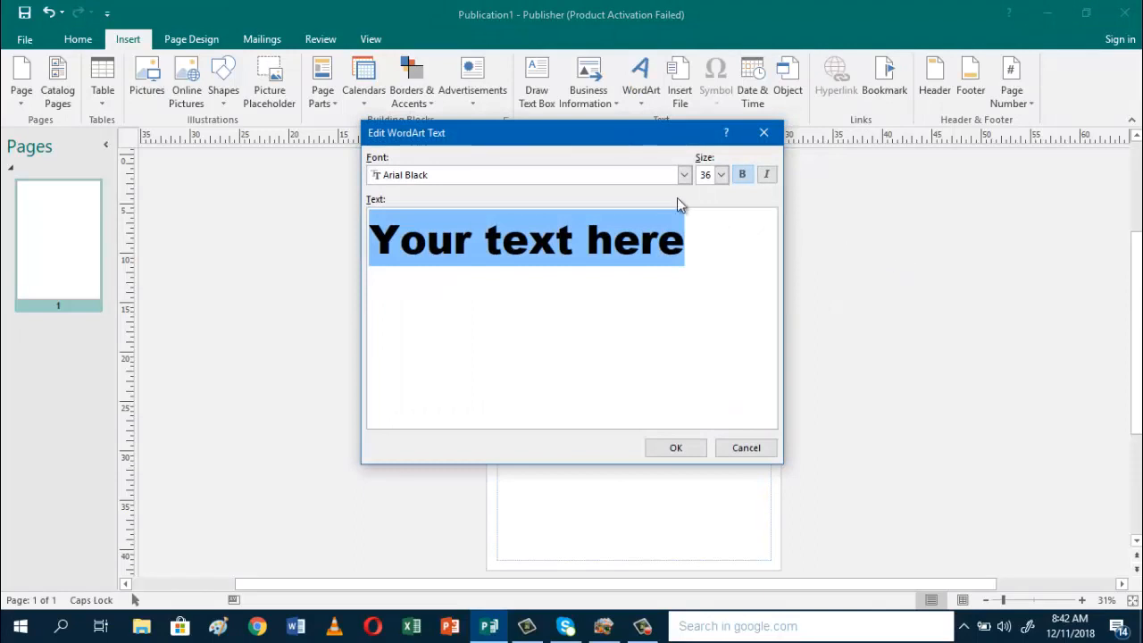
mouse_move(679, 175)
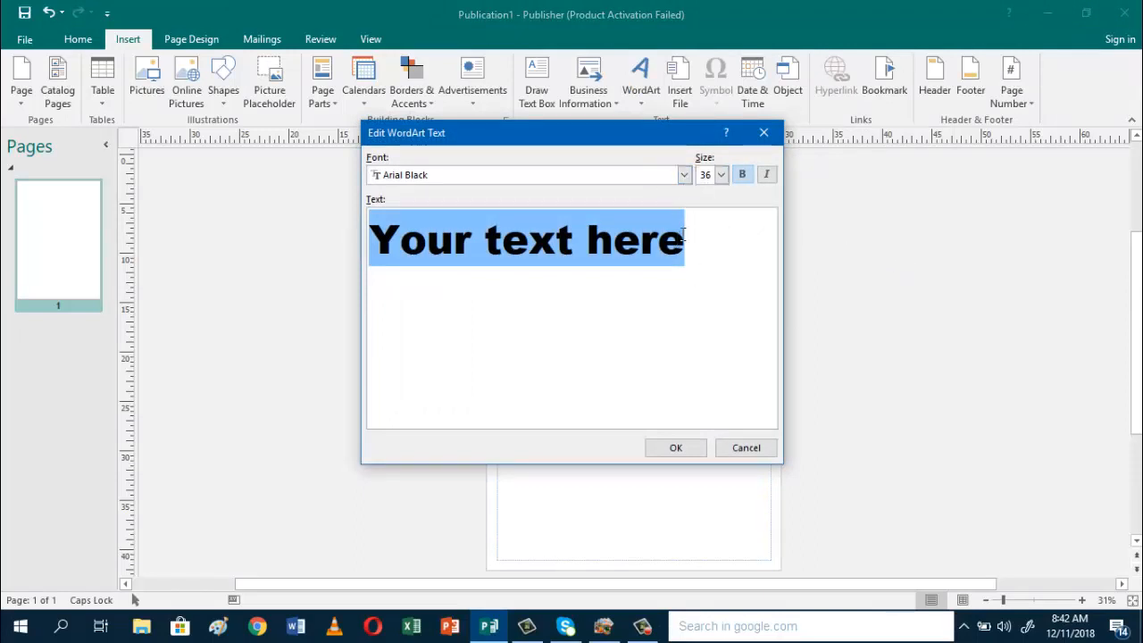
left_click(674, 250)
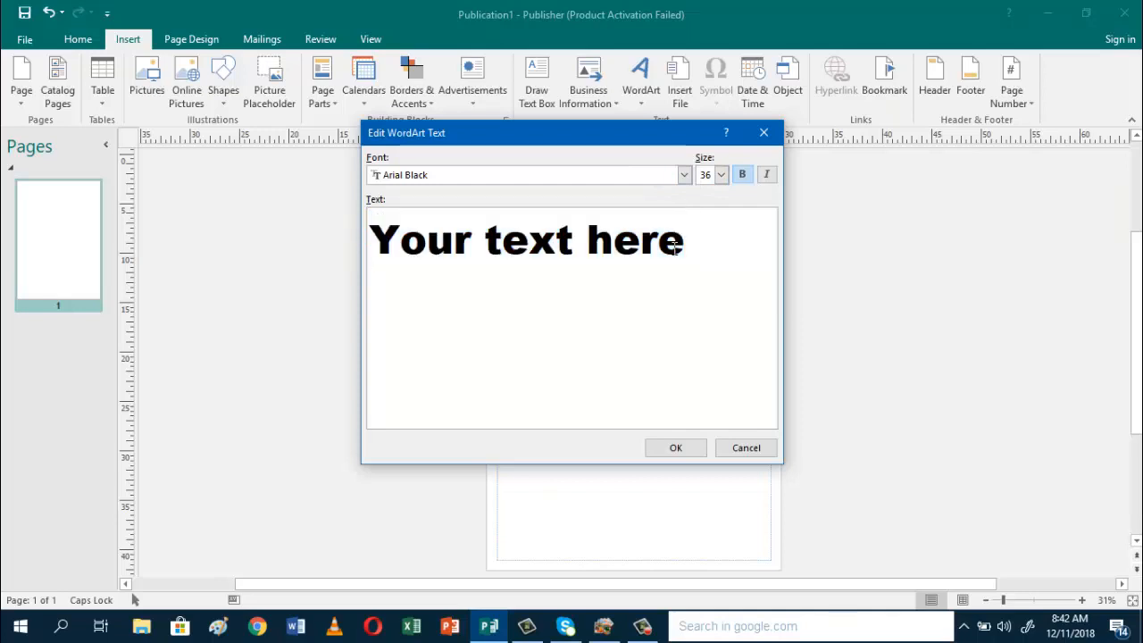
key("Backspace")
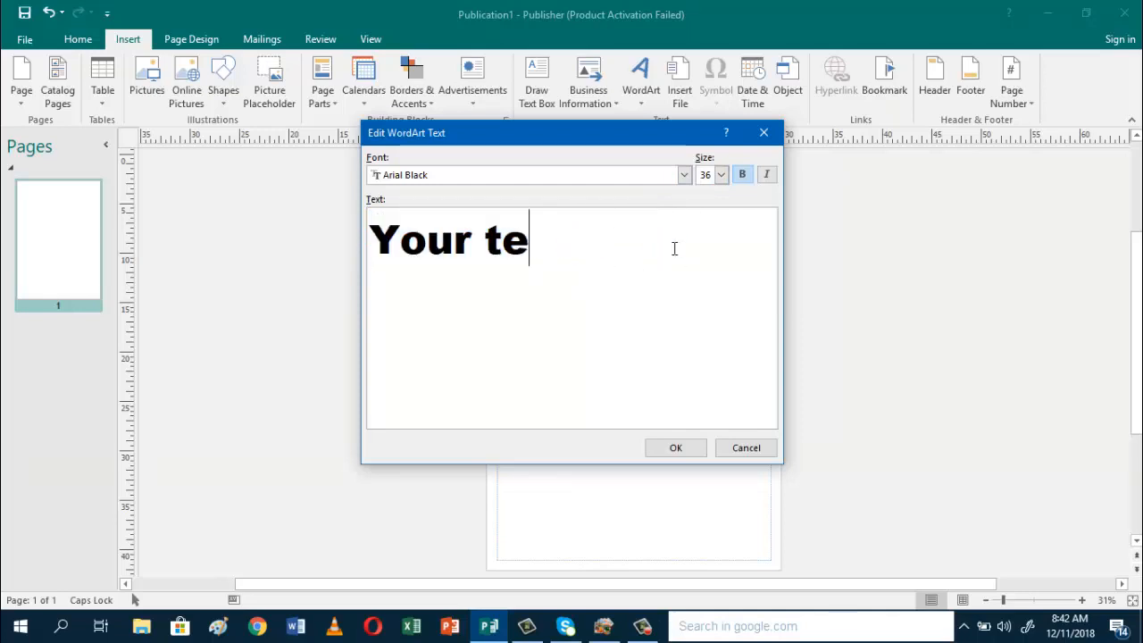
key("Backspace")
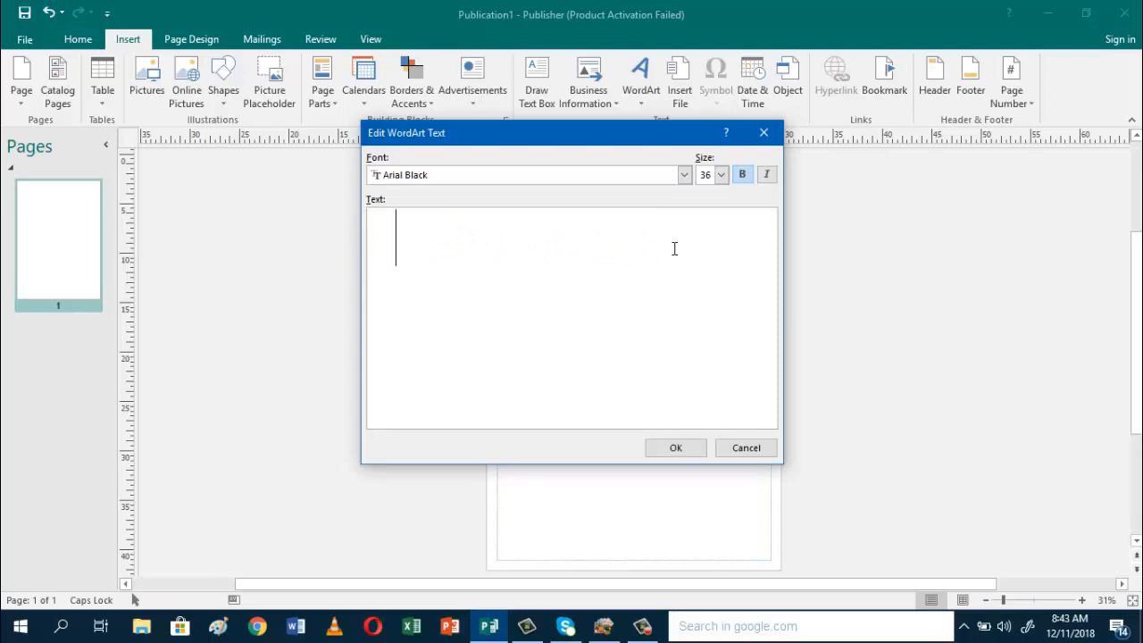
type("cLASS")
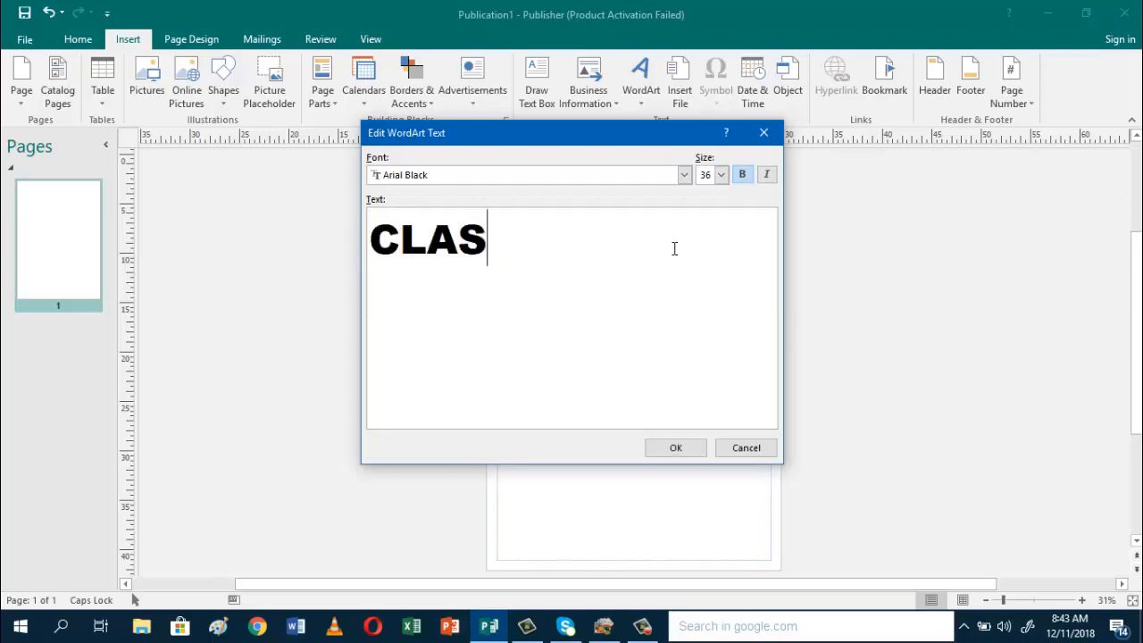
type("SIFICATION")
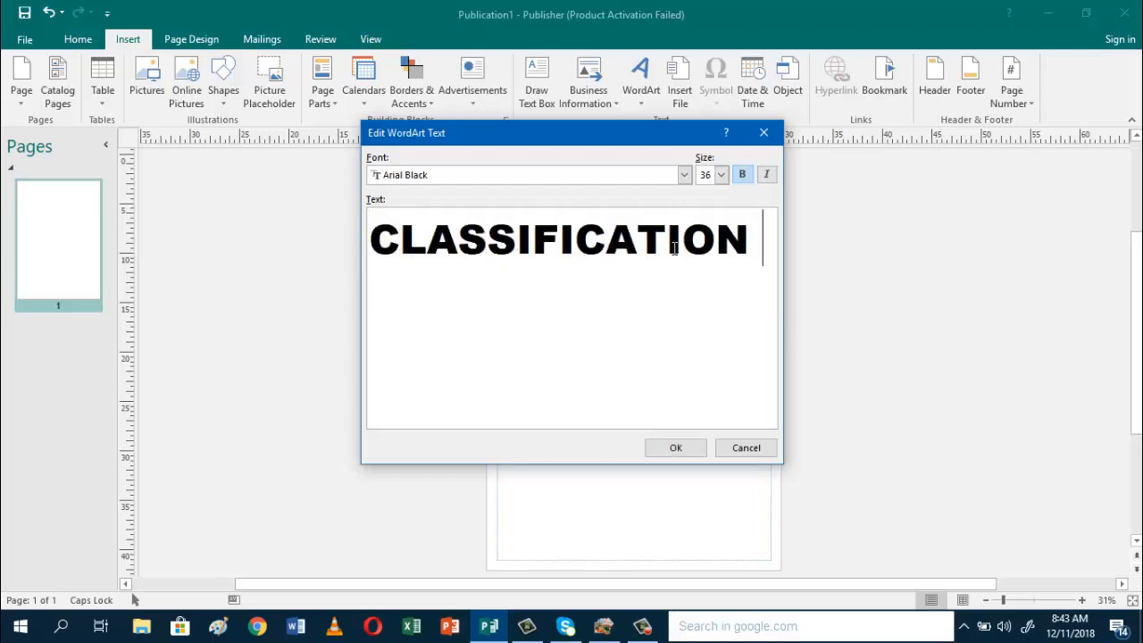
type("OF MATT")
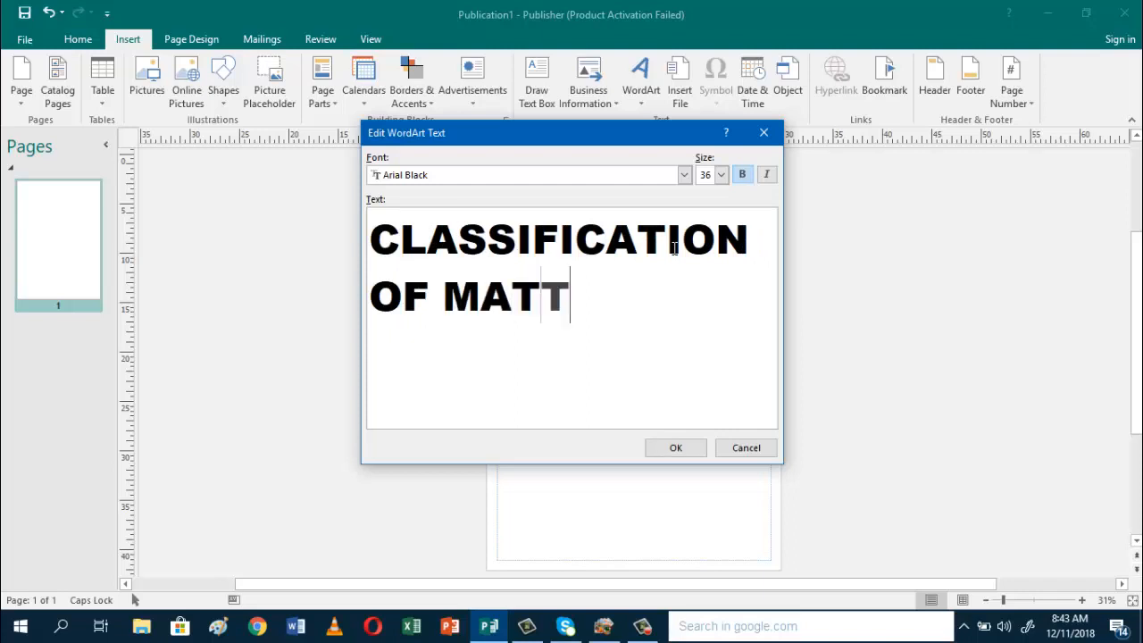
type("ER")
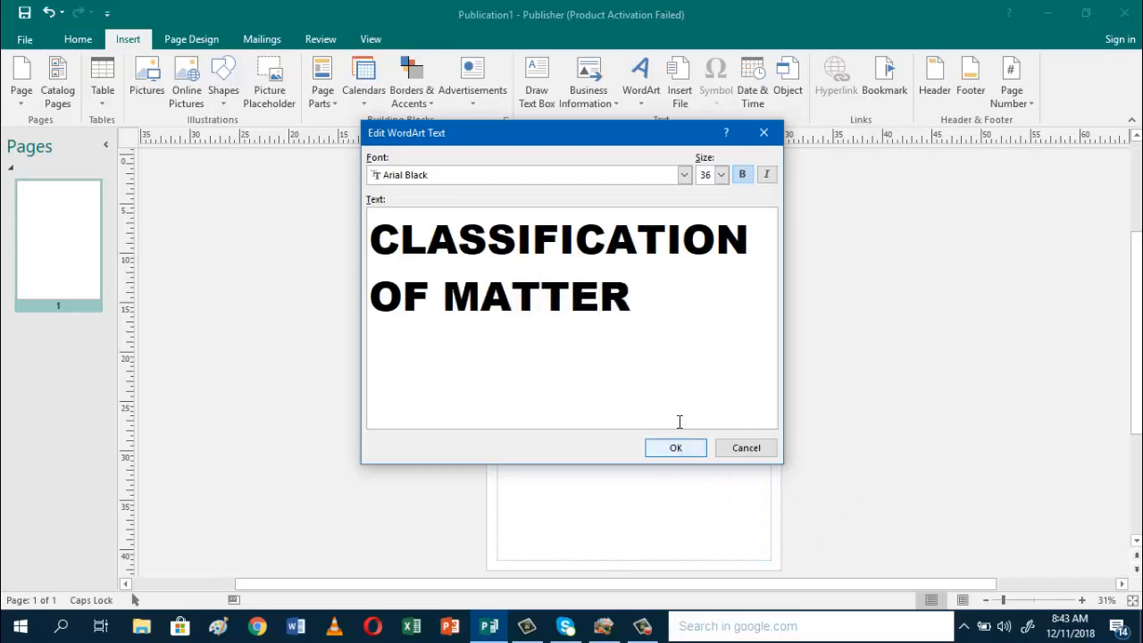
left_click(632, 296)
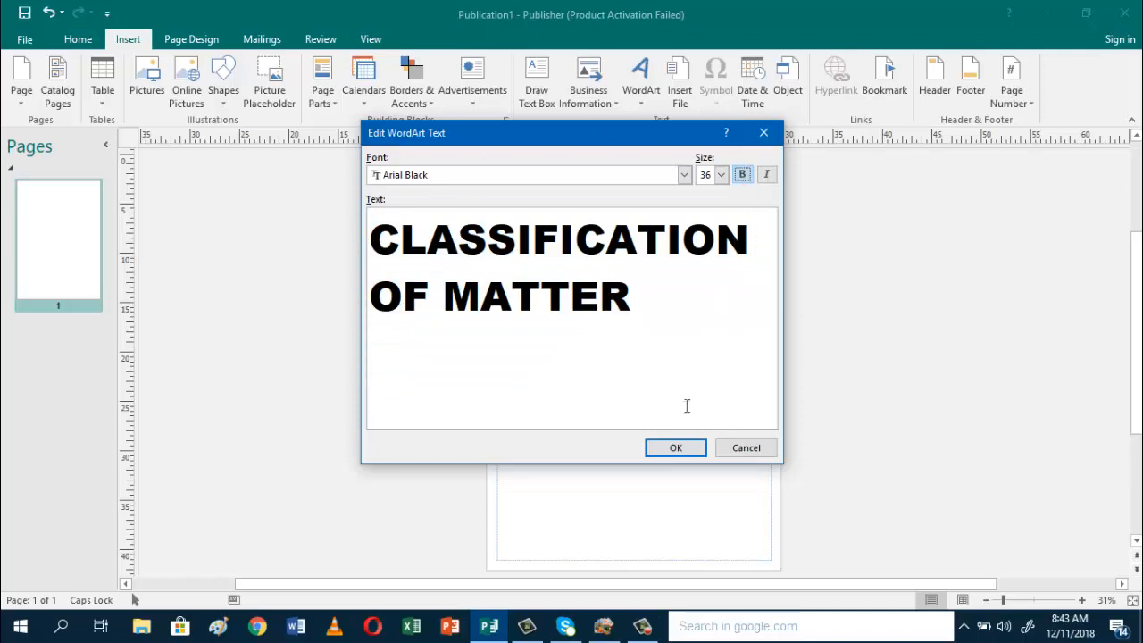
Step: Confirm the WordArt title and drag it up to the page's top edge
left_click(675, 448)
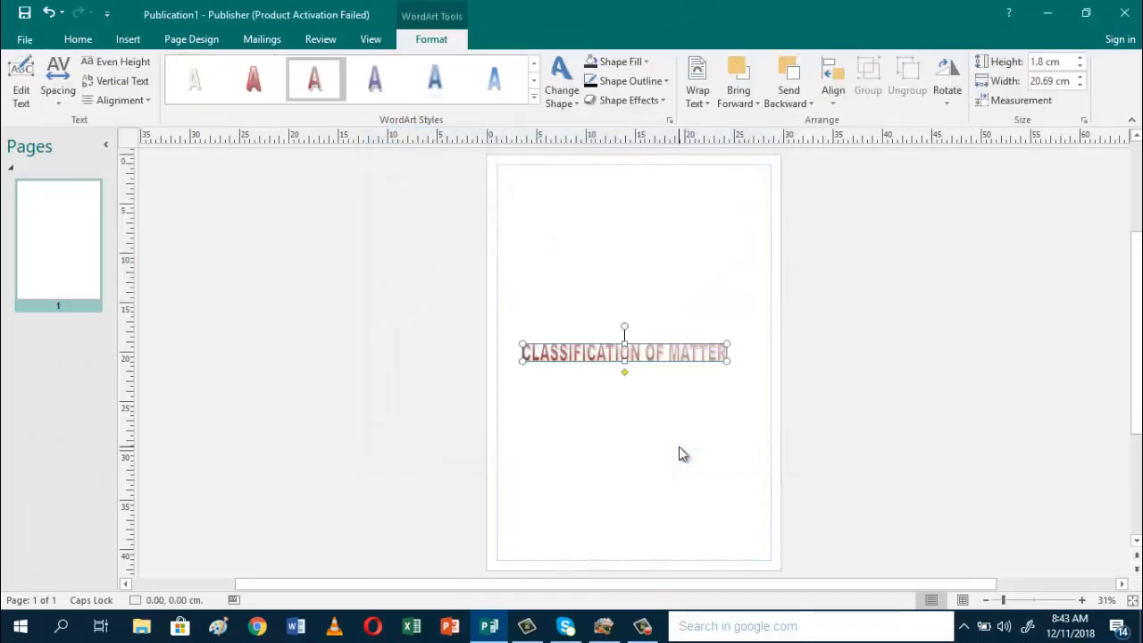
mouse_move(621, 348)
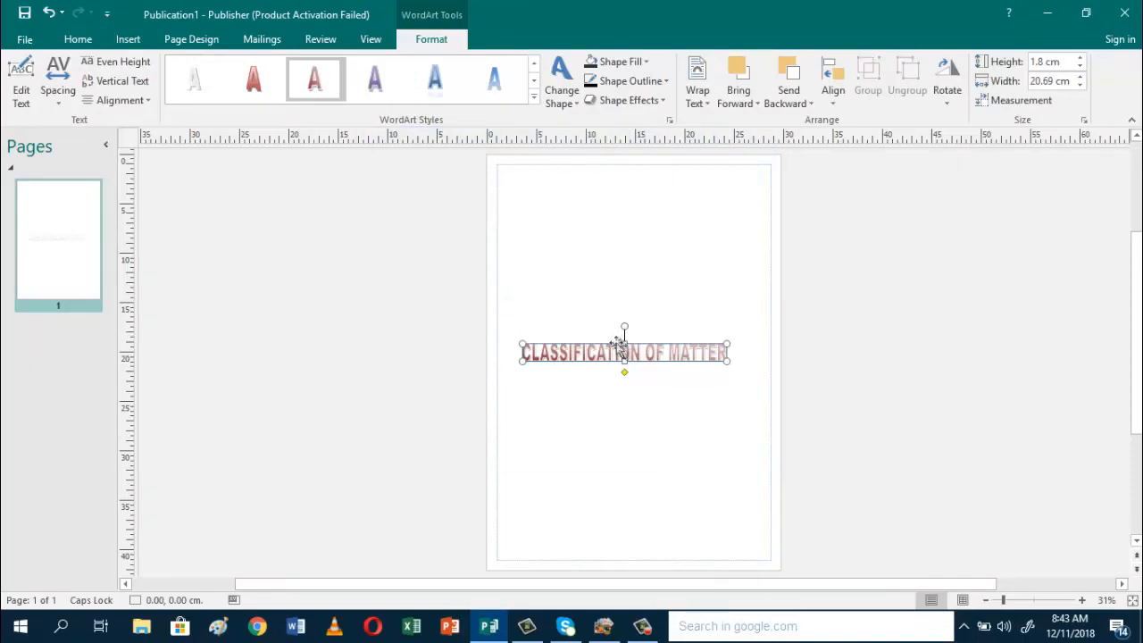
mouse_move(634, 356)
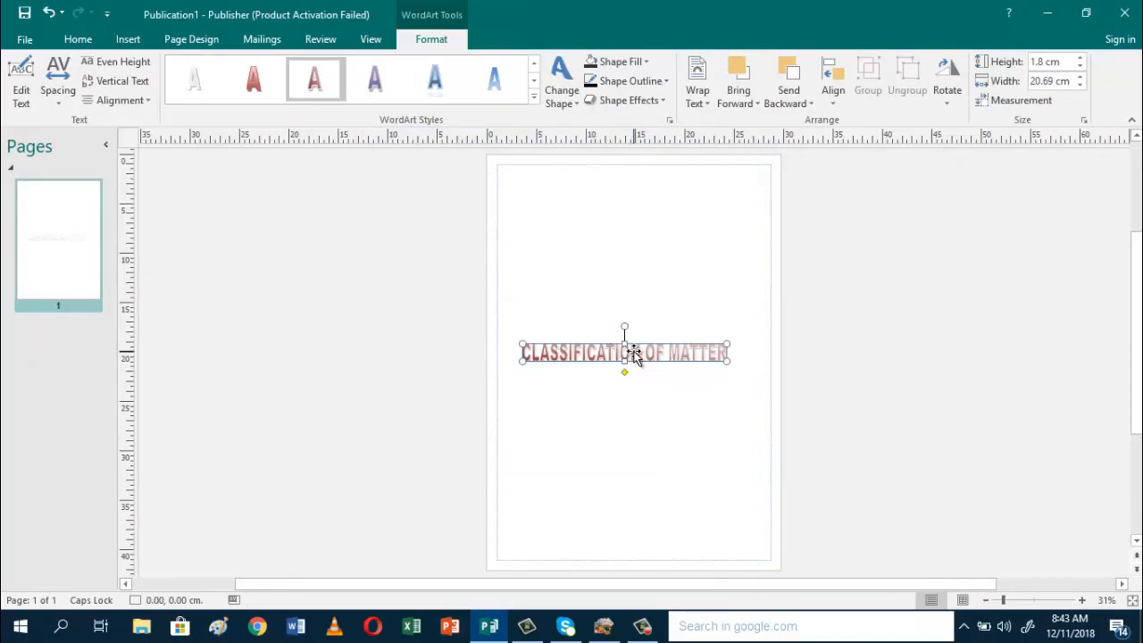
mouse_move(635, 340)
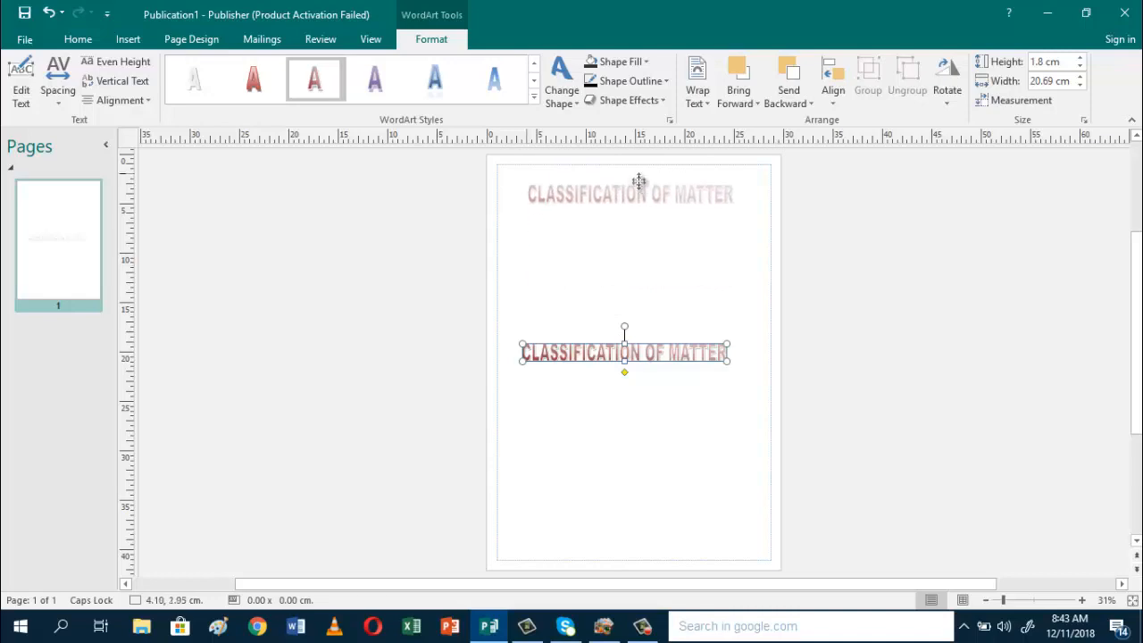
left_click_drag(625, 352, 627, 174)
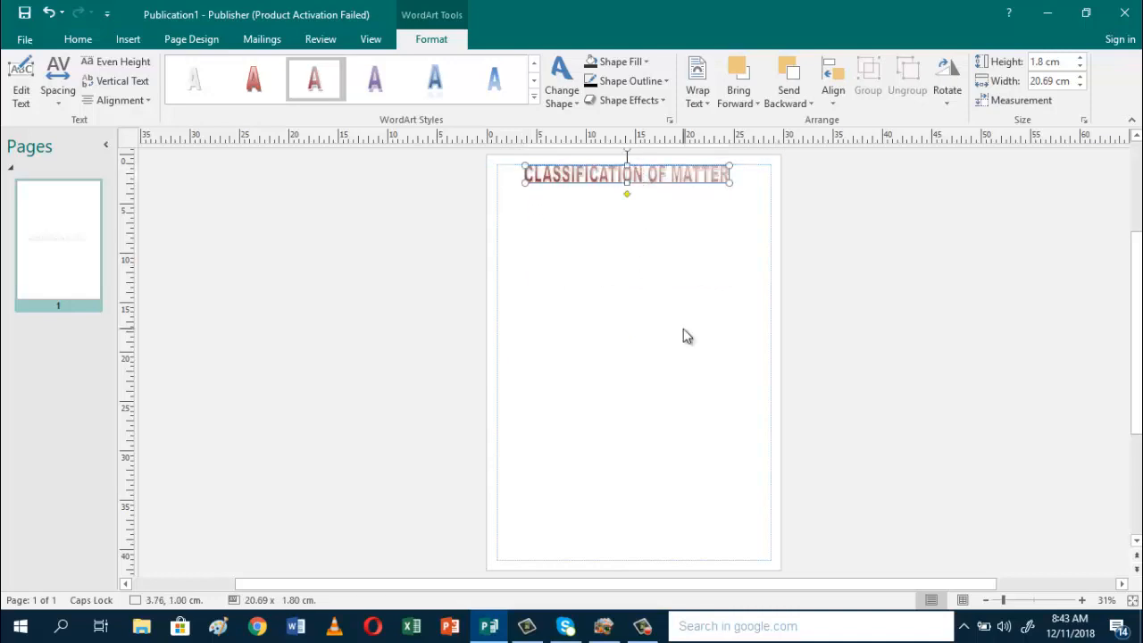
mouse_move(393, 139)
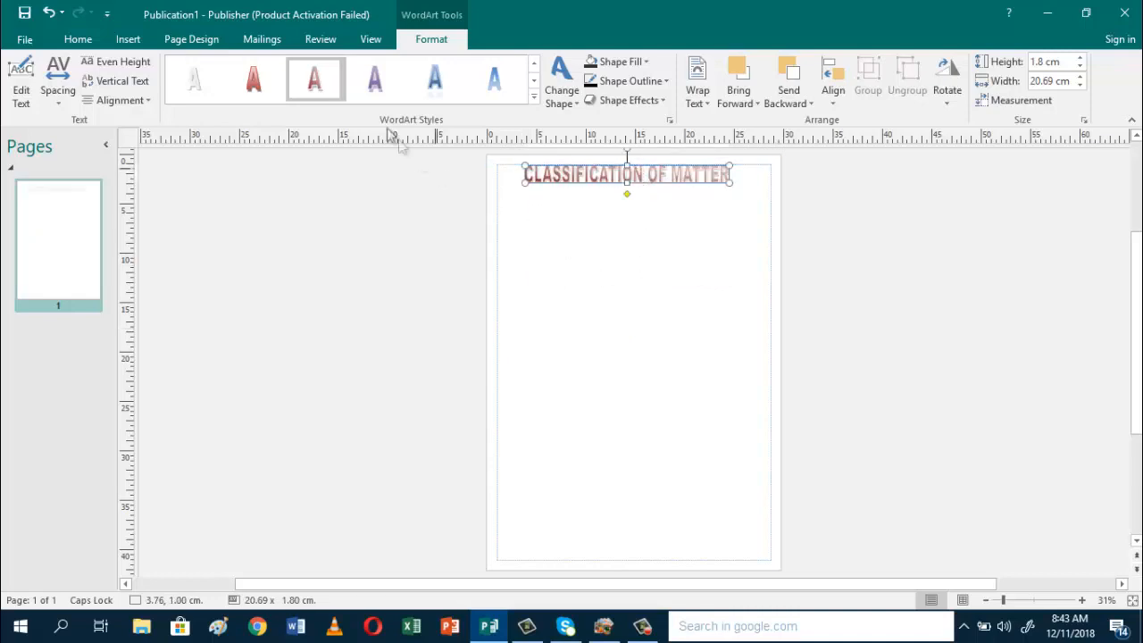
Step: Try blue and pink WordArt styles, then settle on Gradient Fill - Purple, Reflection
left_click(374, 79)
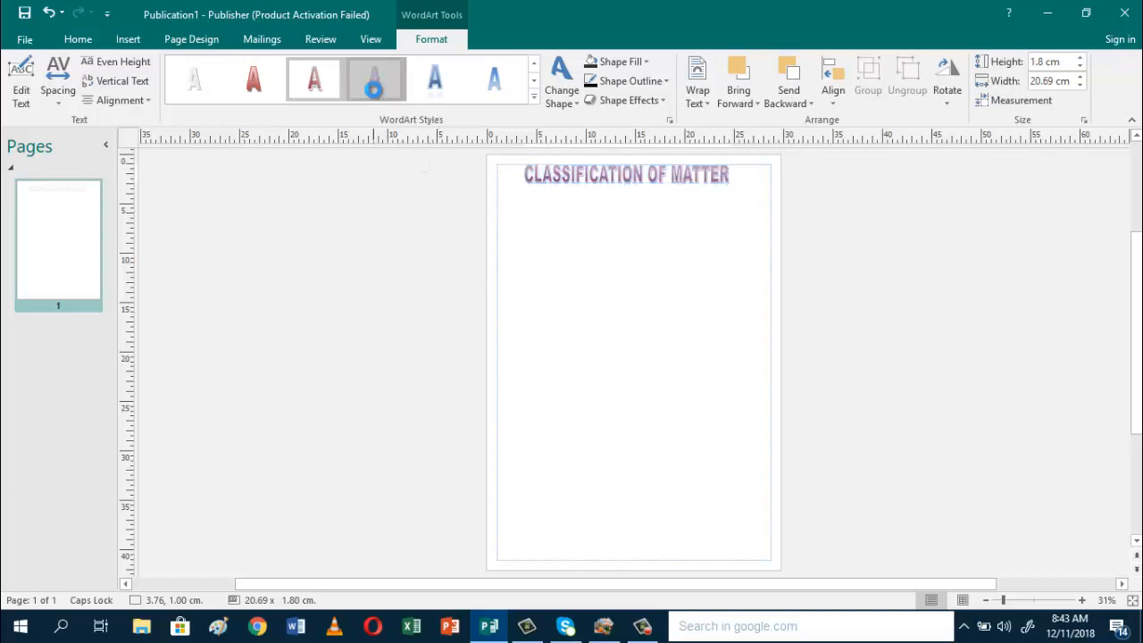
left_click(435, 79)
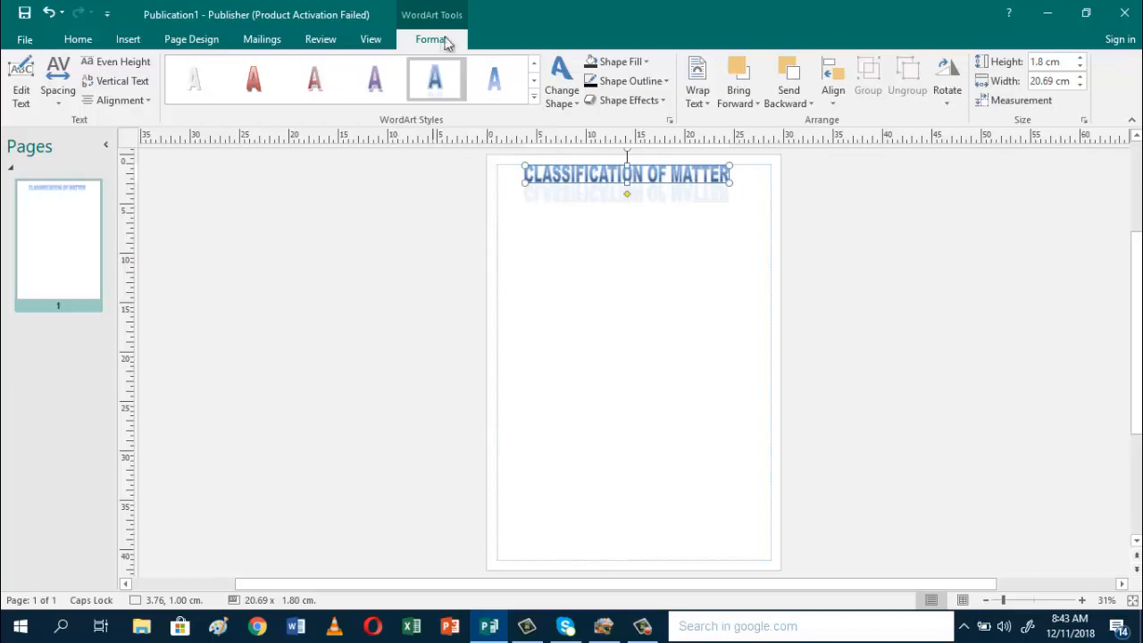
mouse_move(442, 45)
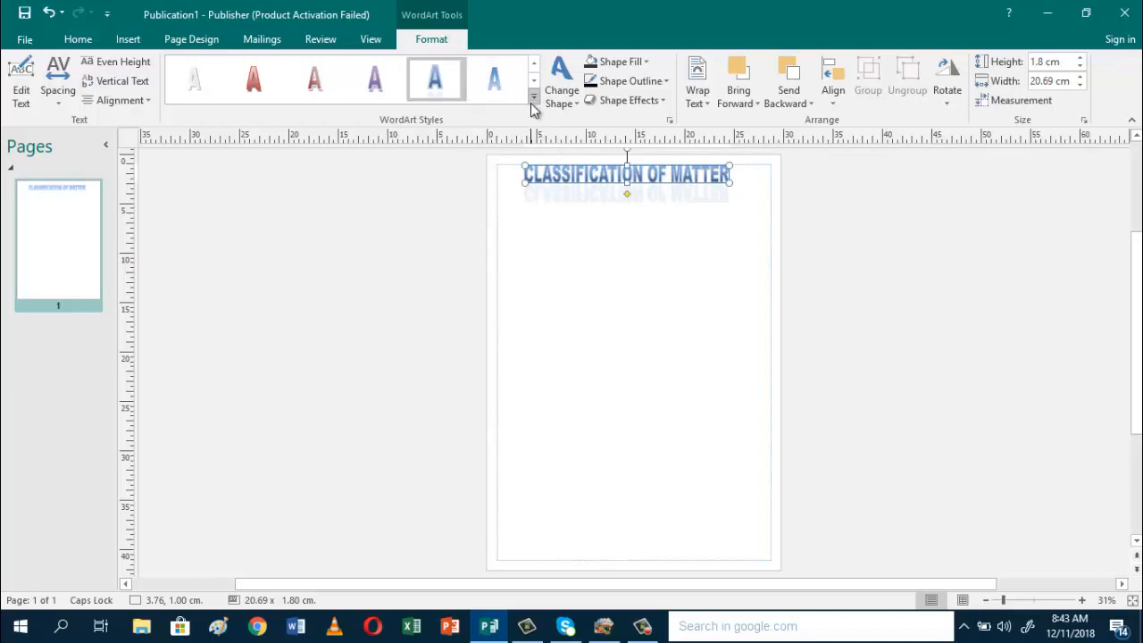
left_click(533, 99)
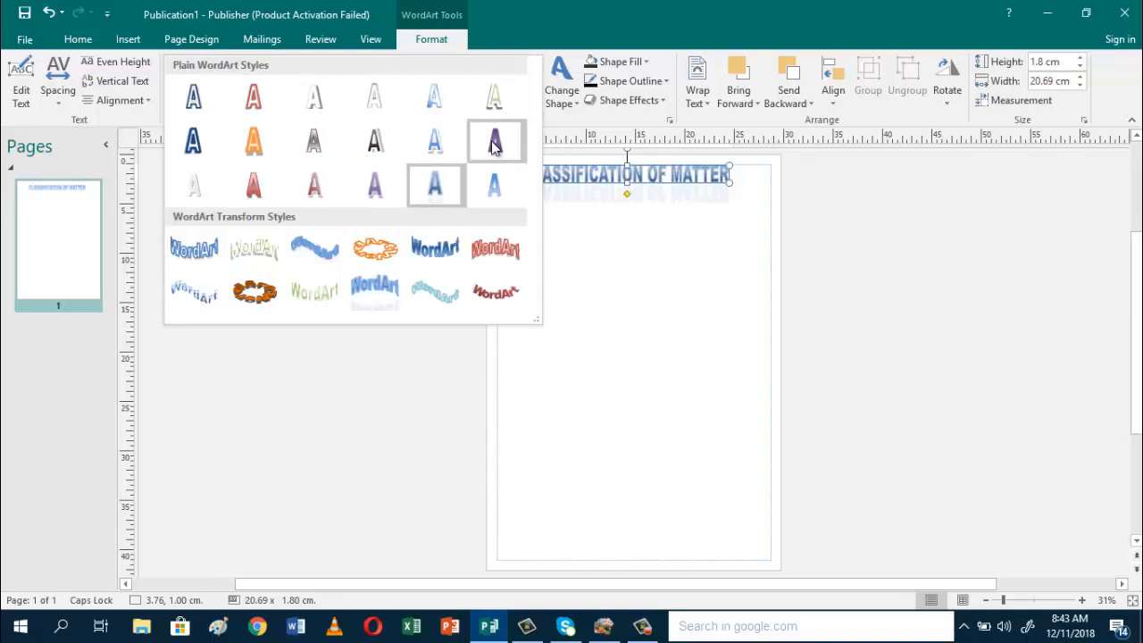
mouse_move(496, 141)
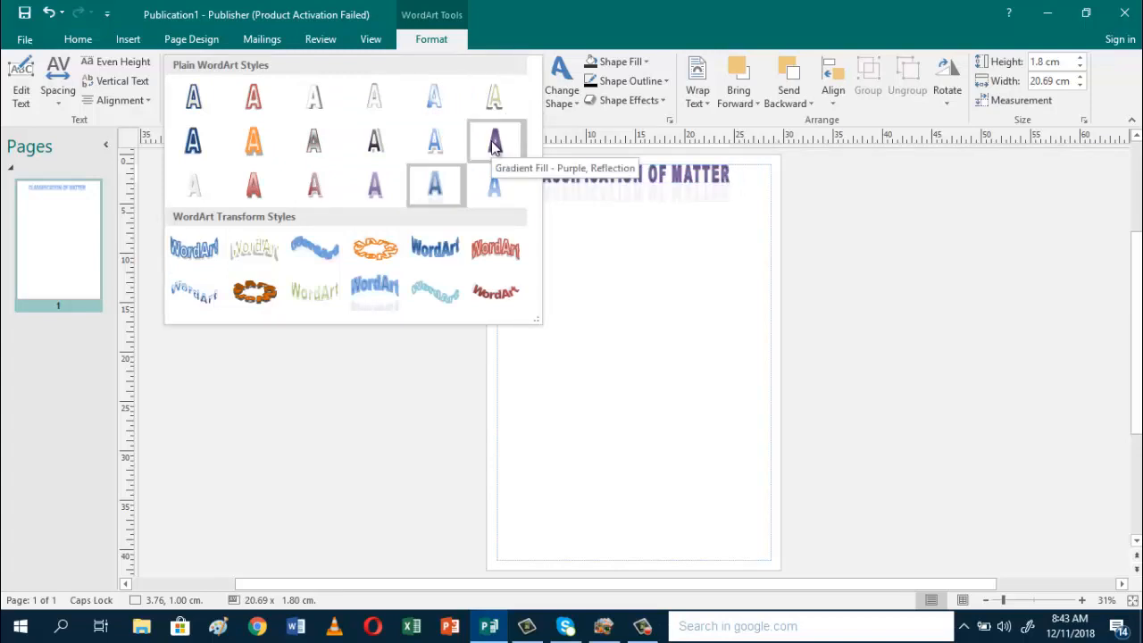
mouse_move(435, 248)
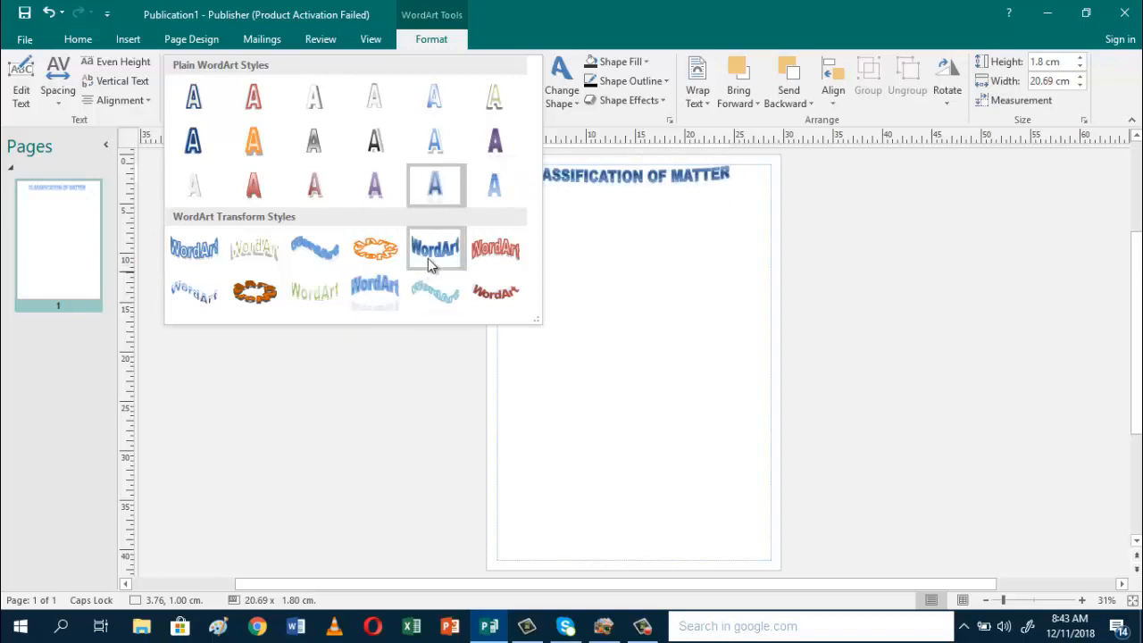
mouse_move(194, 248)
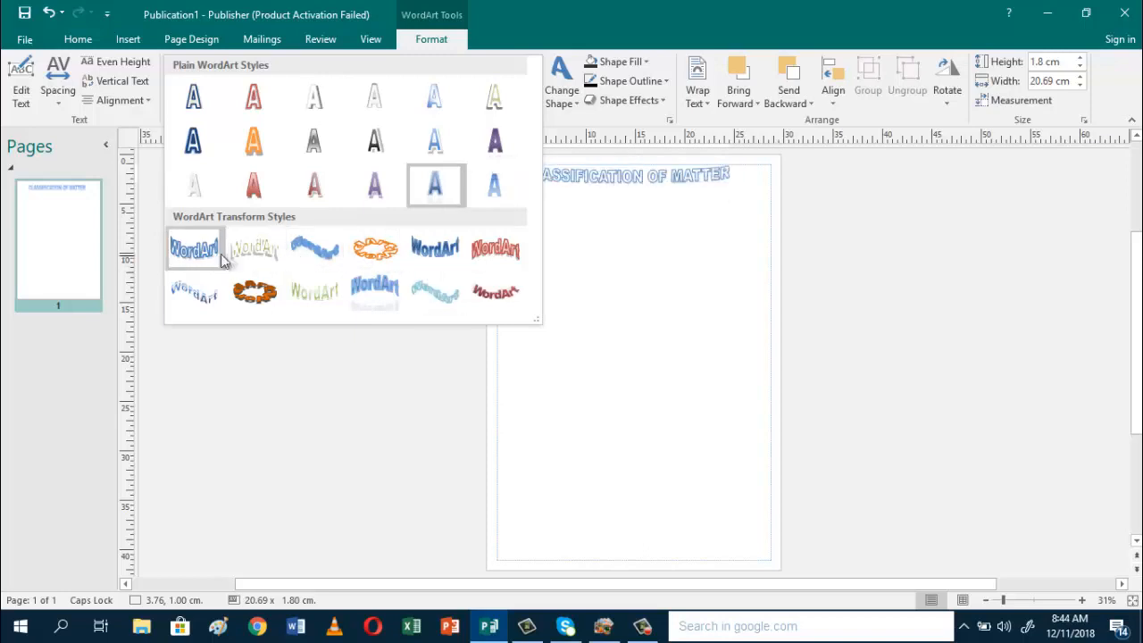
mouse_move(435, 248)
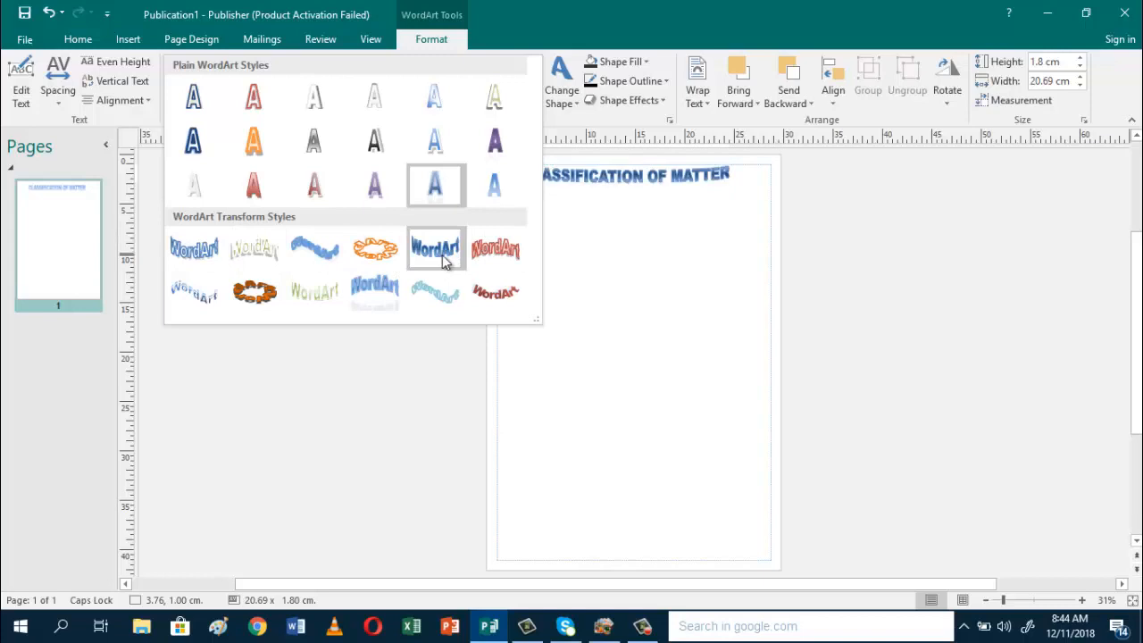
mouse_move(444, 263)
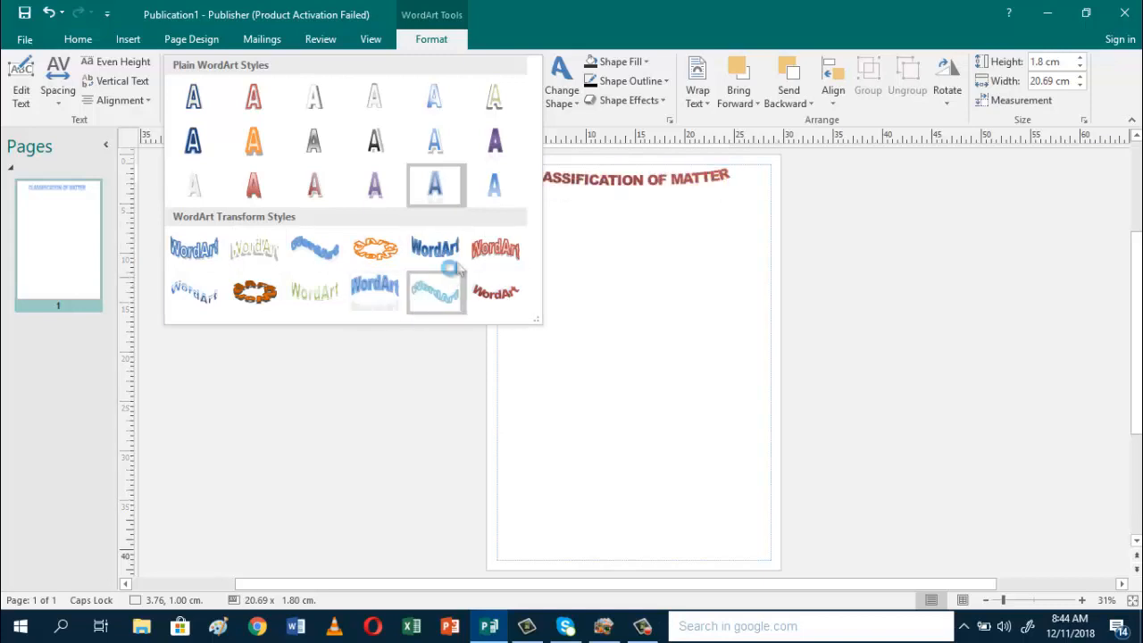
mouse_move(496, 248)
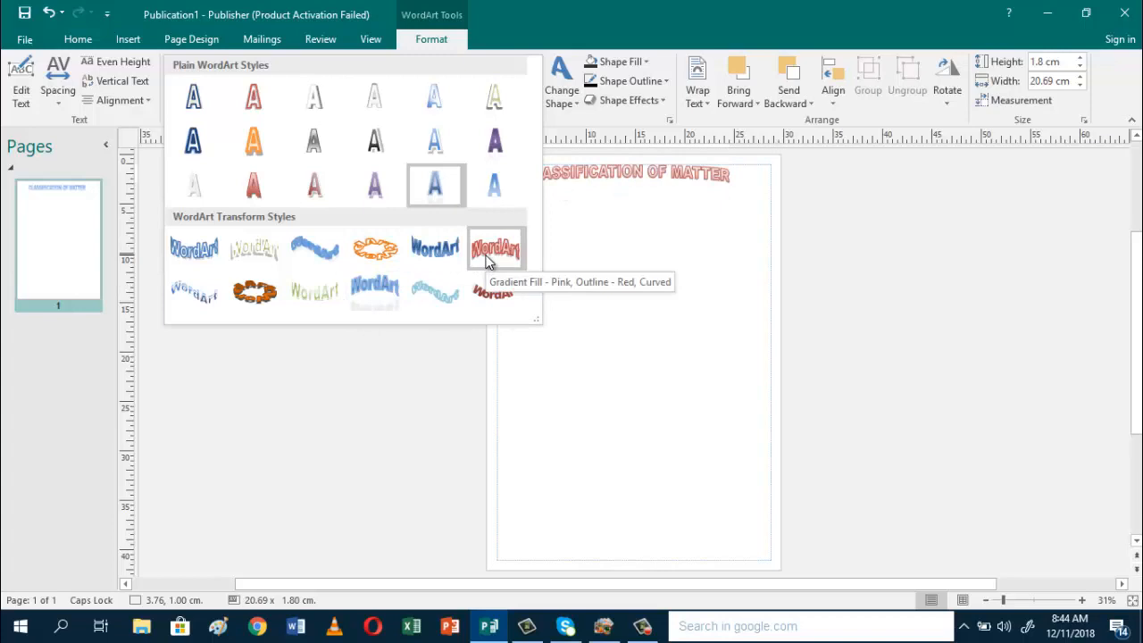
left_click(495, 248)
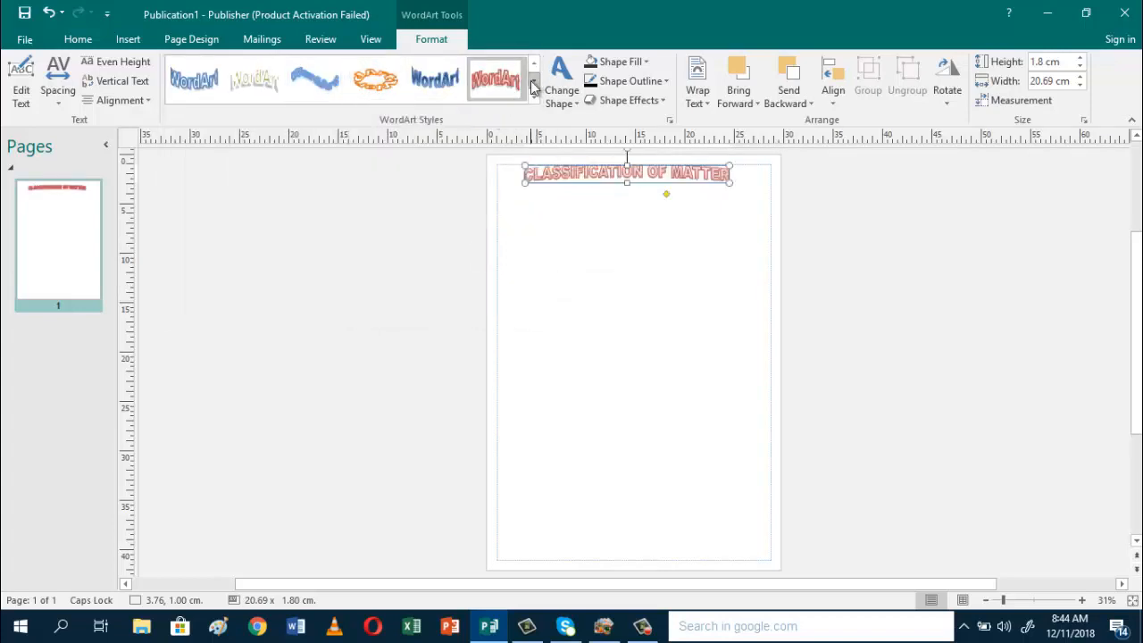
left_click(533, 95)
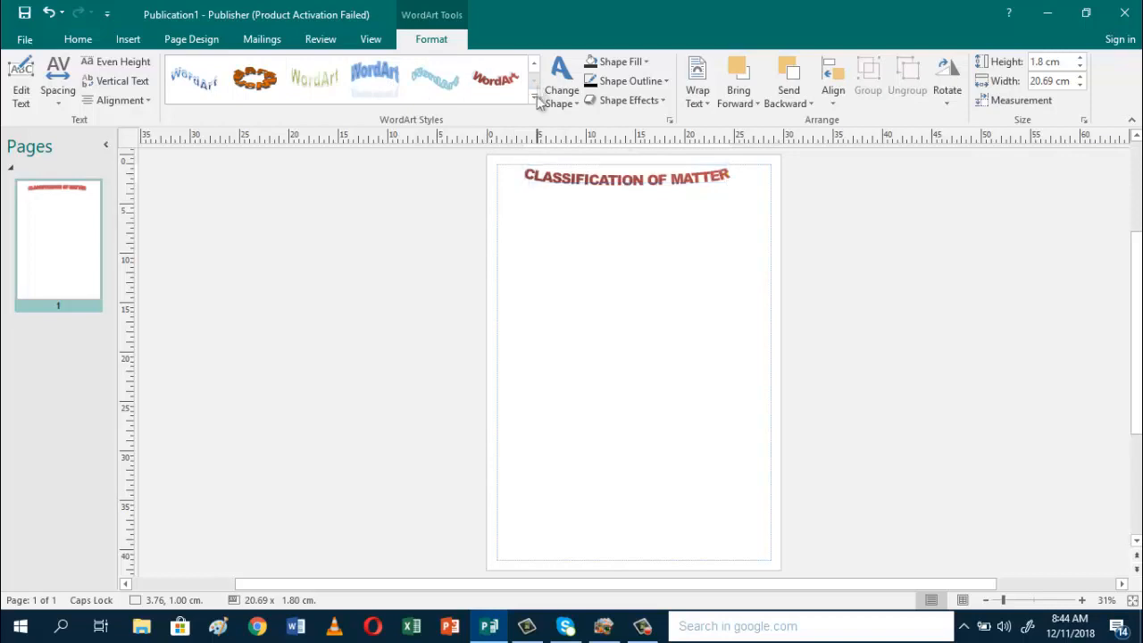
left_click(534, 103)
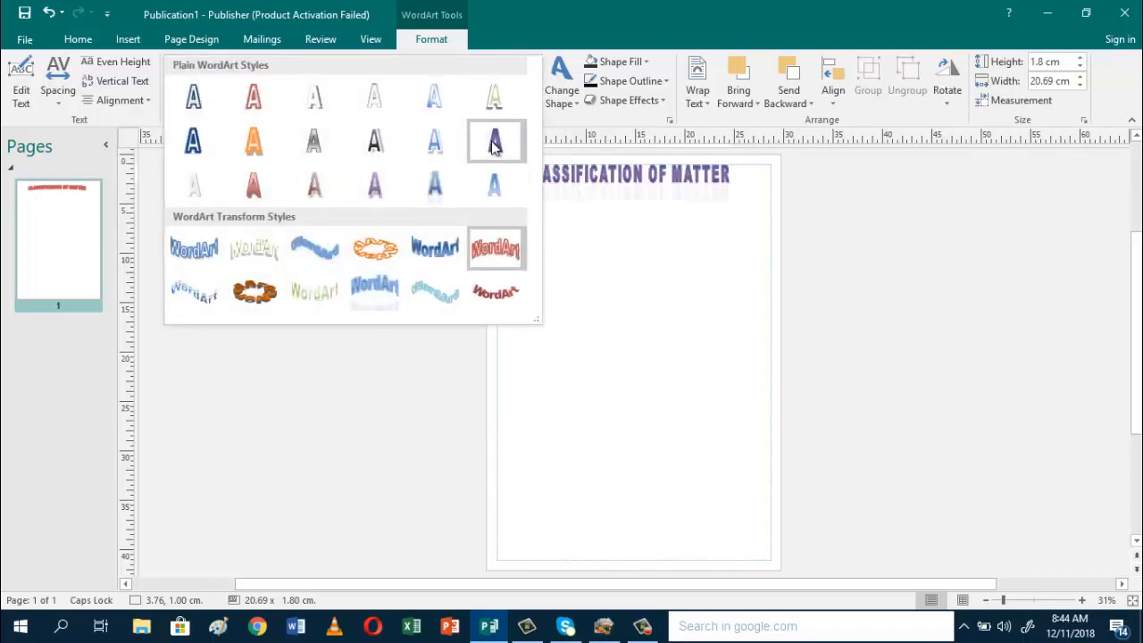
left_click(496, 141)
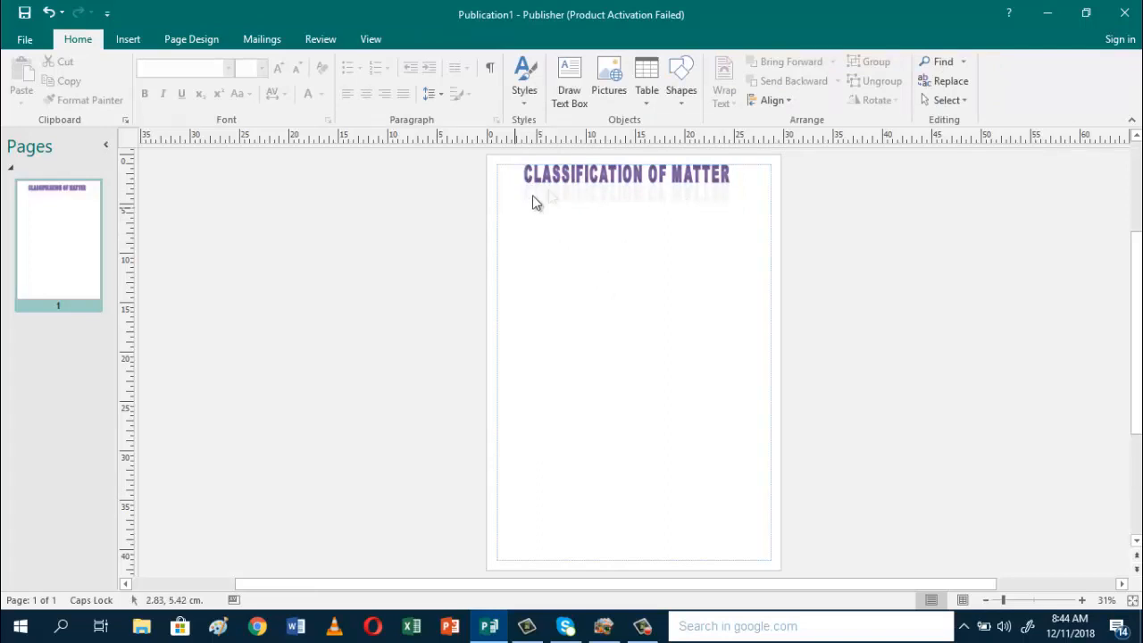
mouse_move(657, 225)
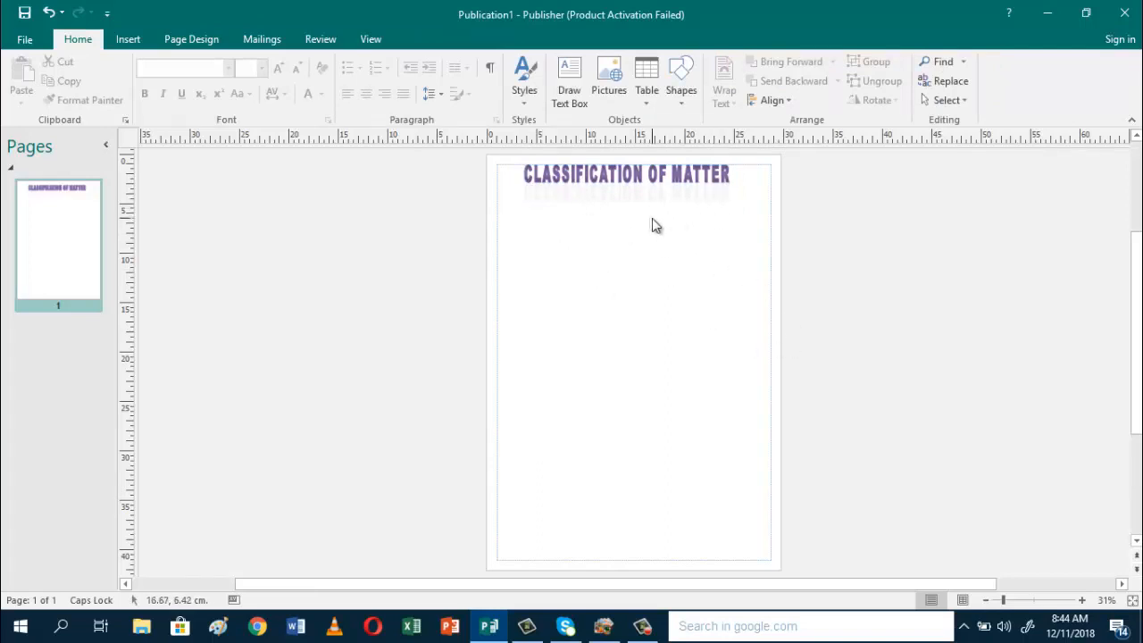
mouse_move(527, 212)
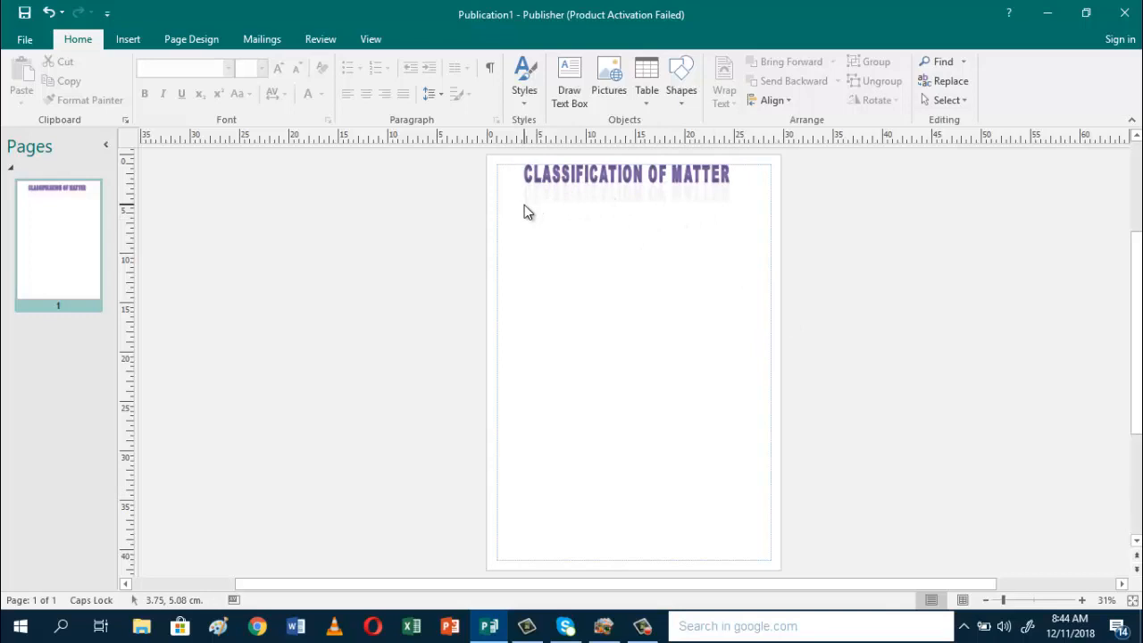
mouse_move(516, 226)
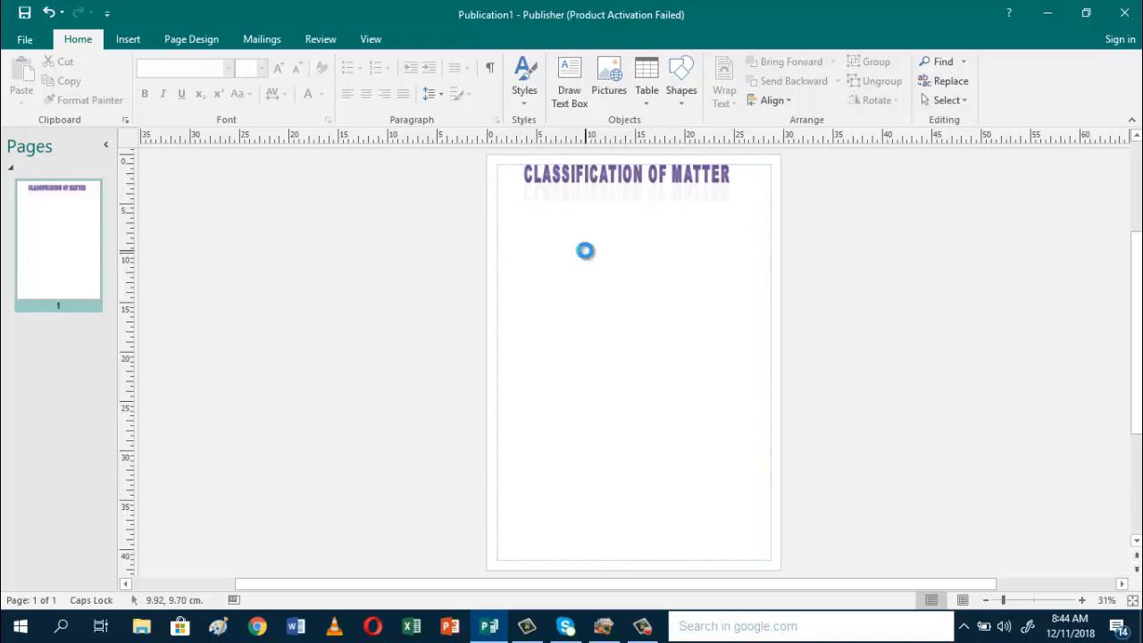
left_click(585, 251)
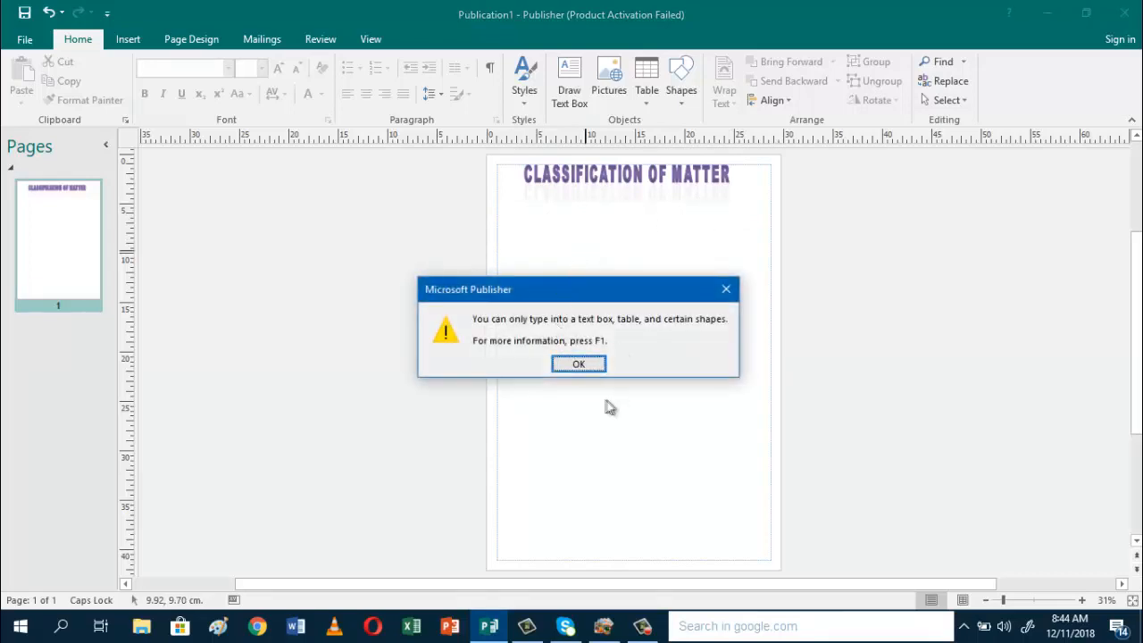
mouse_move(597, 343)
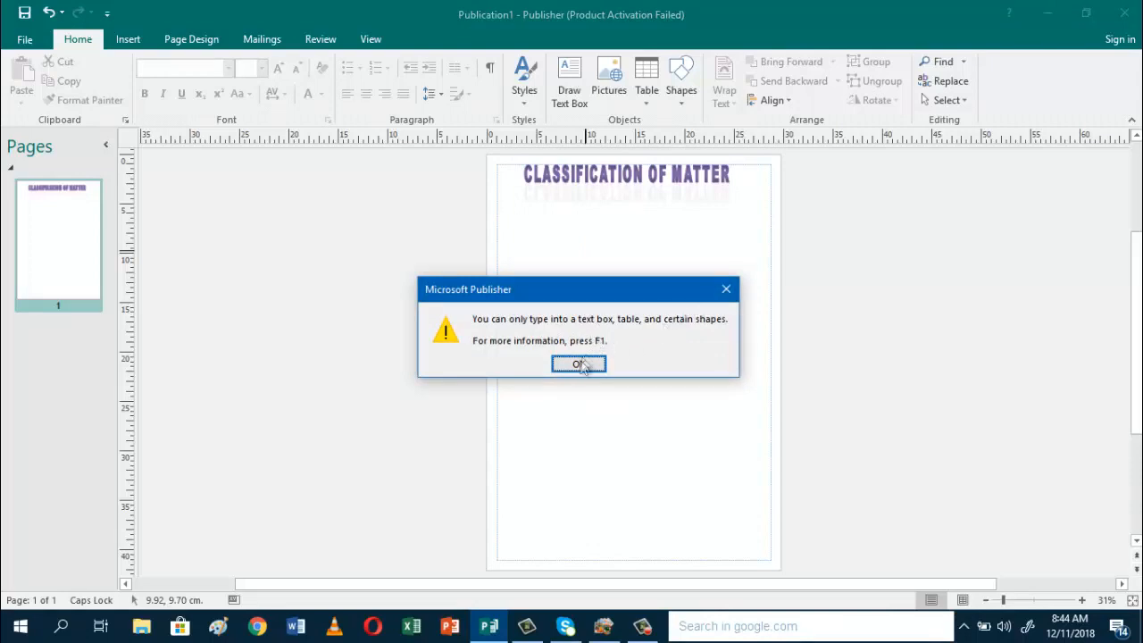
left_click(578, 365)
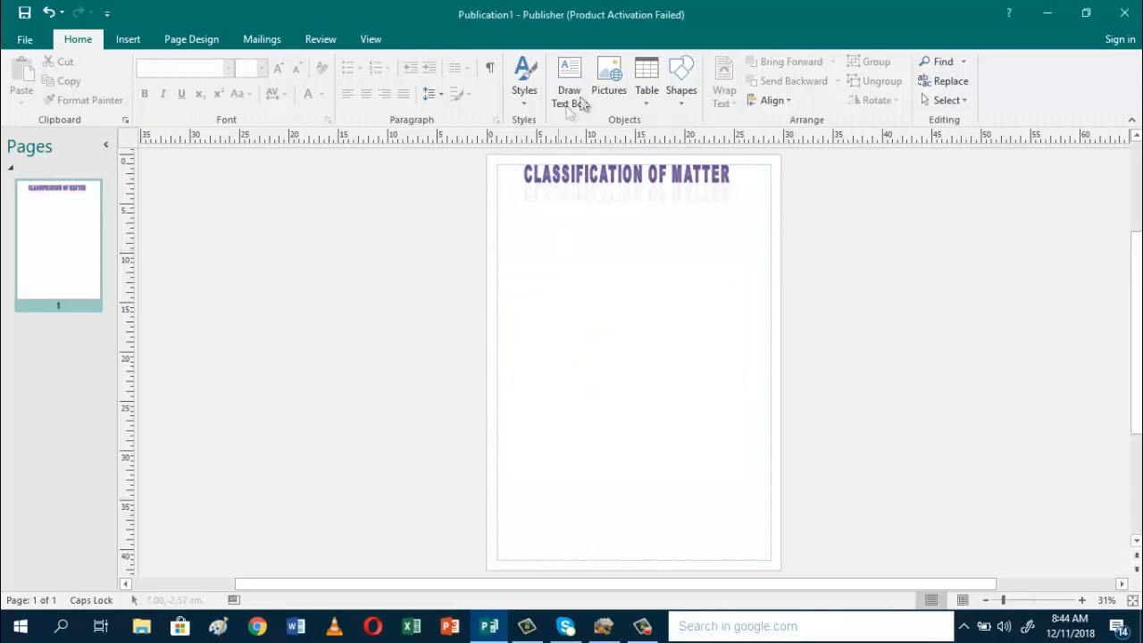
mouse_move(127, 38)
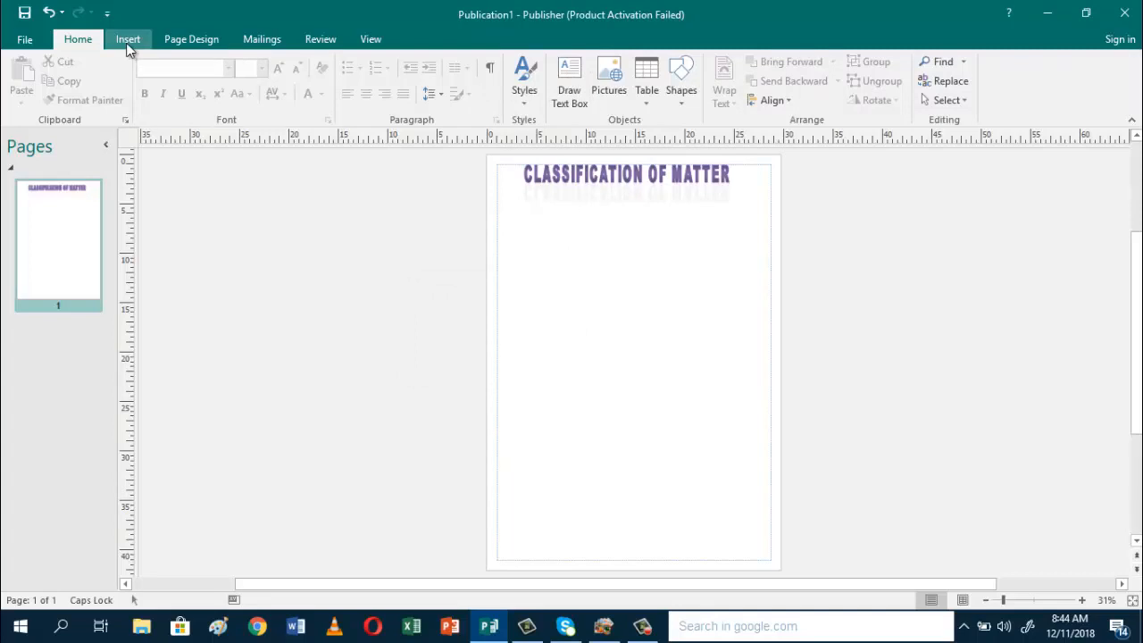
Step: Draw a text box from below the purple title down to the bottom-right page margin
left_click(127, 38)
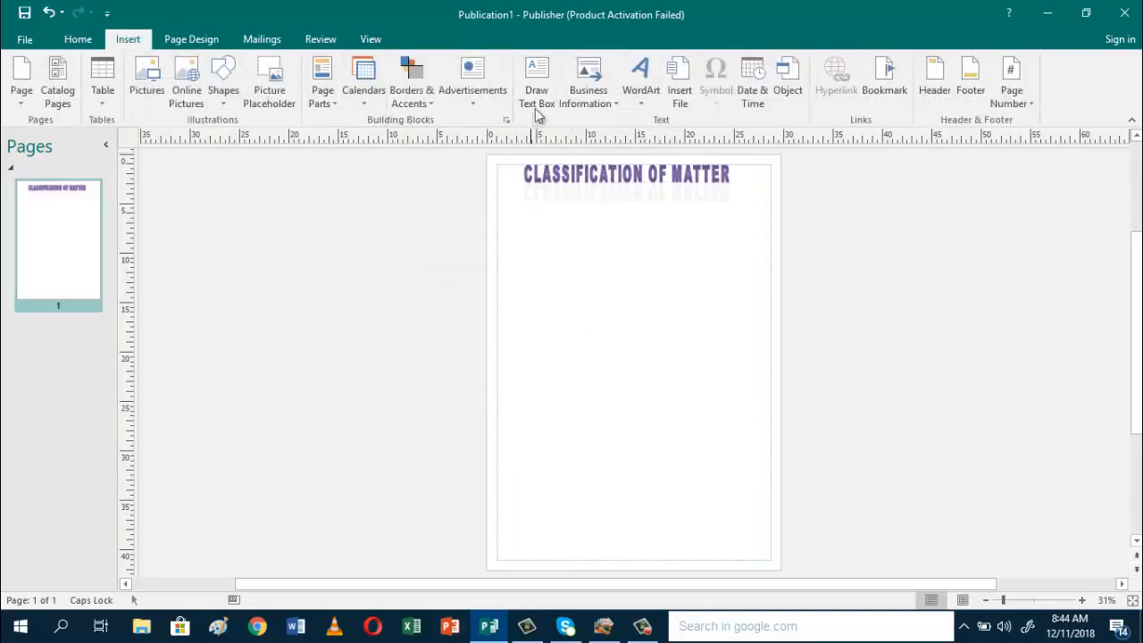
mouse_move(536, 80)
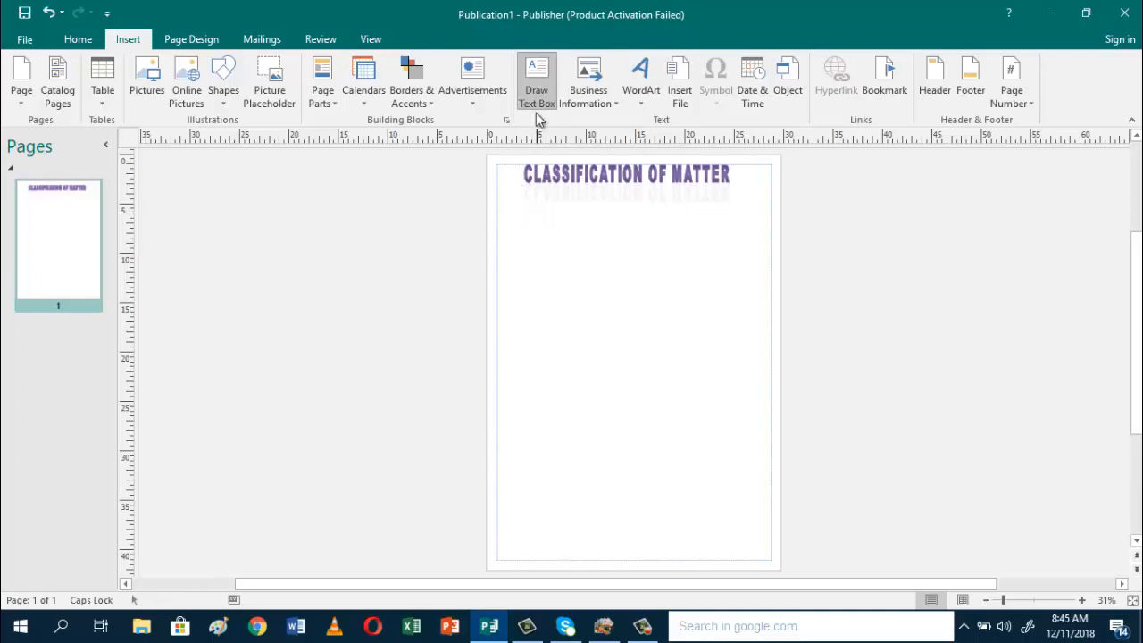
left_click(537, 79)
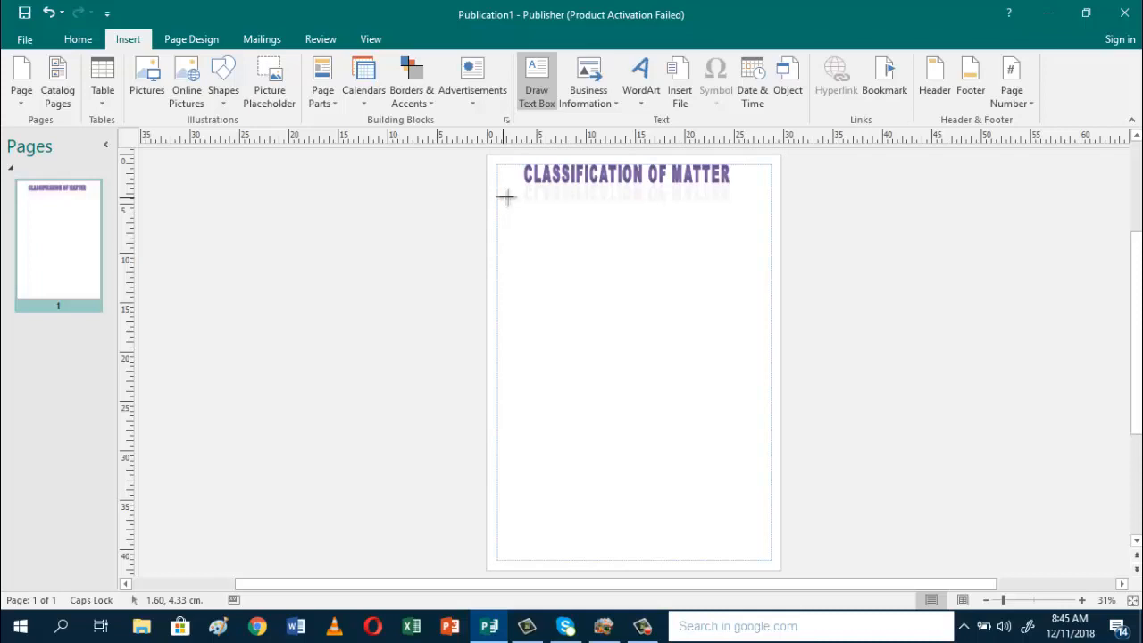
mouse_move(498, 193)
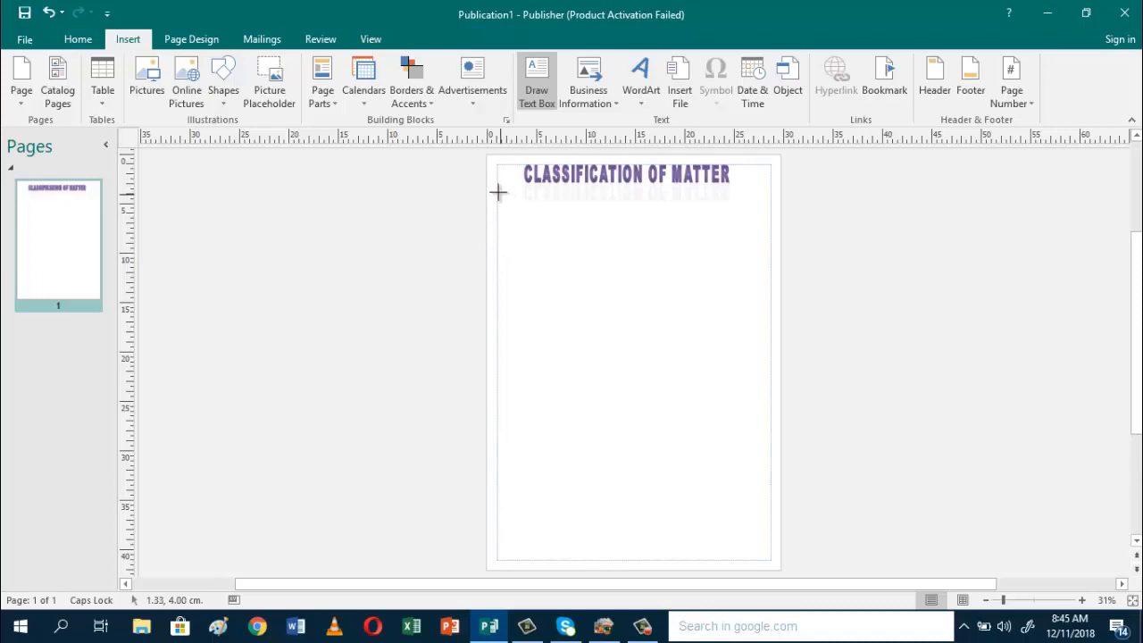
mouse_move(502, 193)
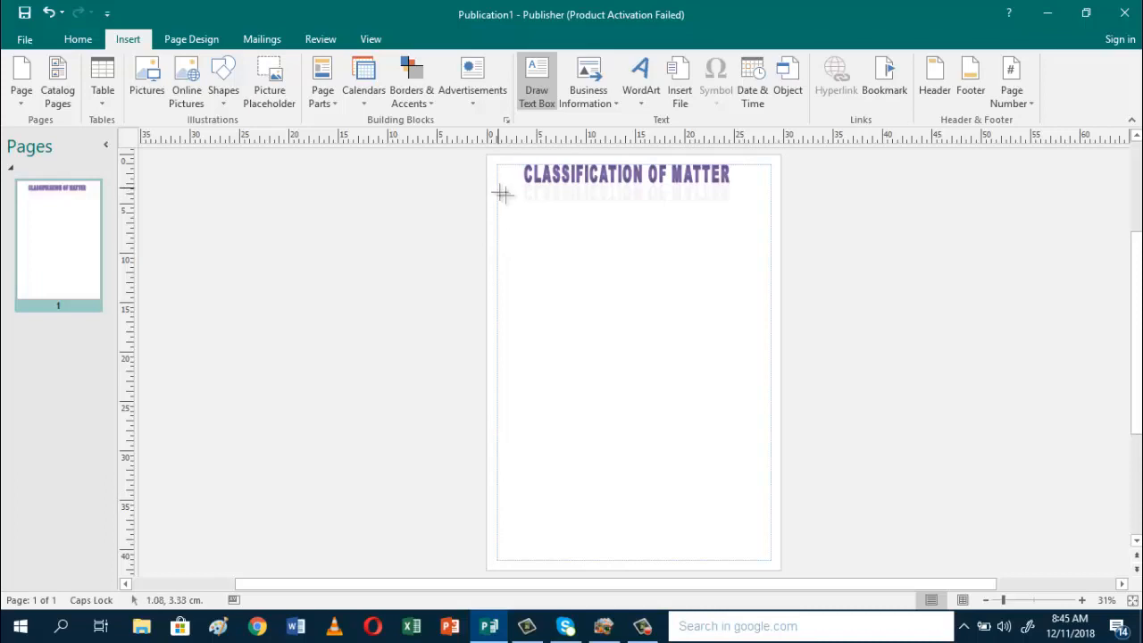
left_click_drag(500, 193, 757, 279)
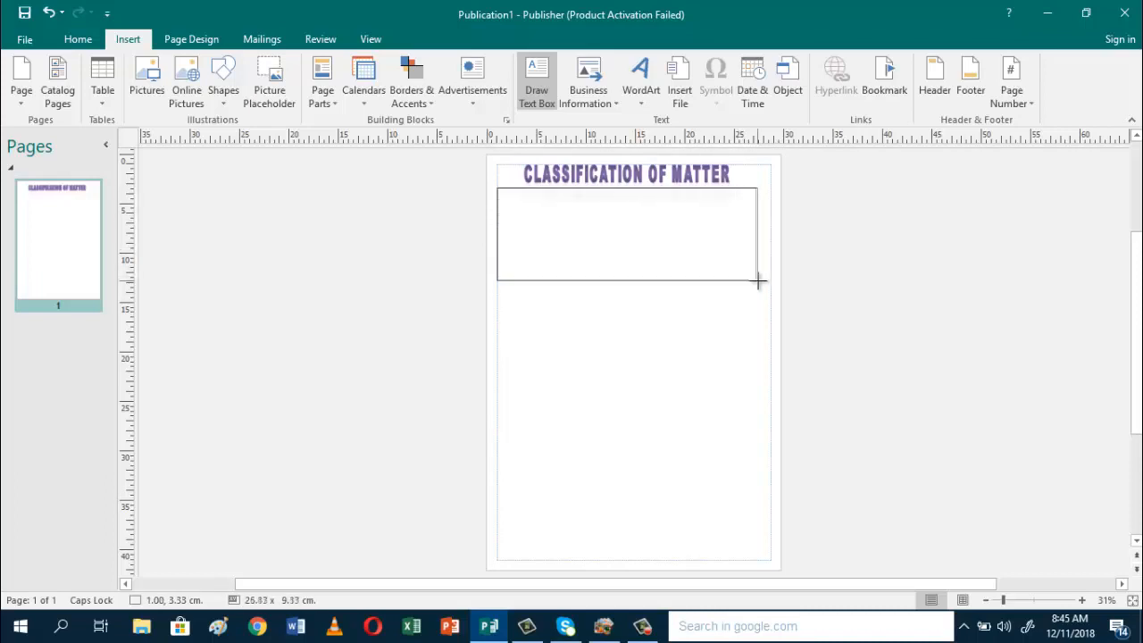
left_click_drag(757, 282, 768, 292)
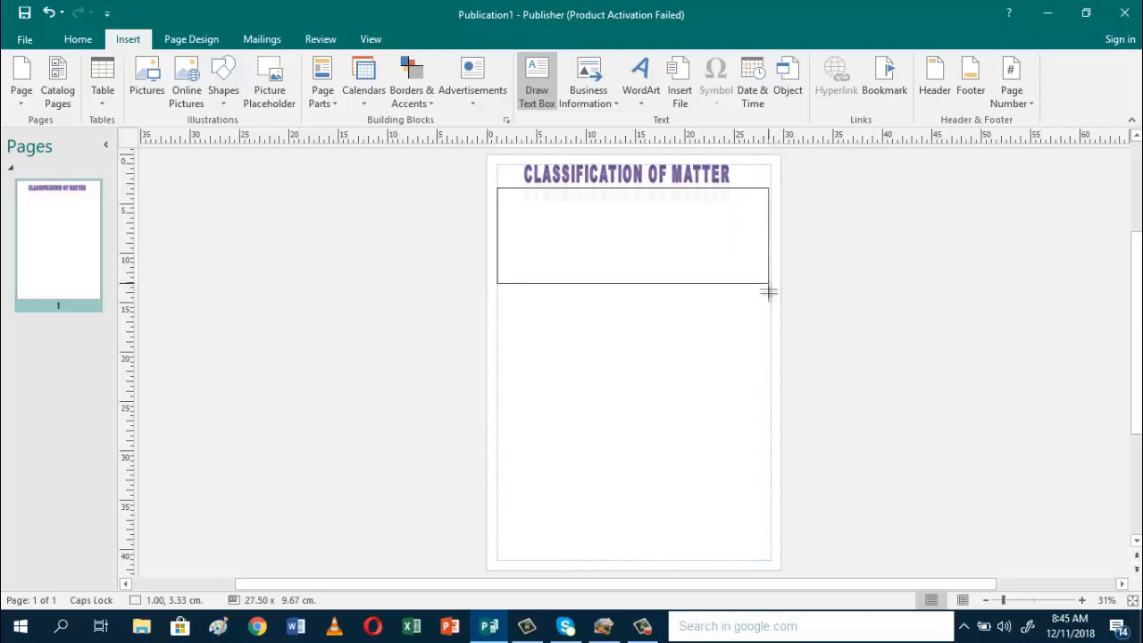
left_click_drag(769, 292, 769, 520)
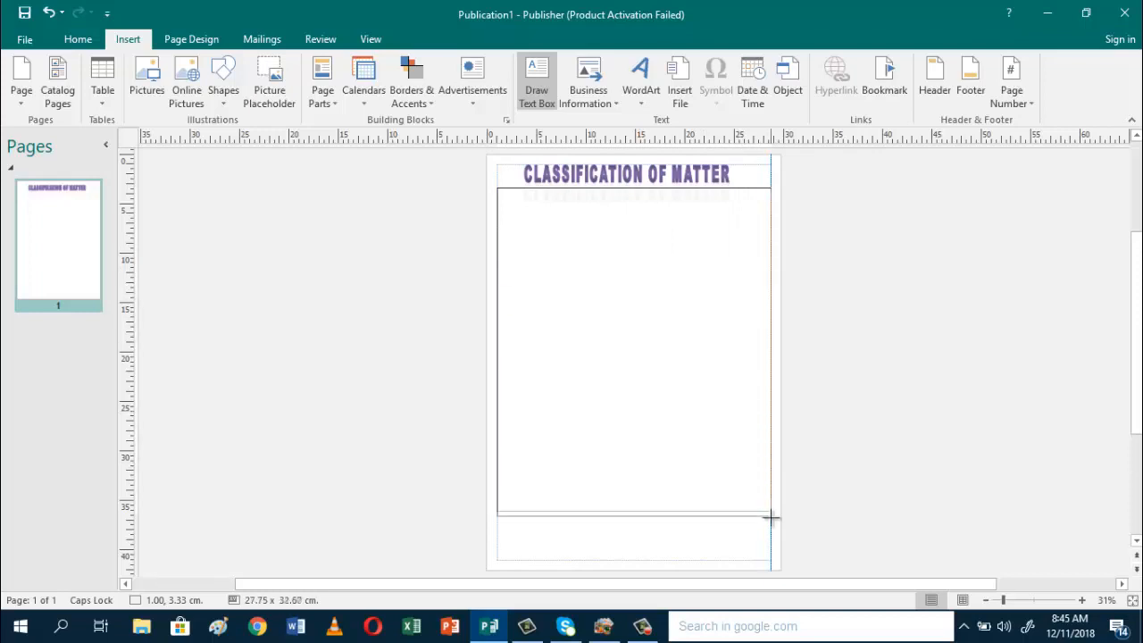
left_click_drag(770, 518, 771, 561)
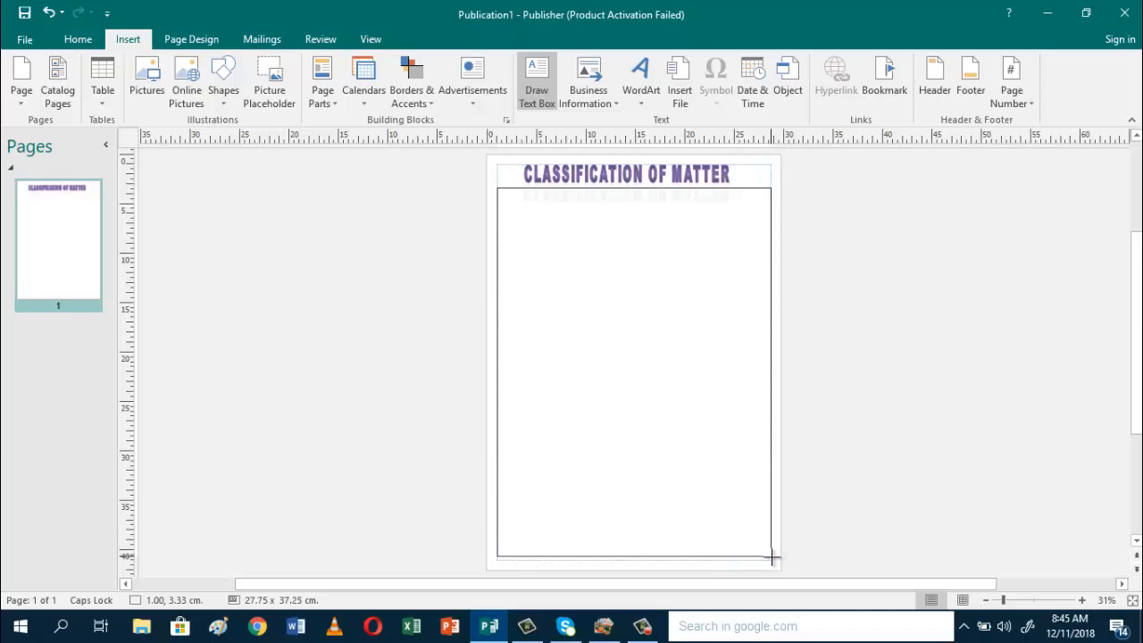
left_click(773, 558)
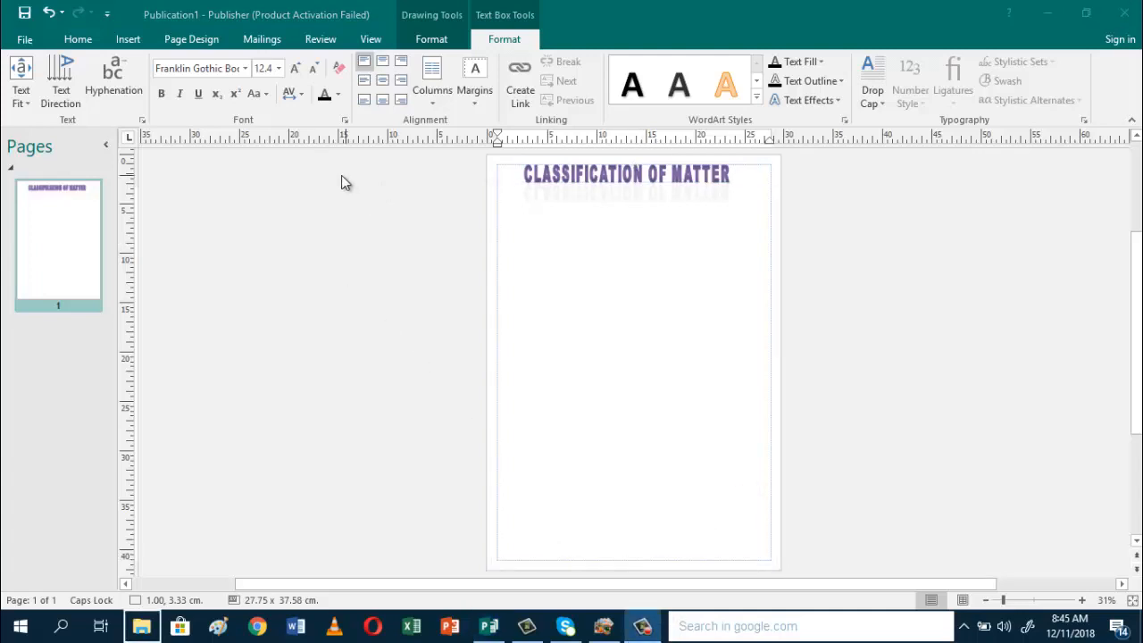
Step: Grow the text box font to 48 pt Franklin Gothic Book and place the cursor inside
right_click(642, 625)
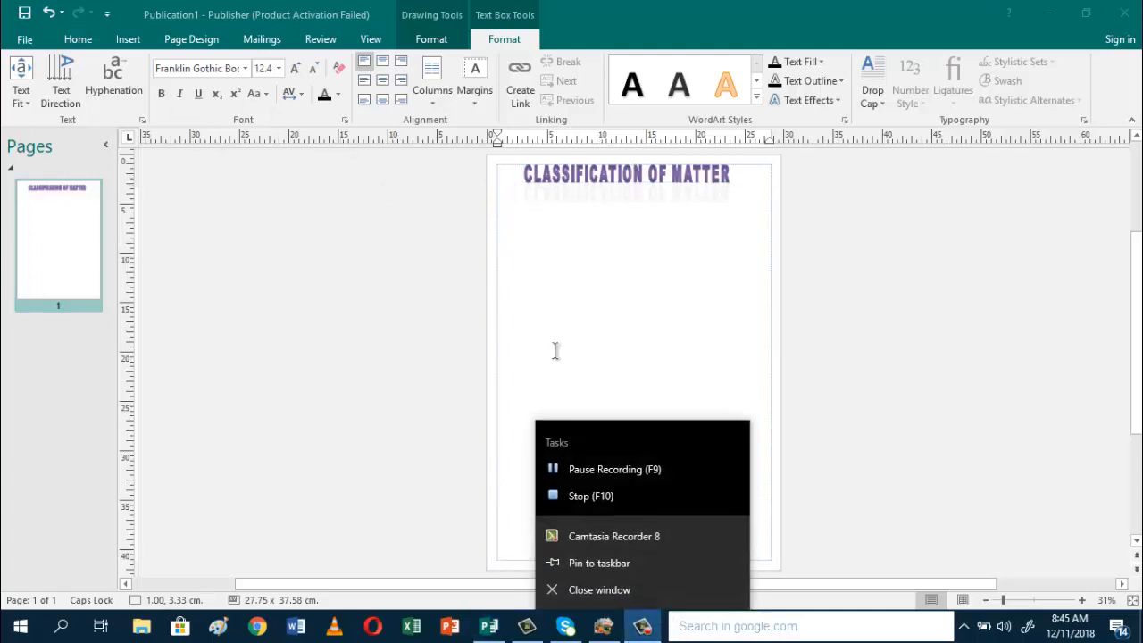
mouse_move(511, 193)
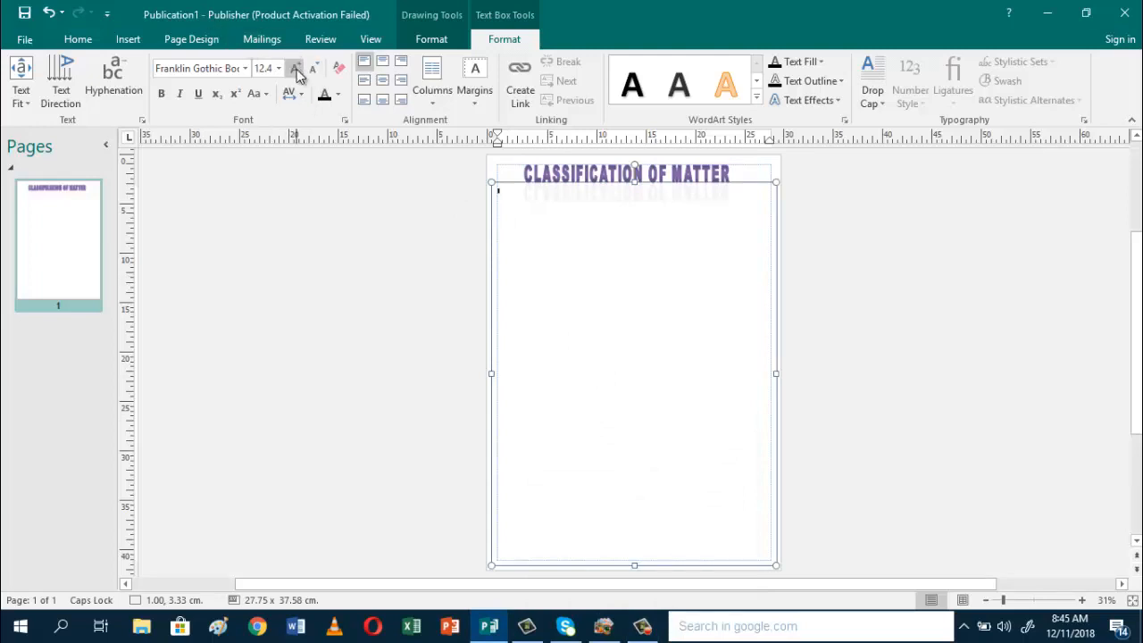
left_click(296, 68)
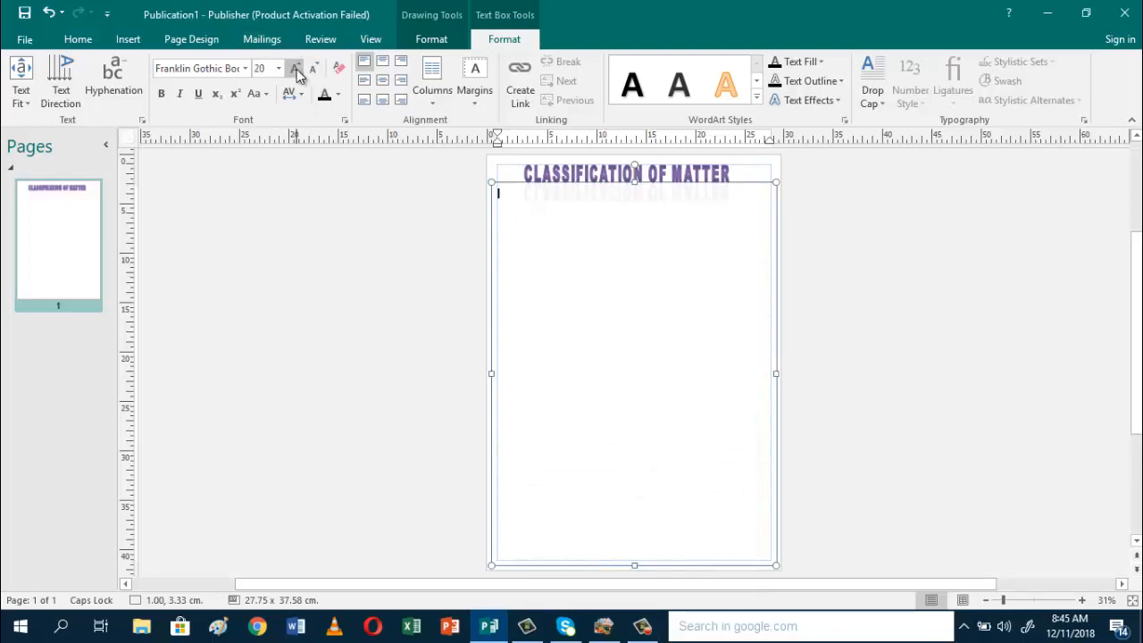
left_click(295, 69)
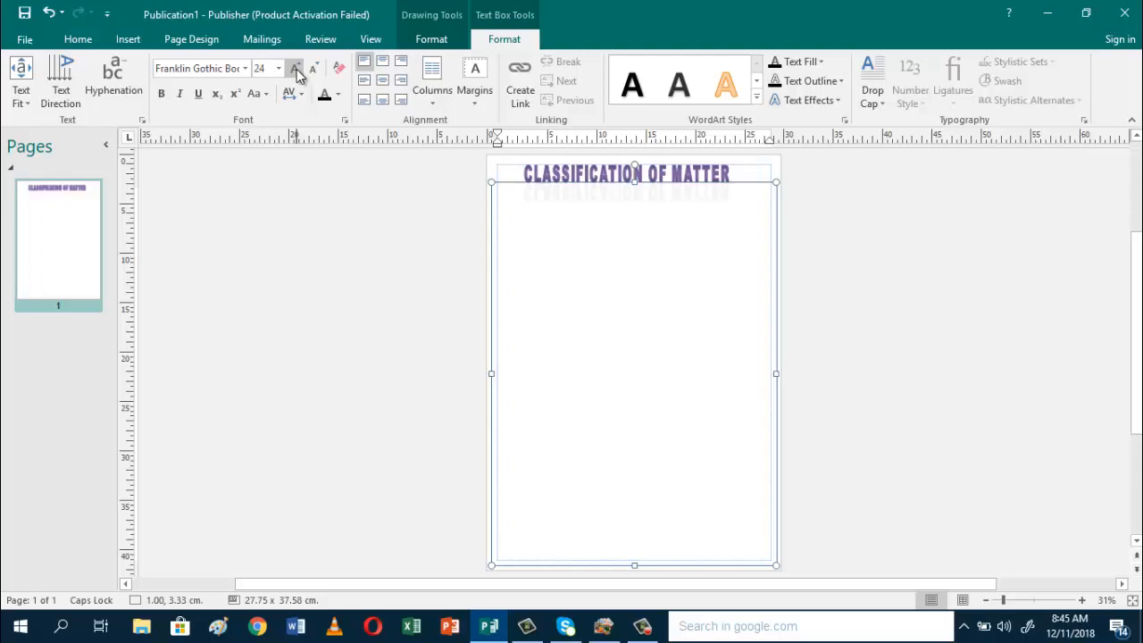
left_click(295, 67)
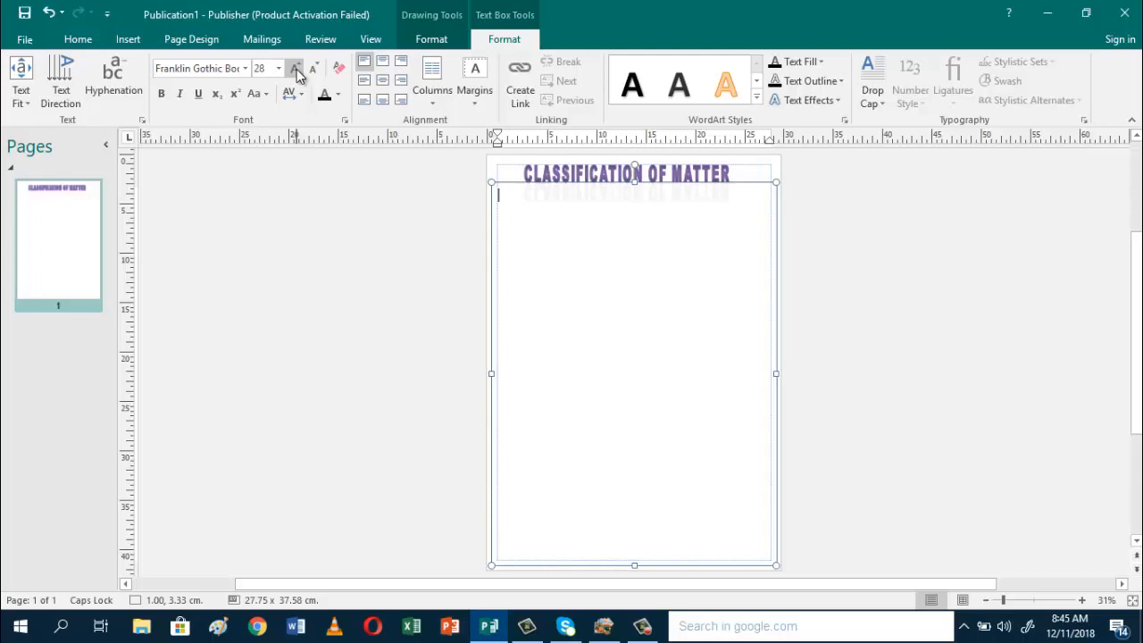
left_click(295, 68)
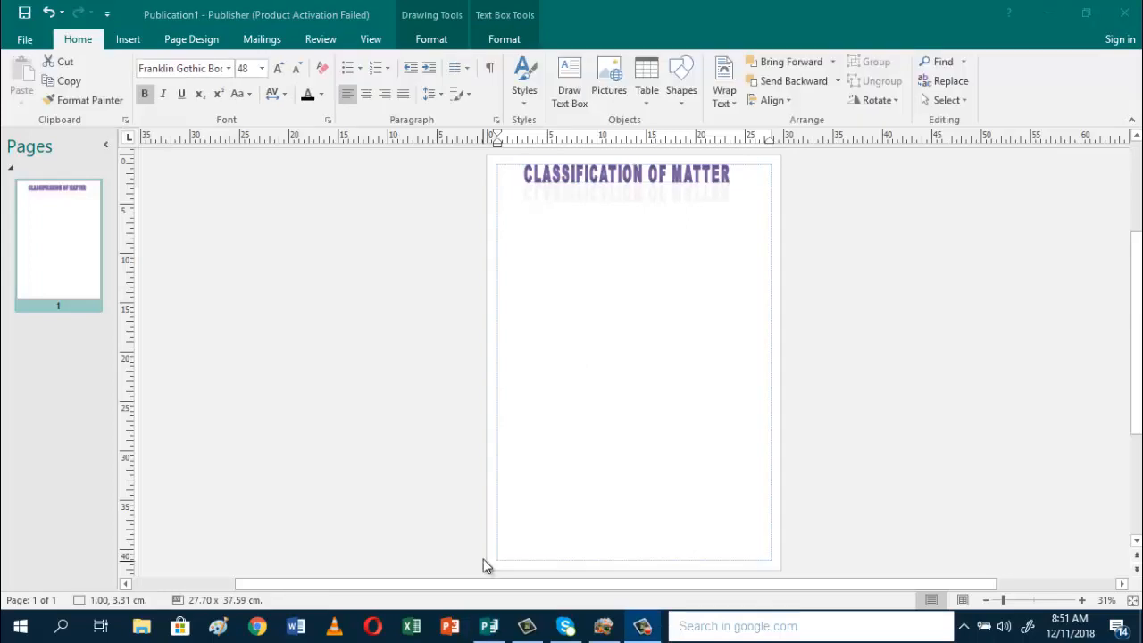
left_click(544, 233)
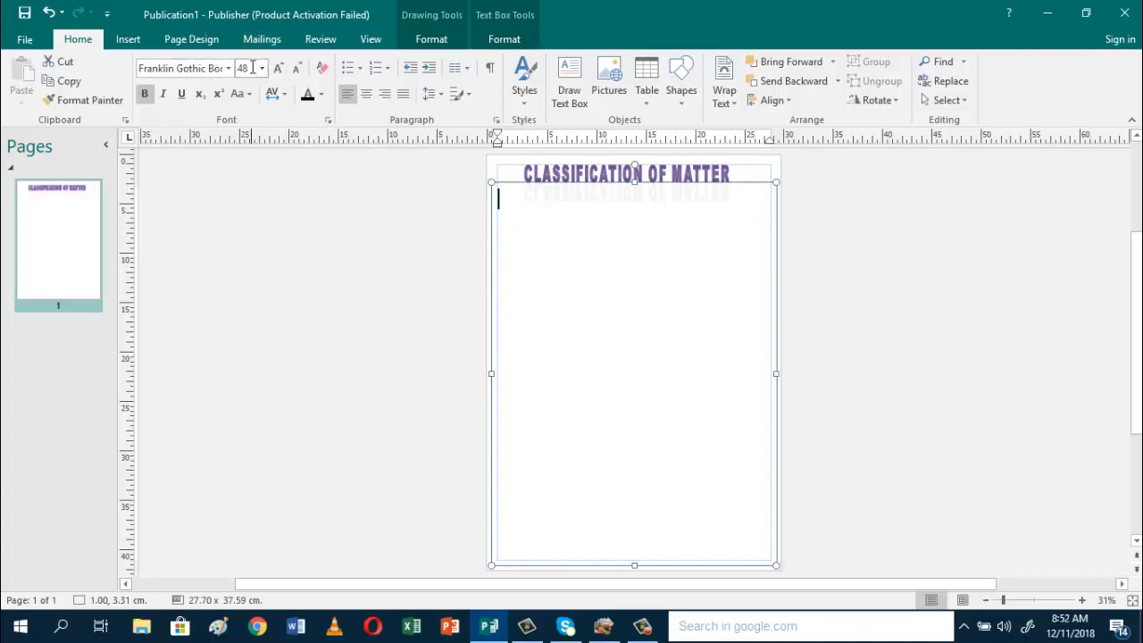
mouse_move(243, 68)
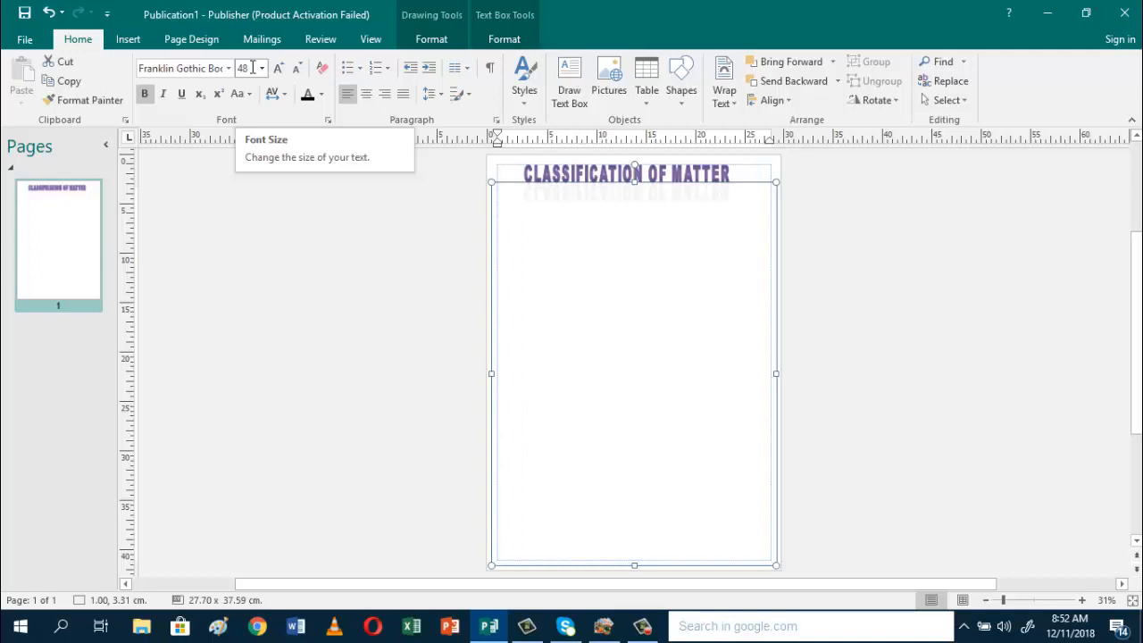
Step: Type the definition 'Matter is any … mass.' followed by 'Three states of matter'
type("Matt")
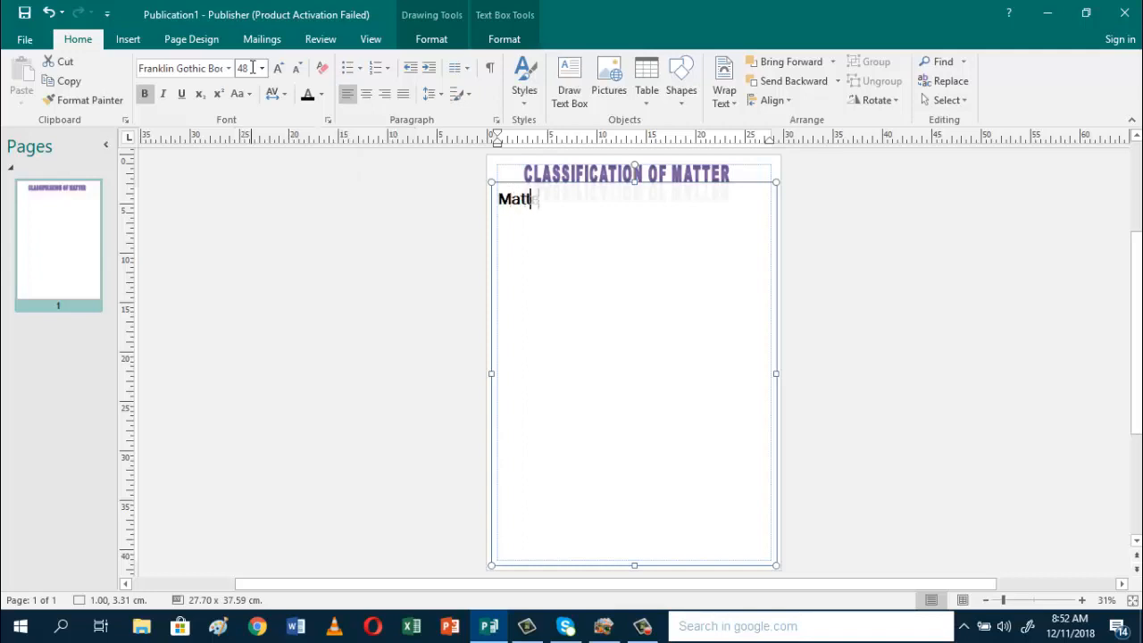
type("er (")
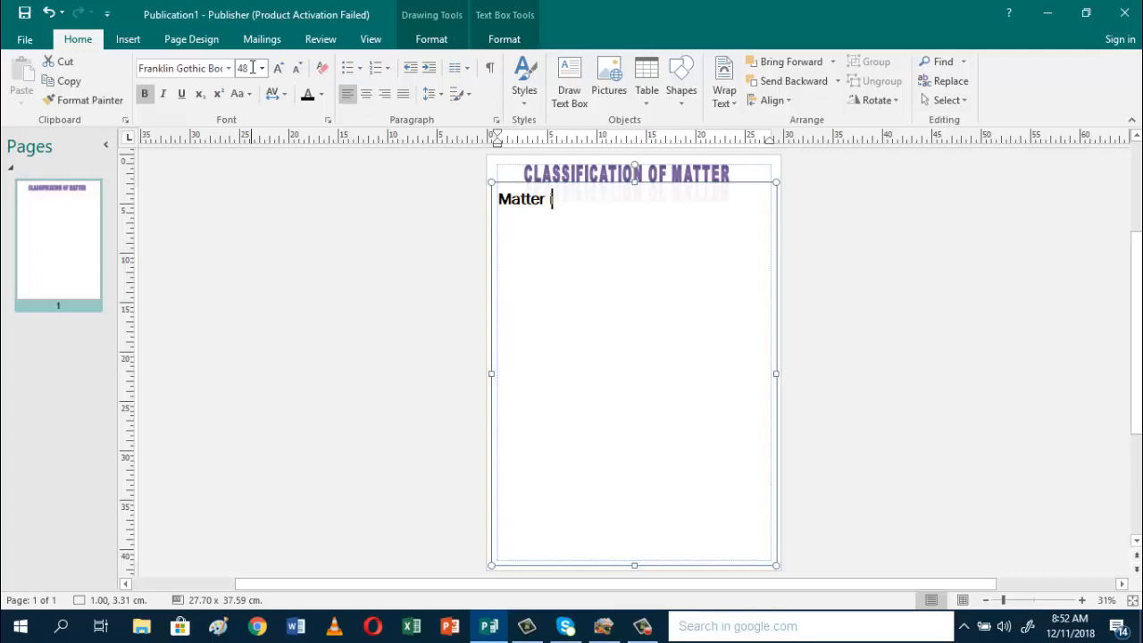
type("is anything that occupies")
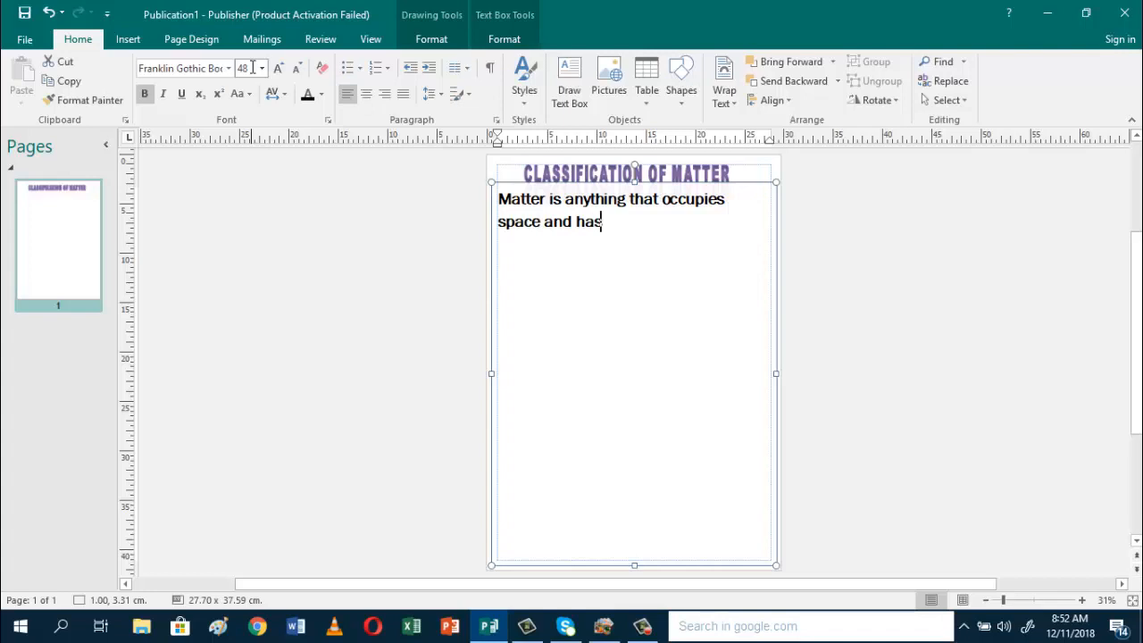
type("mass")
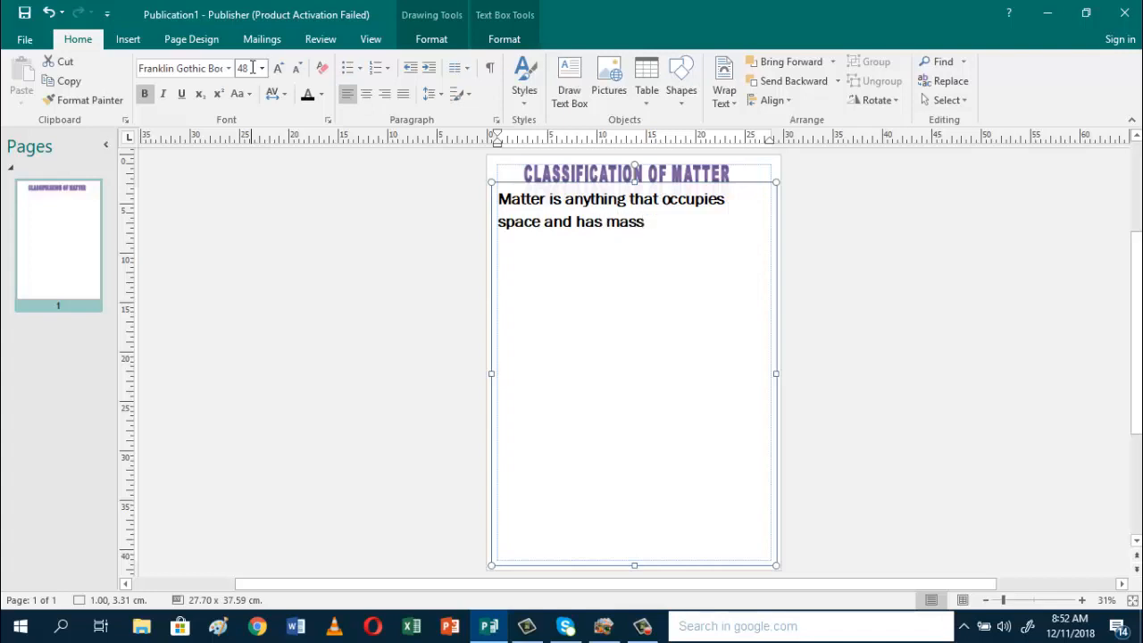
type(".")
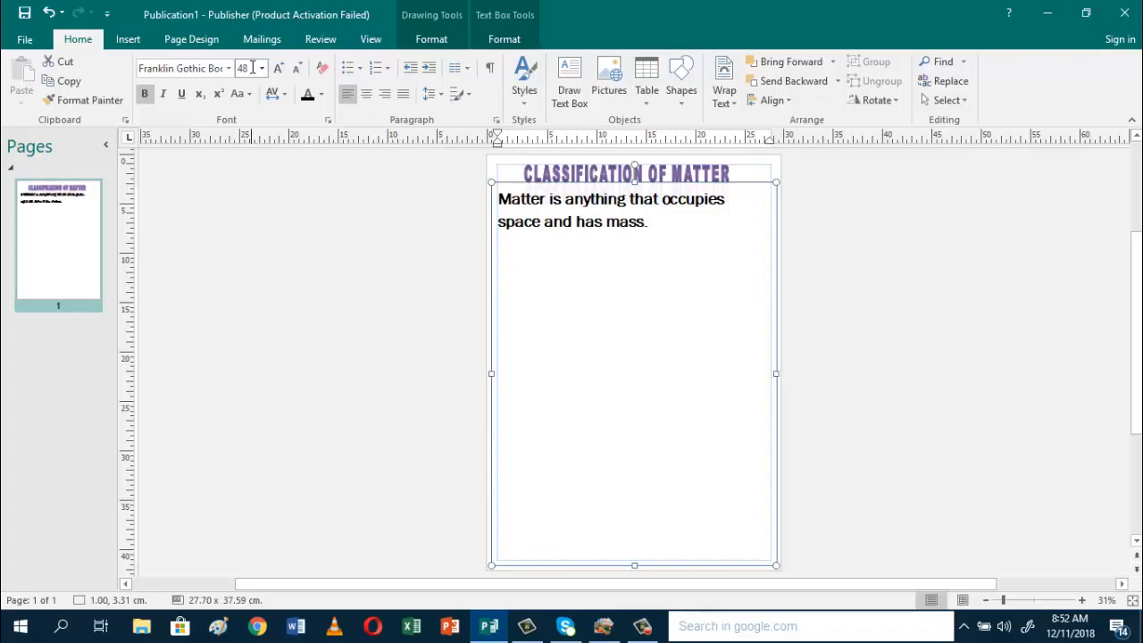
type("T")
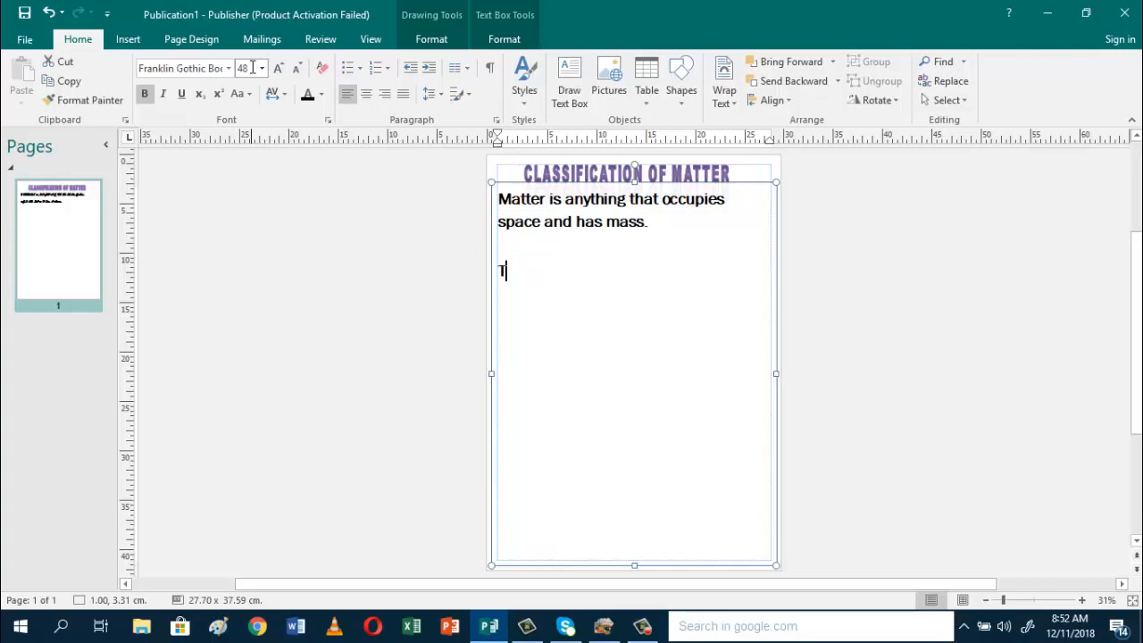
type("hree s")
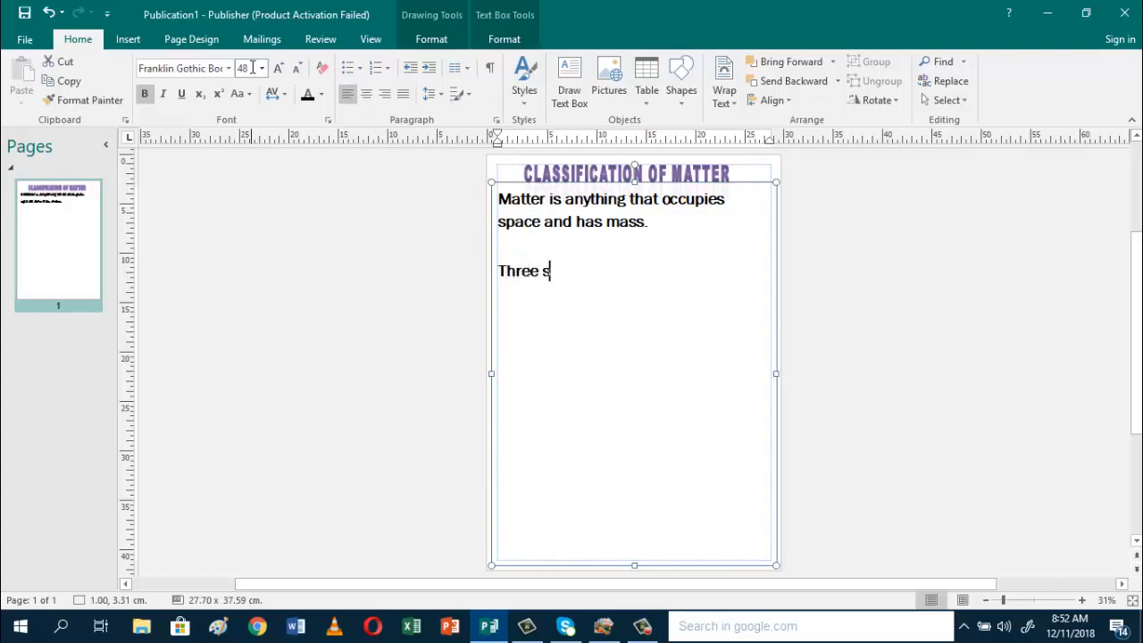
type("tates")
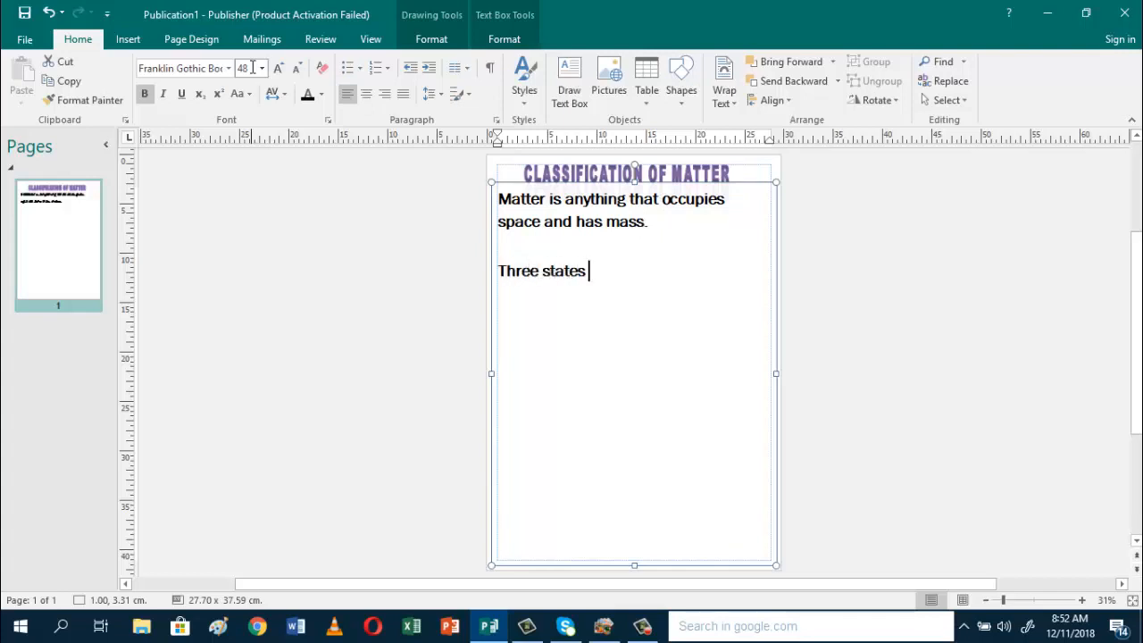
type("of matter")
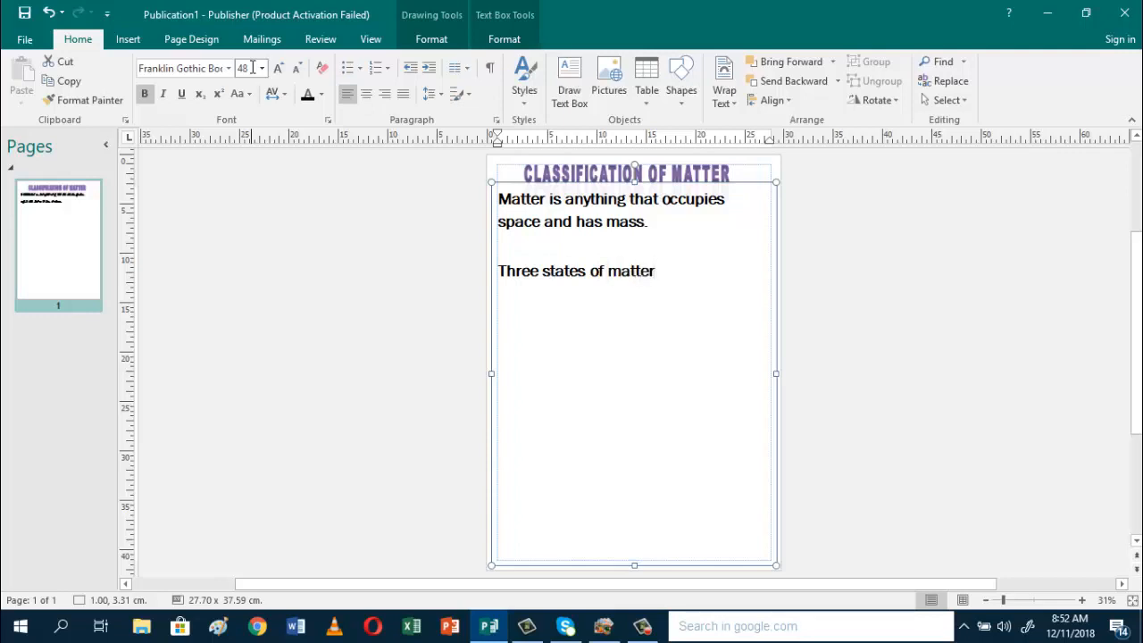
Step: Add the numbered list of states: Solid, Liquid, Gas, Plasma
left_click(657, 271)
type("1.")
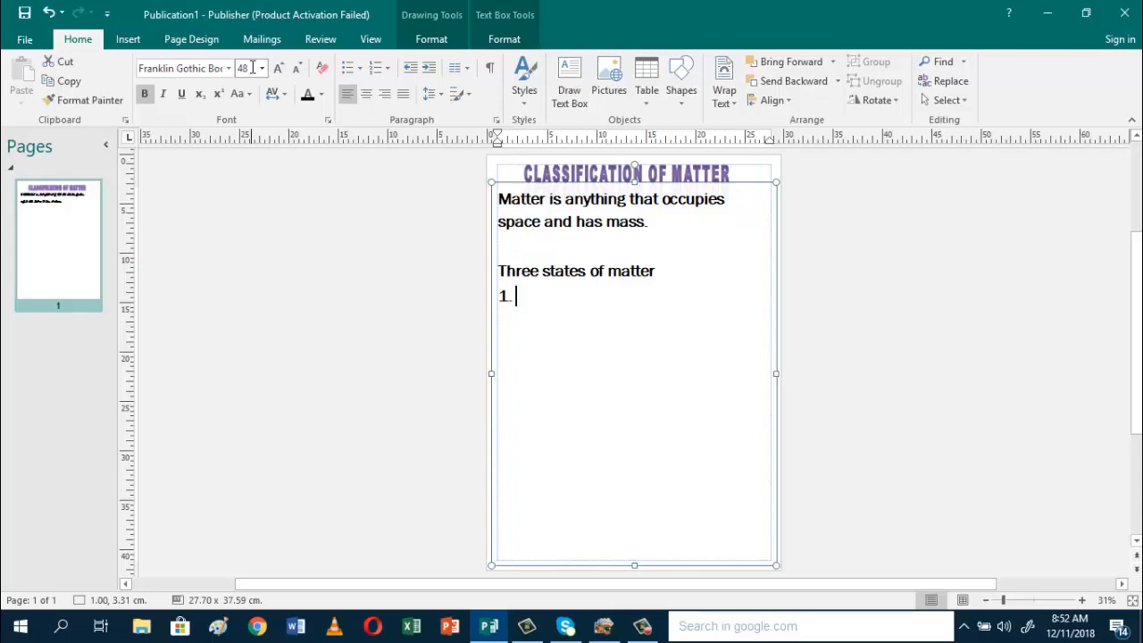
type("Soli")
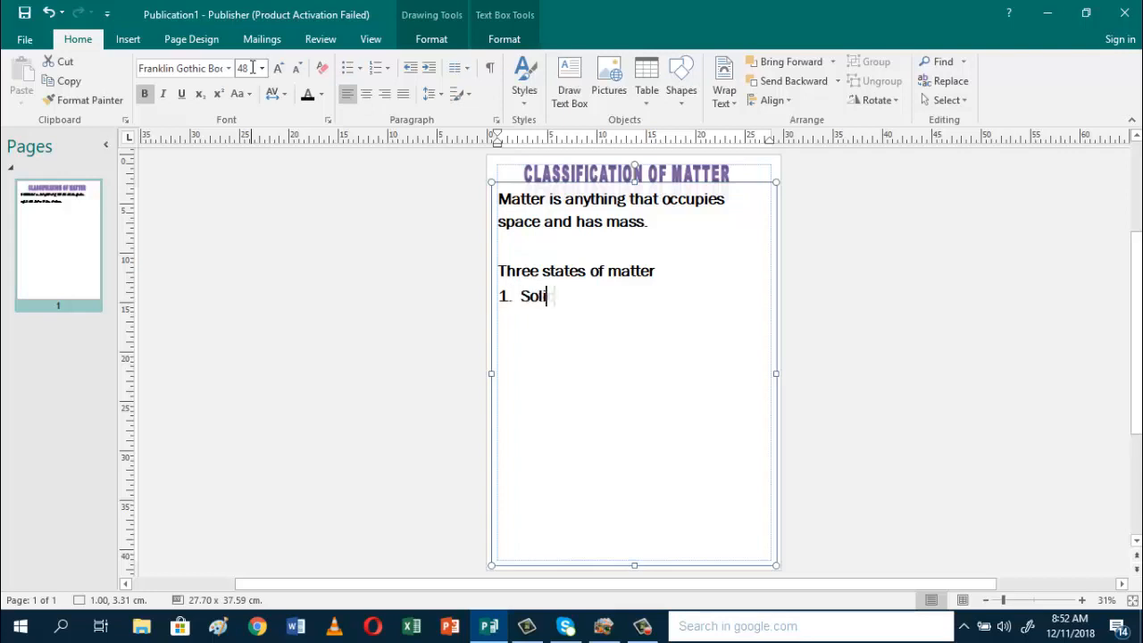
type("d")
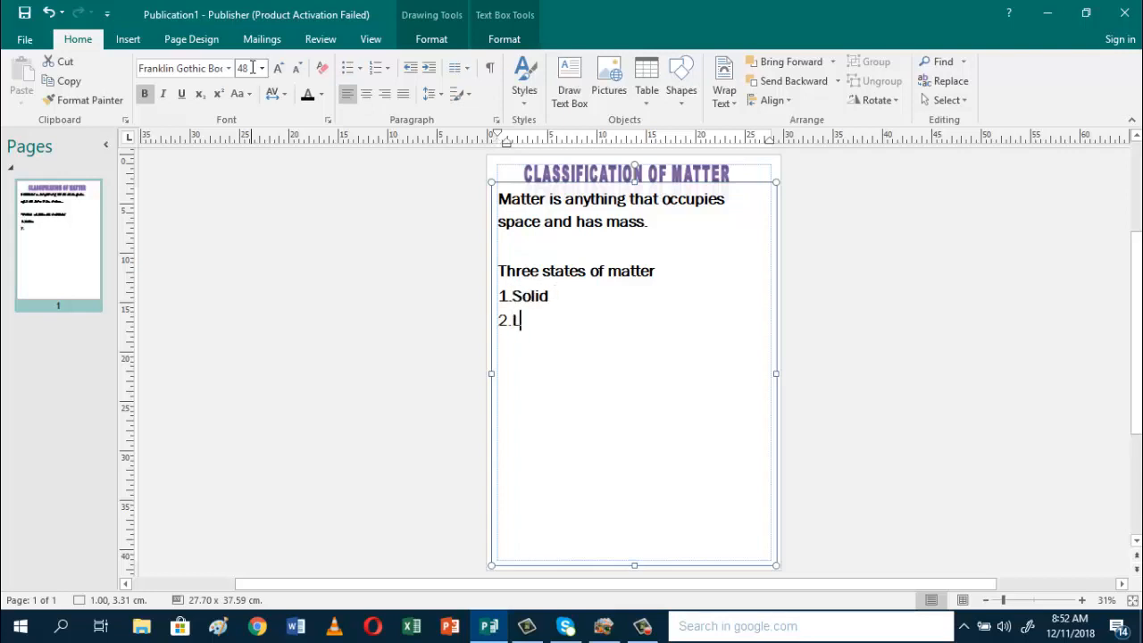
type("iquid")
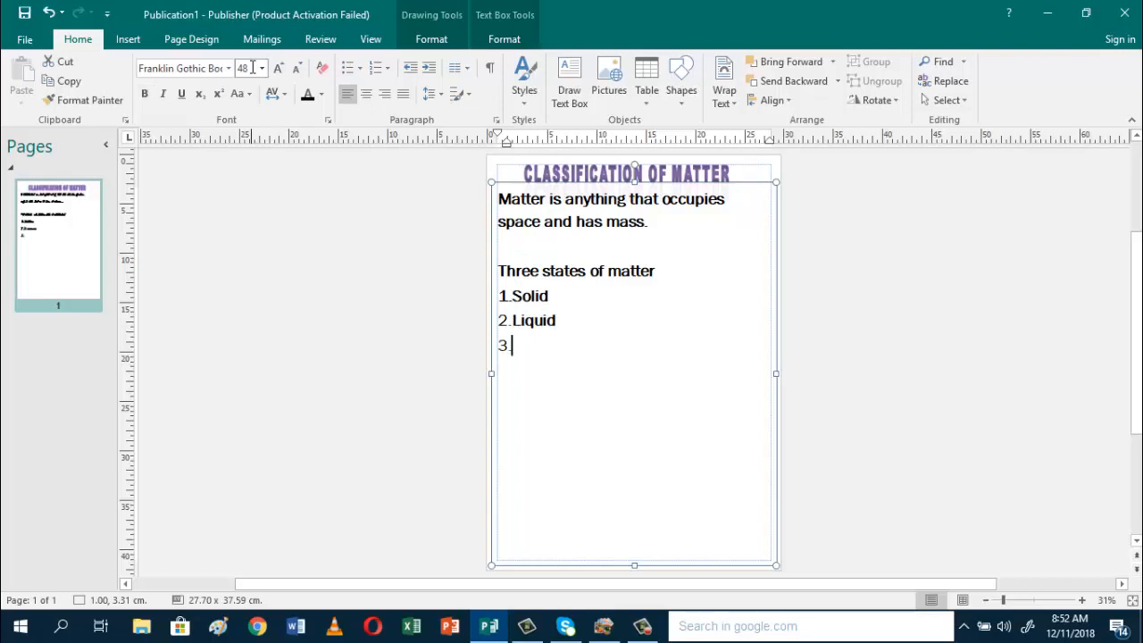
type("Gas")
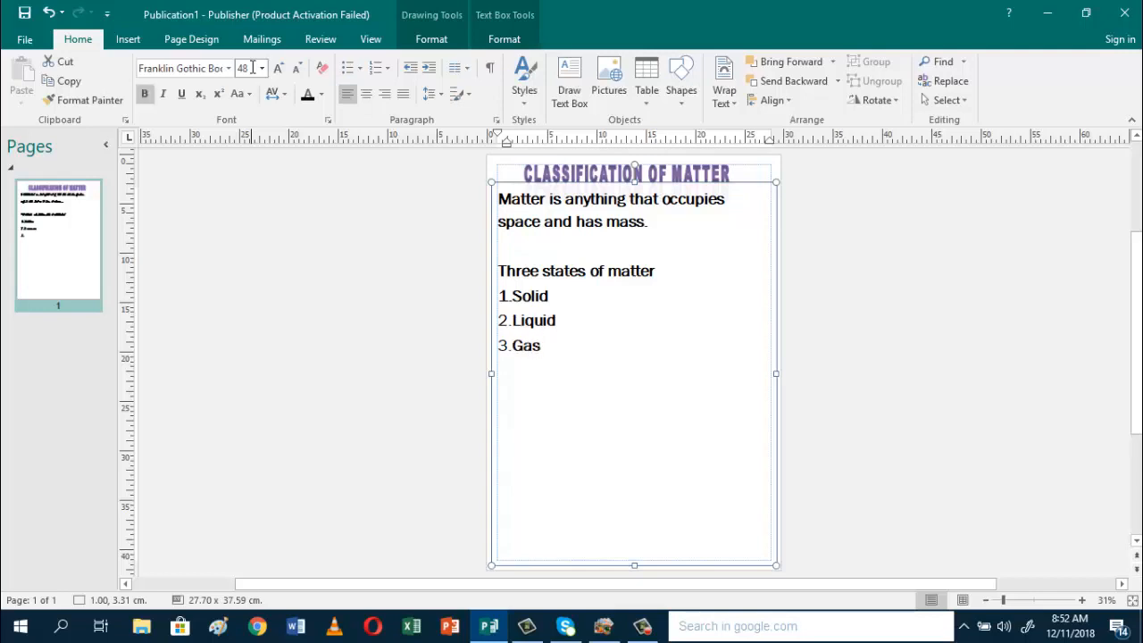
type("4.Plasm")
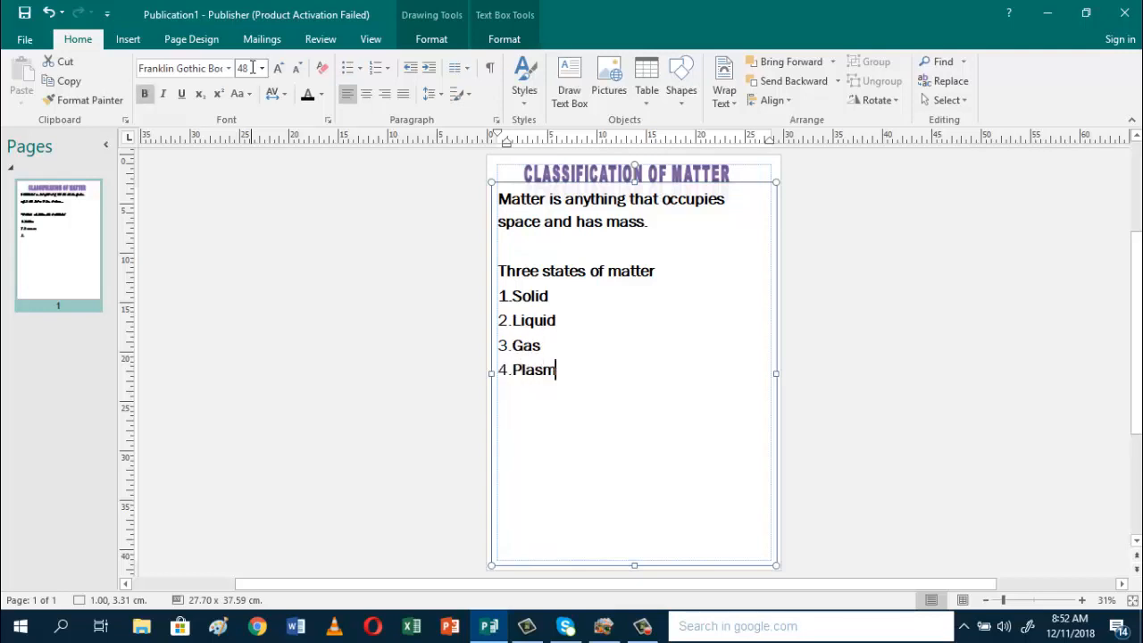
type("a")
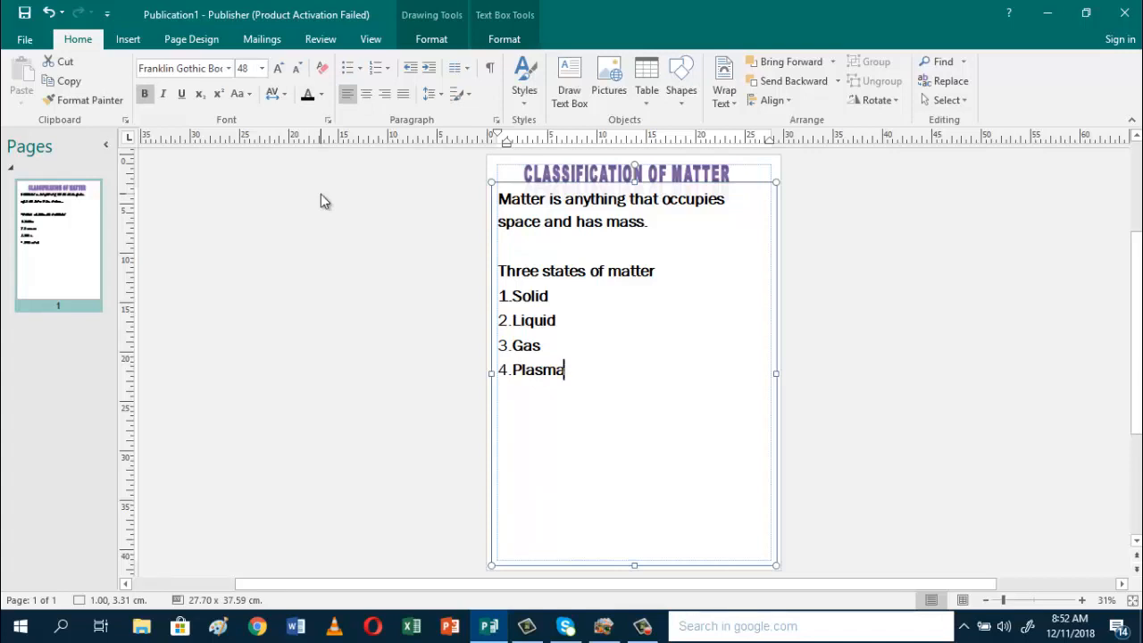
mouse_move(562, 167)
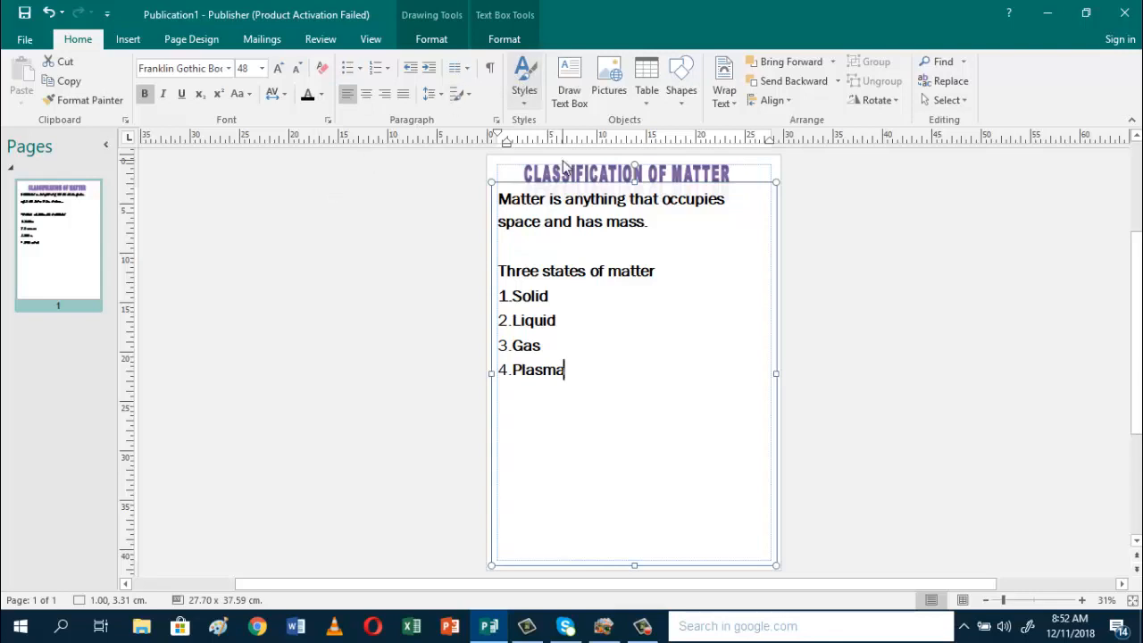
mouse_move(865, 383)
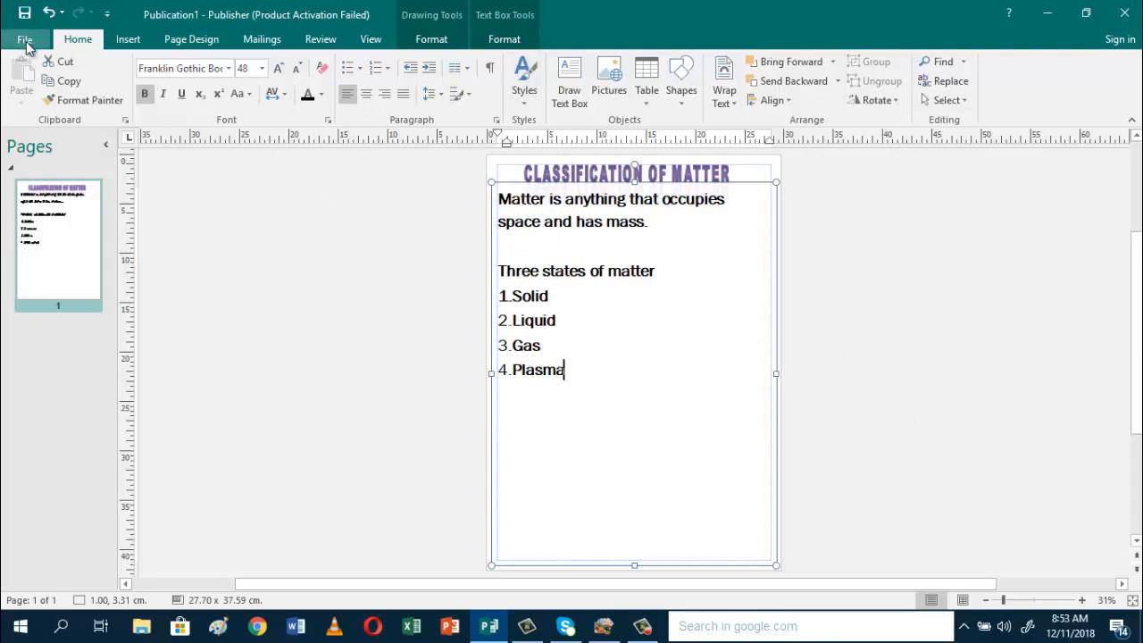
Step: Save As 'classification of matter visual aid.pub' in the Documents folder
left_click(25, 38)
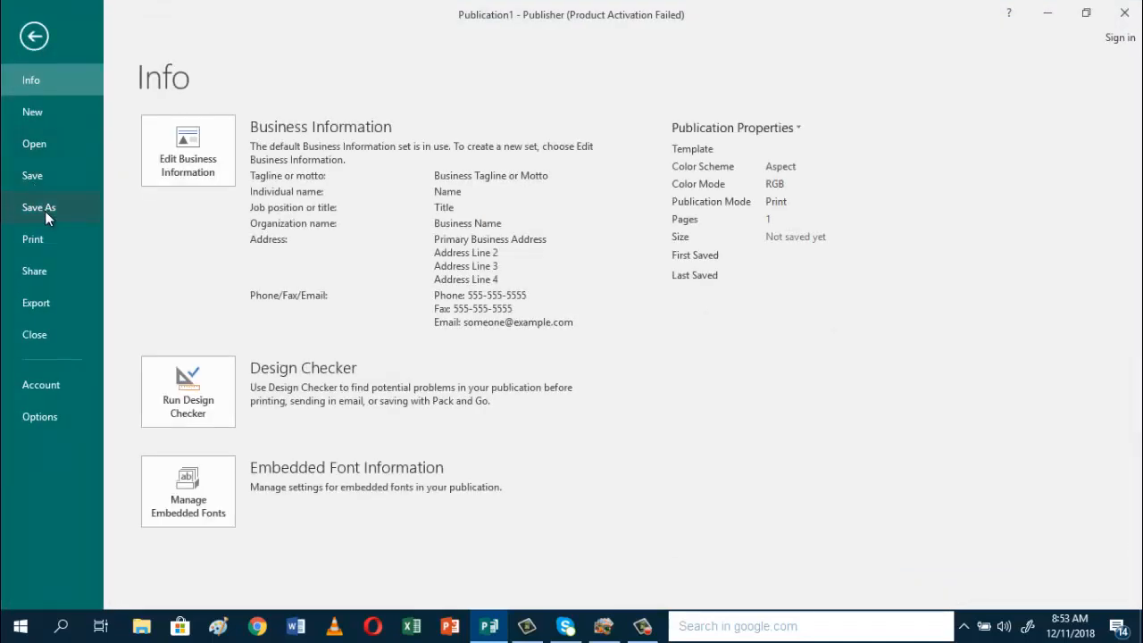
left_click(38, 206)
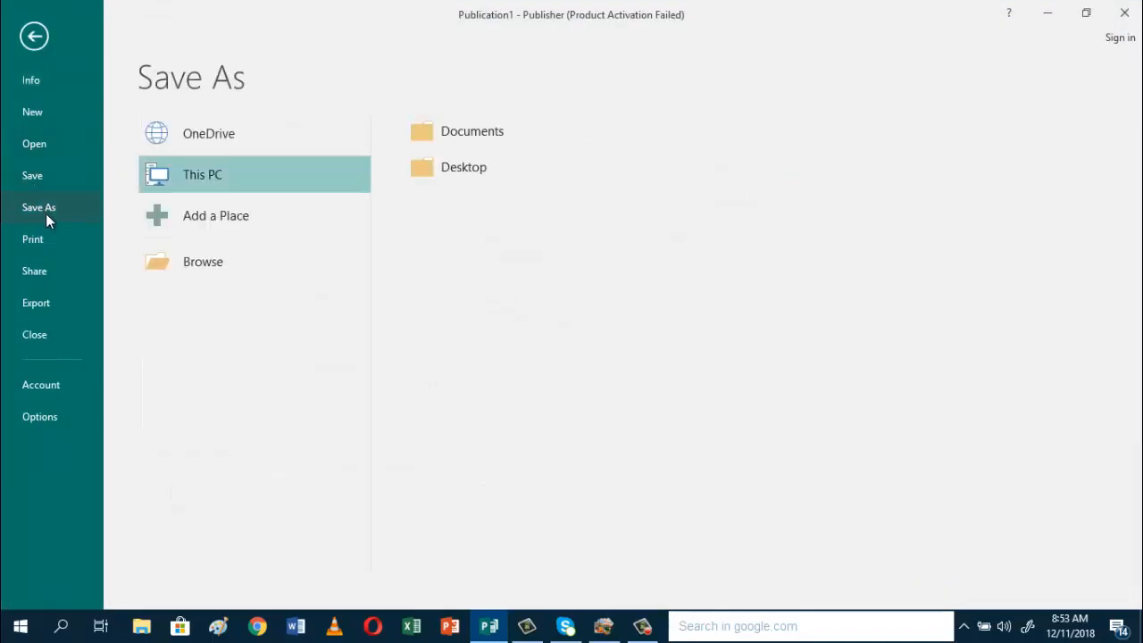
mouse_move(246, 280)
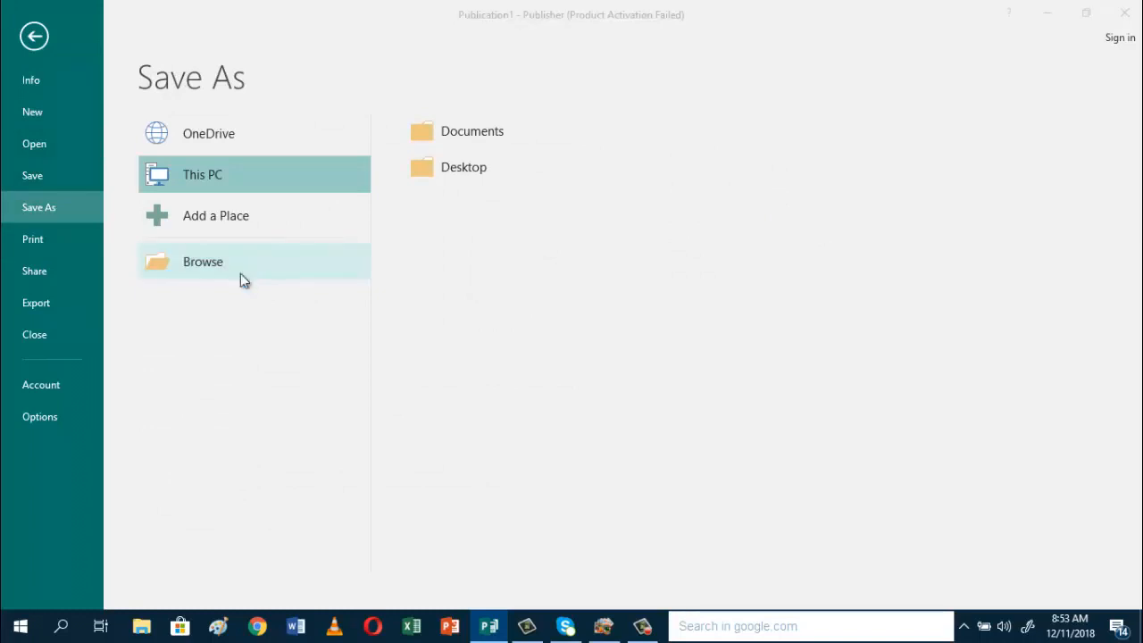
left_click(203, 262)
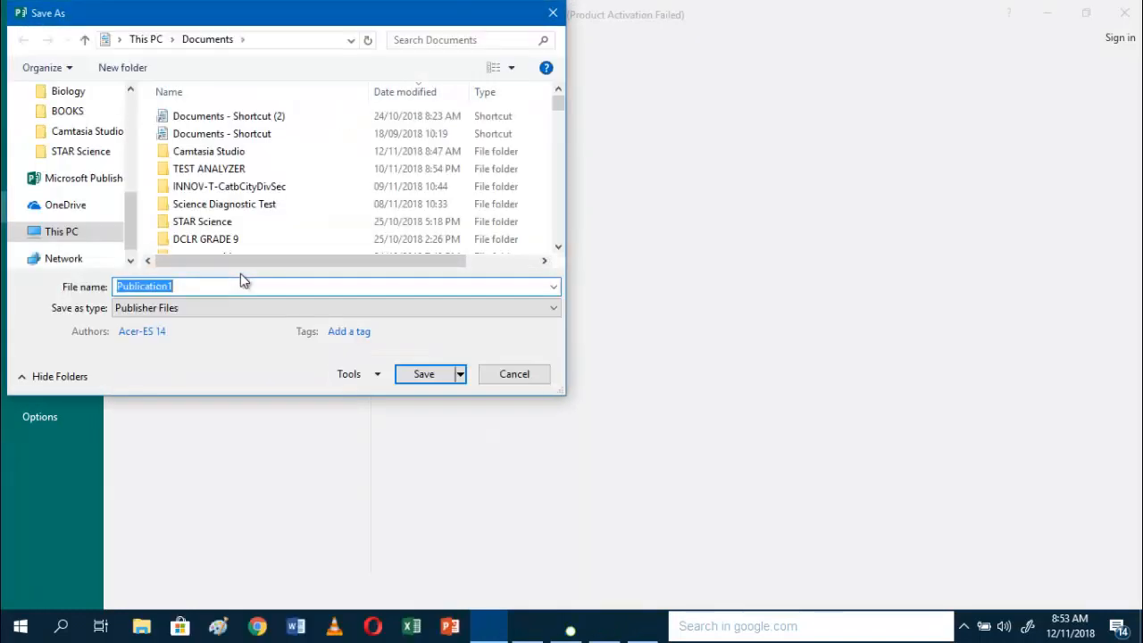
left_click(194, 286)
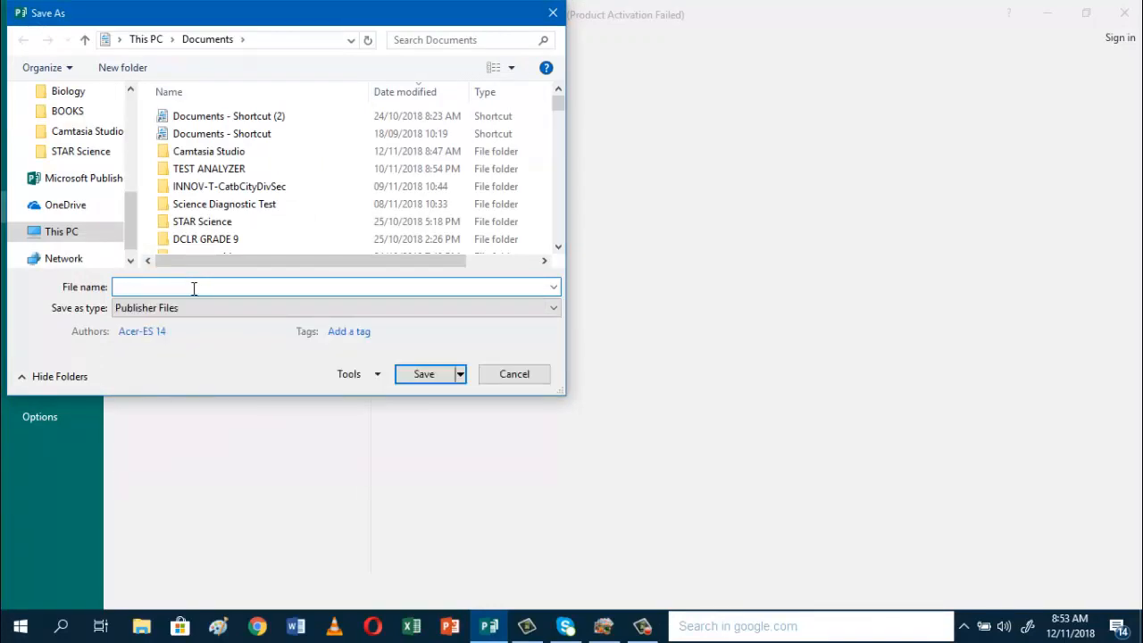
type("classification o")
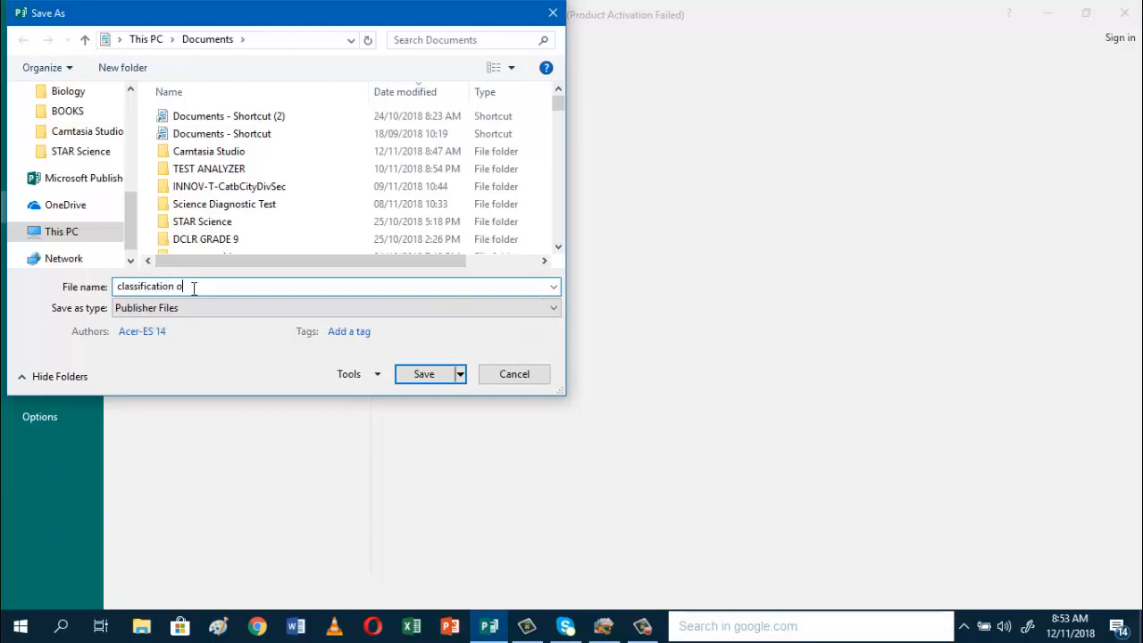
type("f matter")
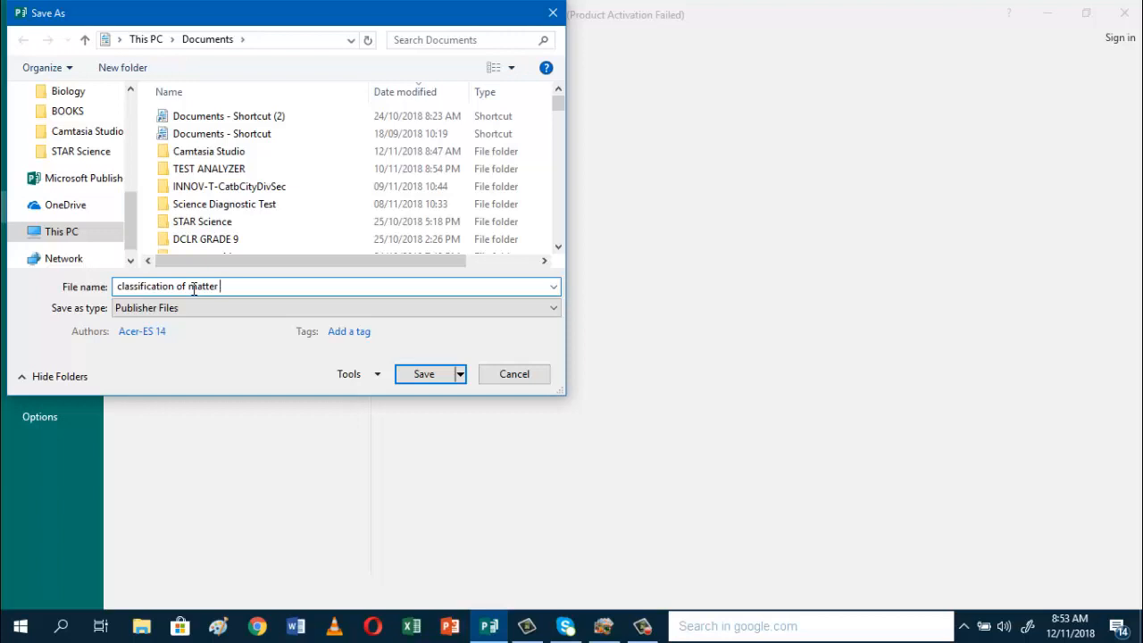
type("visual")
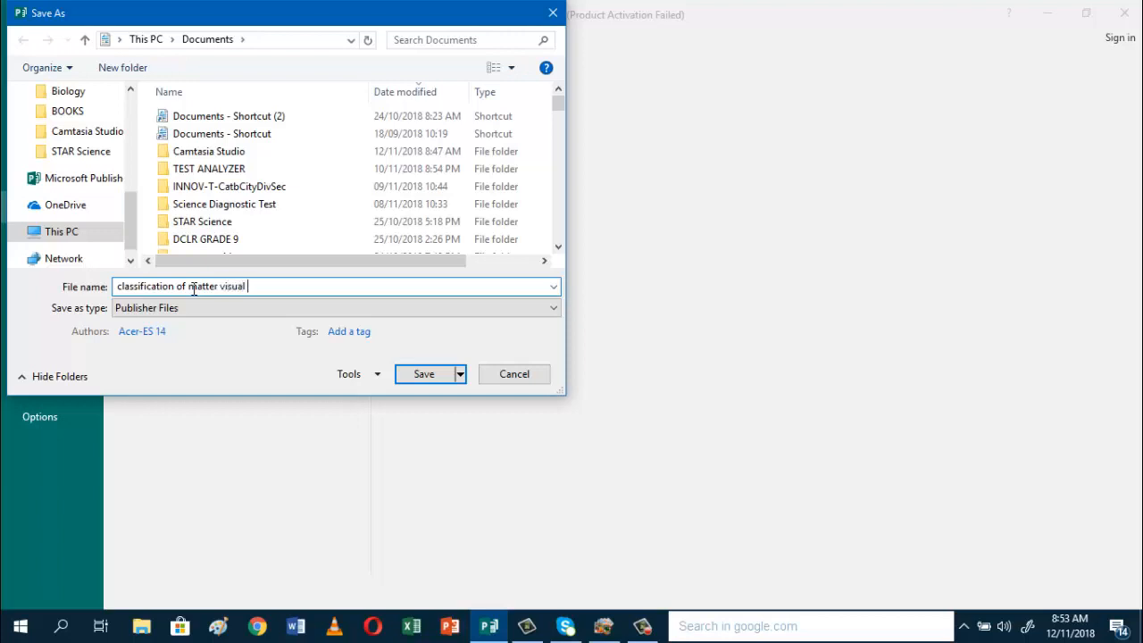
type("aid")
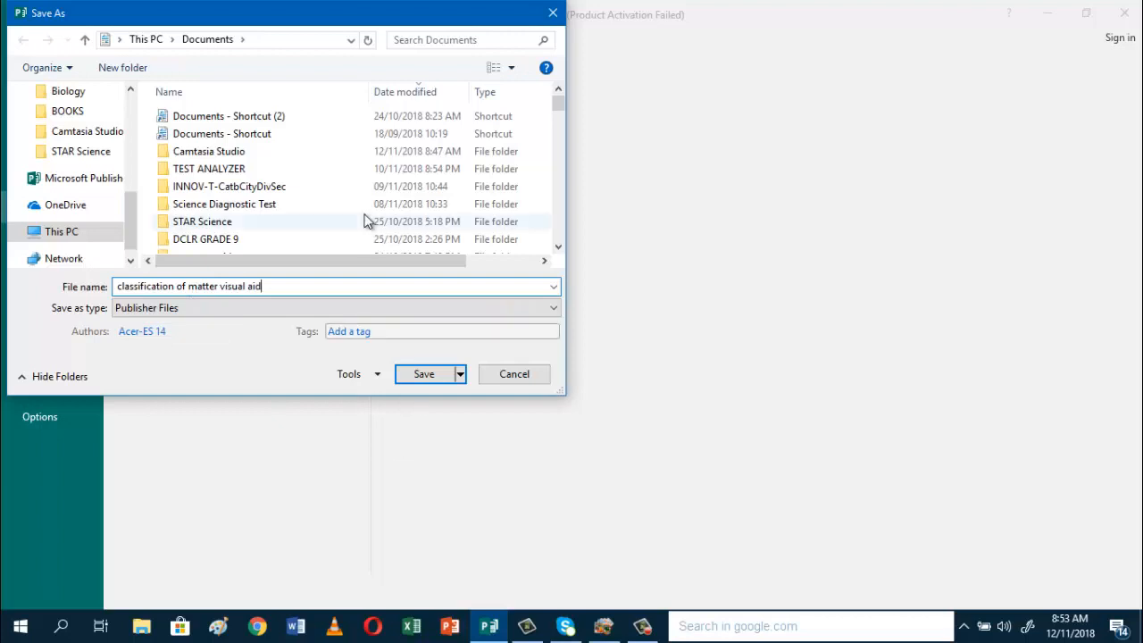
mouse_move(213, 54)
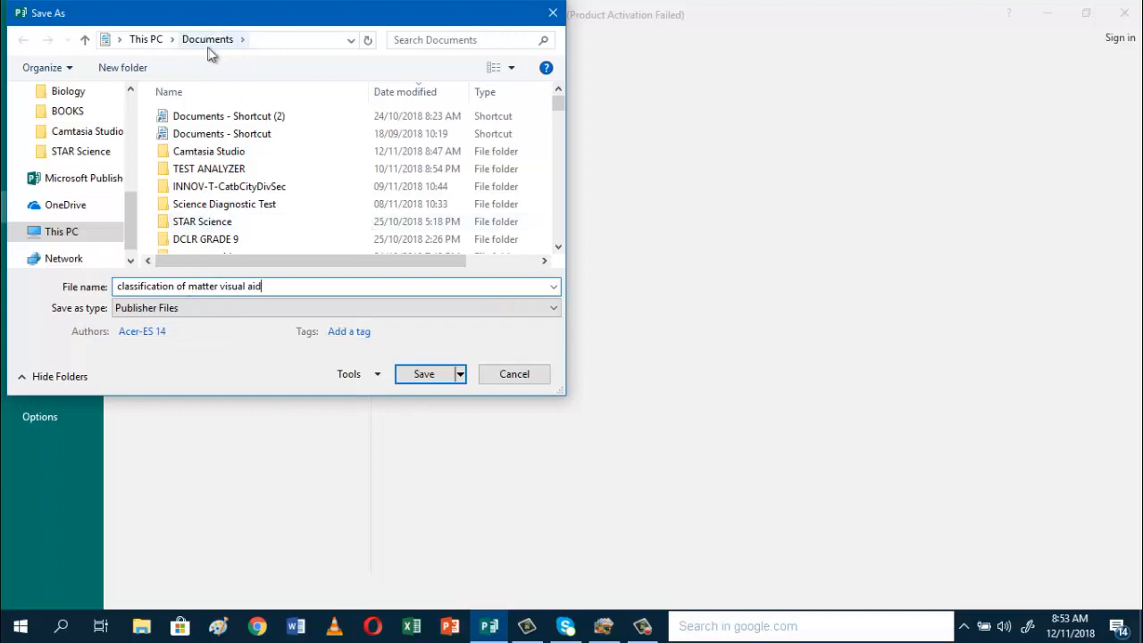
mouse_move(433, 393)
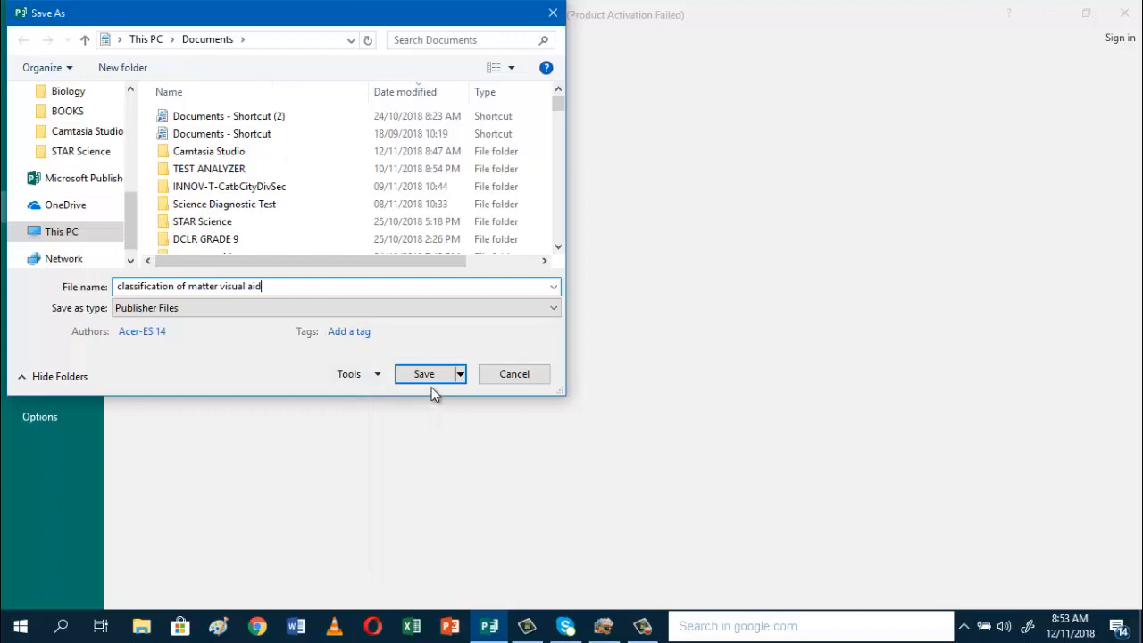
left_click(423, 373)
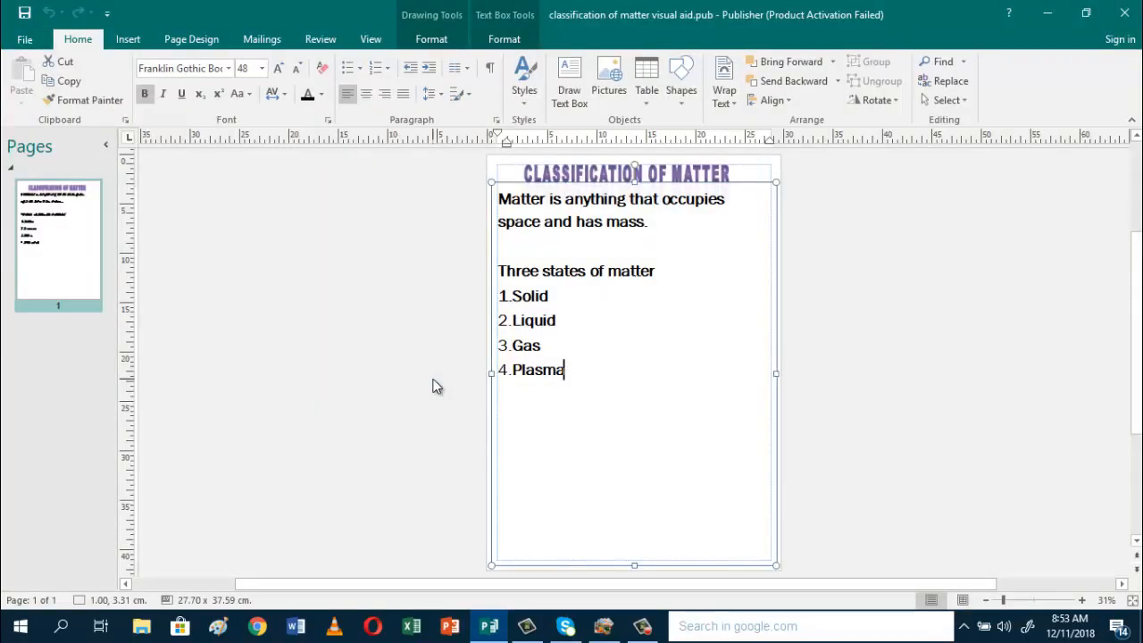
mouse_move(274, 290)
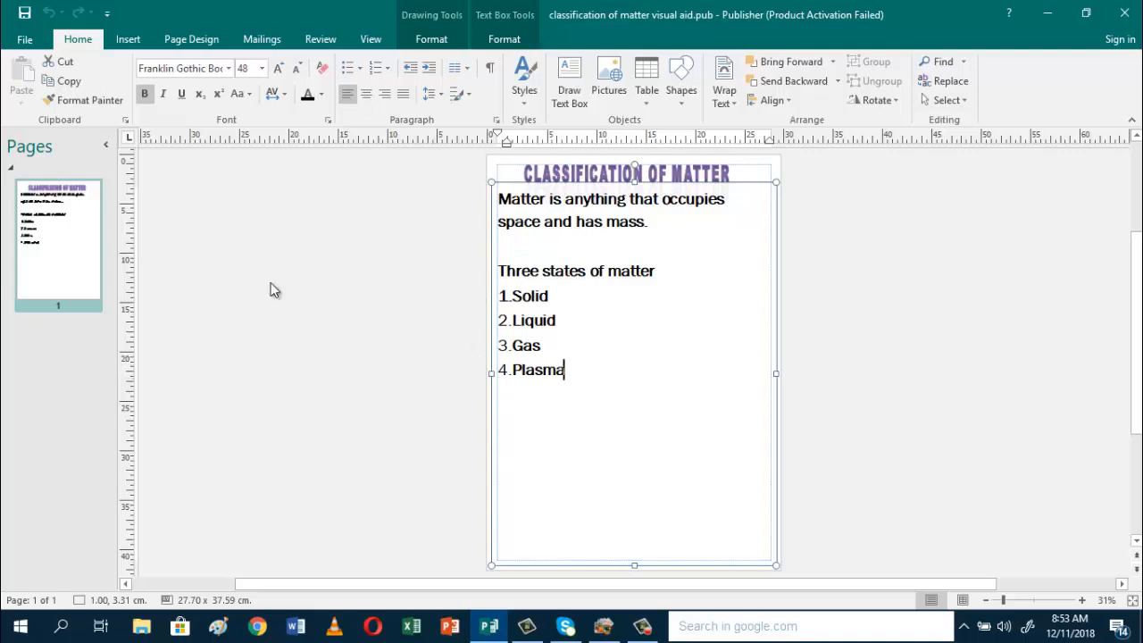
mouse_move(25, 40)
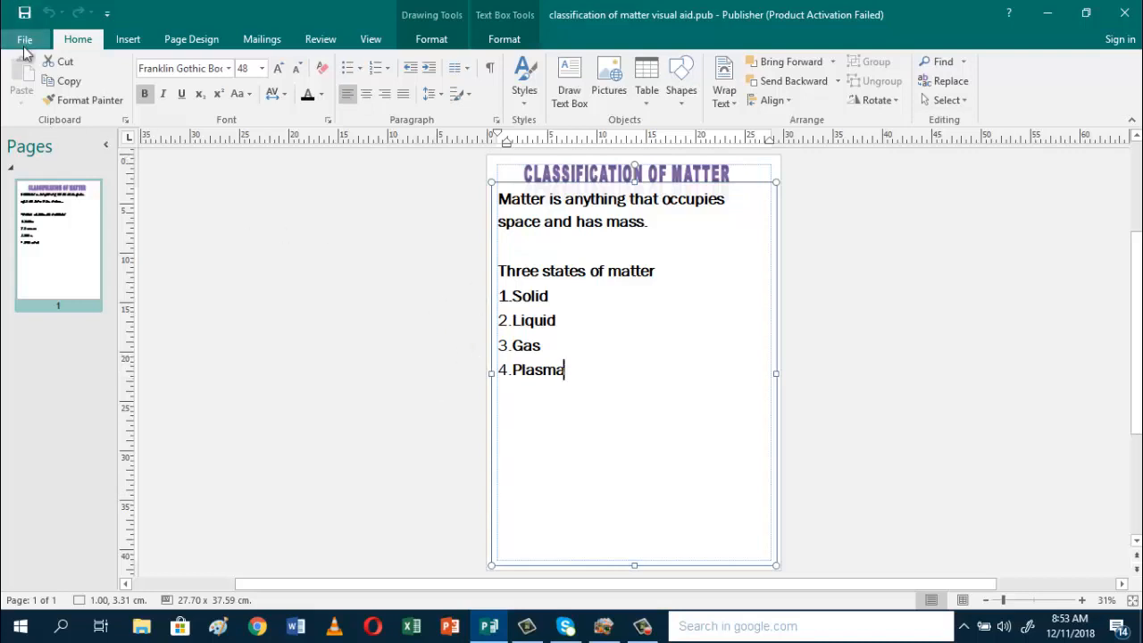
Step: Open File > Print to preview the A3 poster tiled over four Letter sheets
left_click(24, 39)
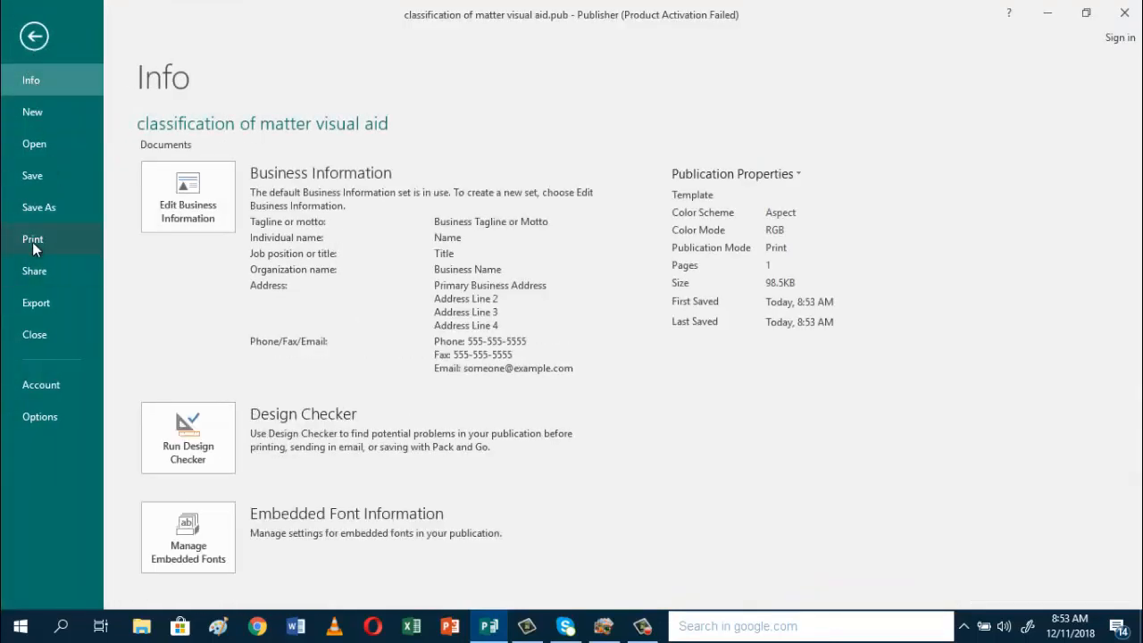
left_click(33, 239)
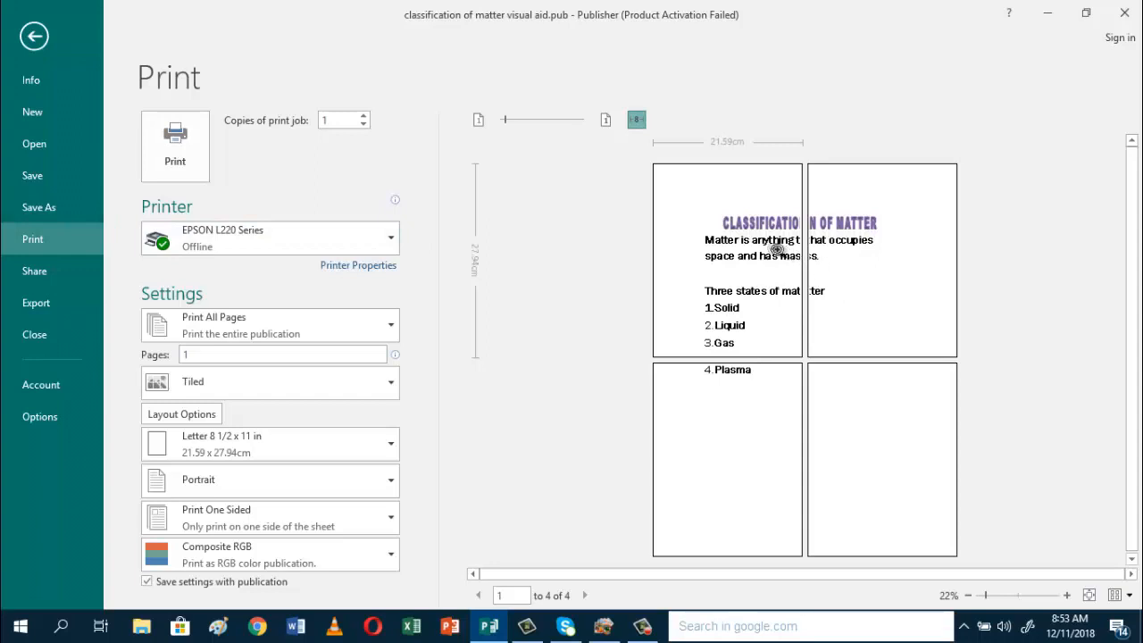
mouse_move(500, 237)
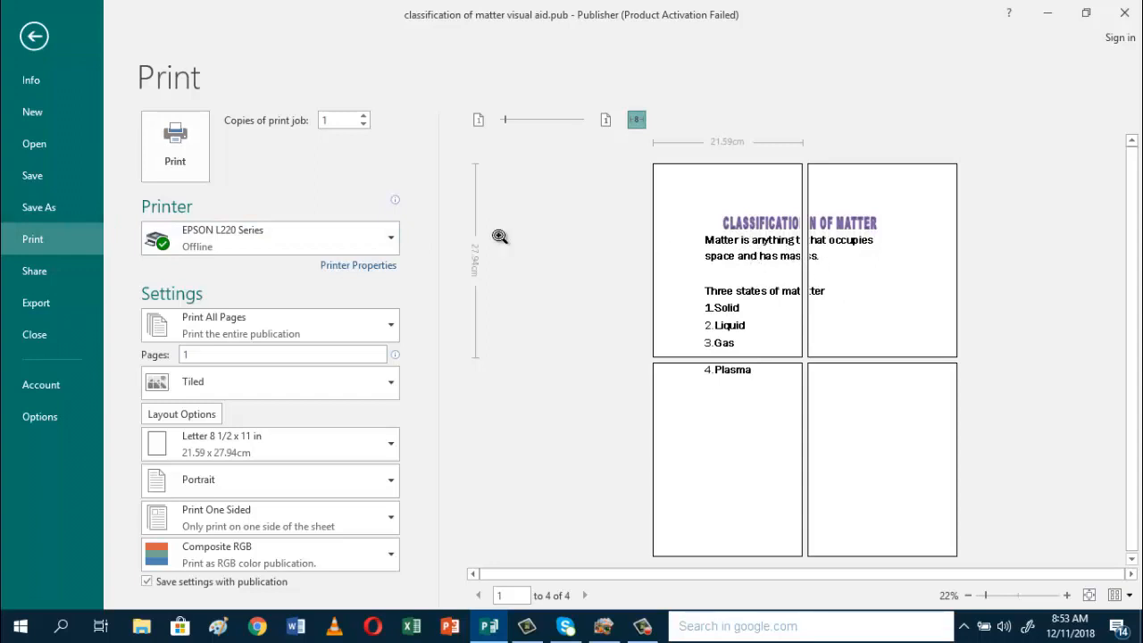
mouse_move(33, 36)
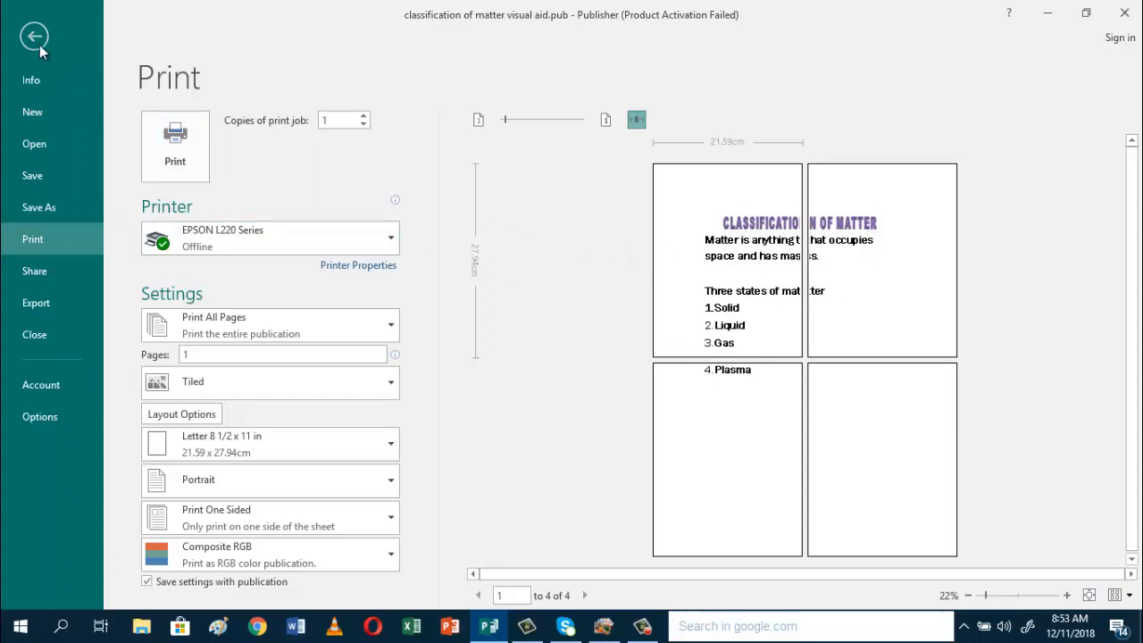
Step: Go back from the print preview to the poster editing workspace
left_click(34, 35)
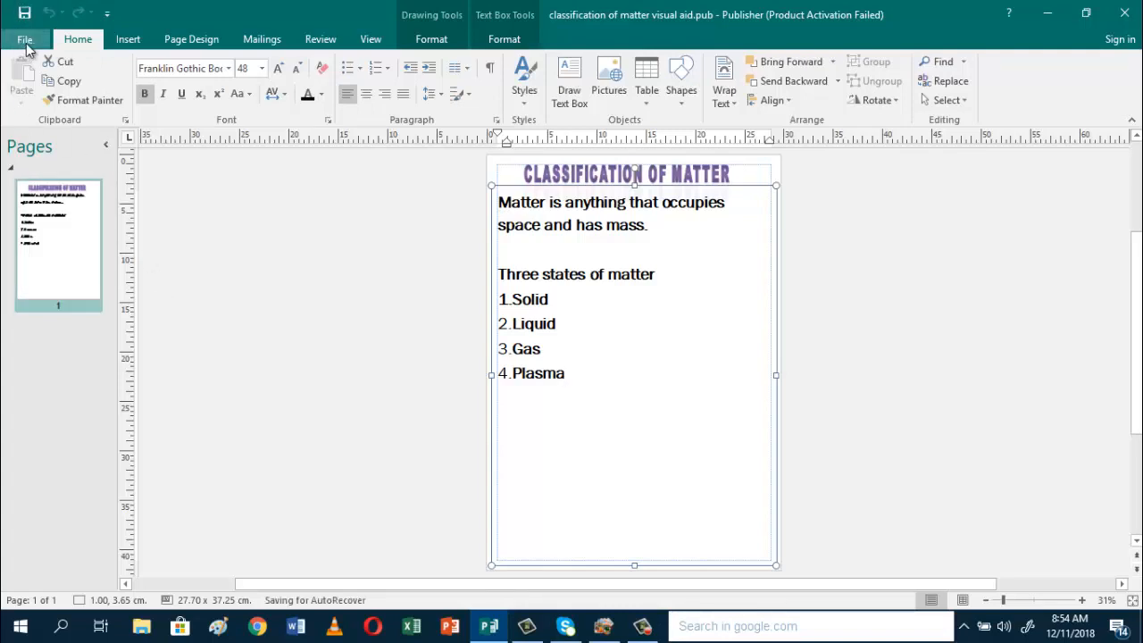
Step: Reopen File > Print to recheck the four-sheet tiled preview
left_click(25, 40)
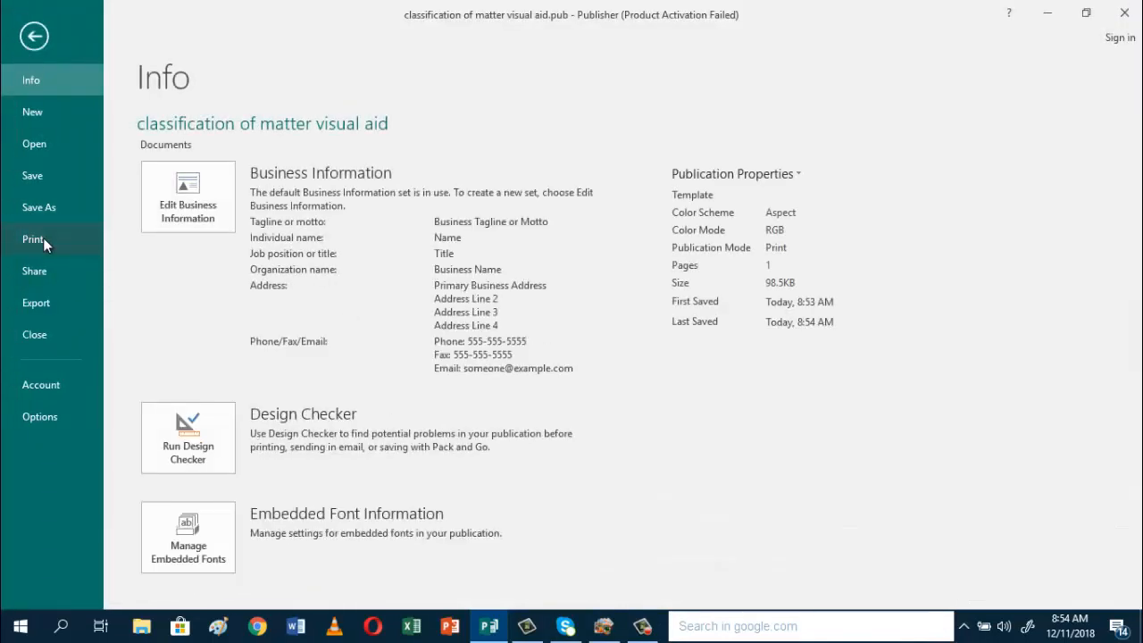
left_click(33, 238)
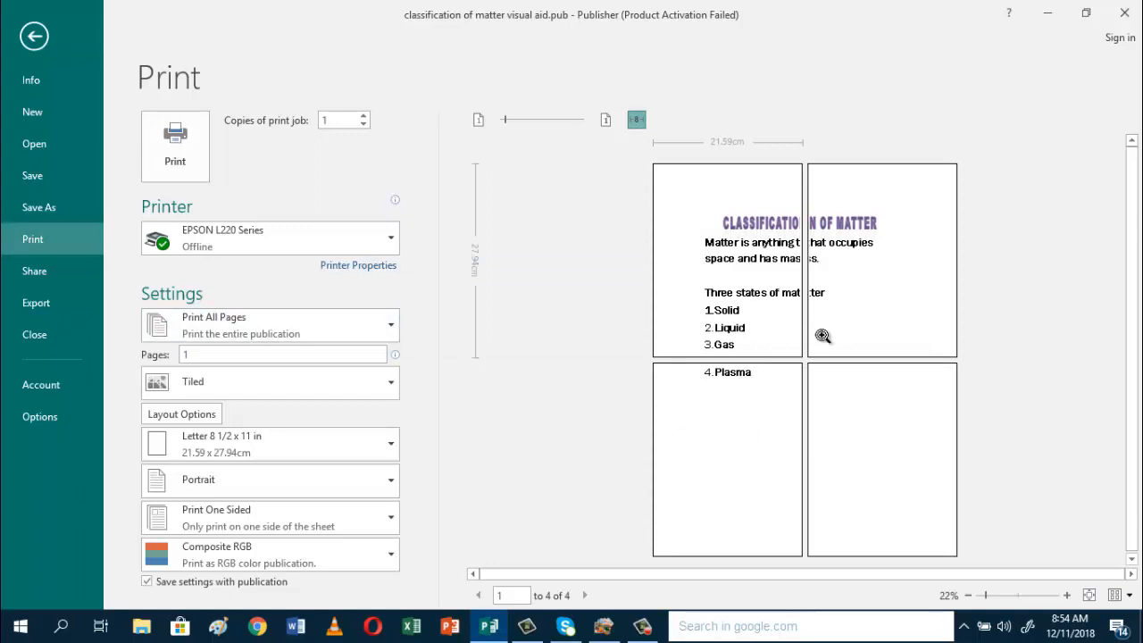
mouse_move(892, 310)
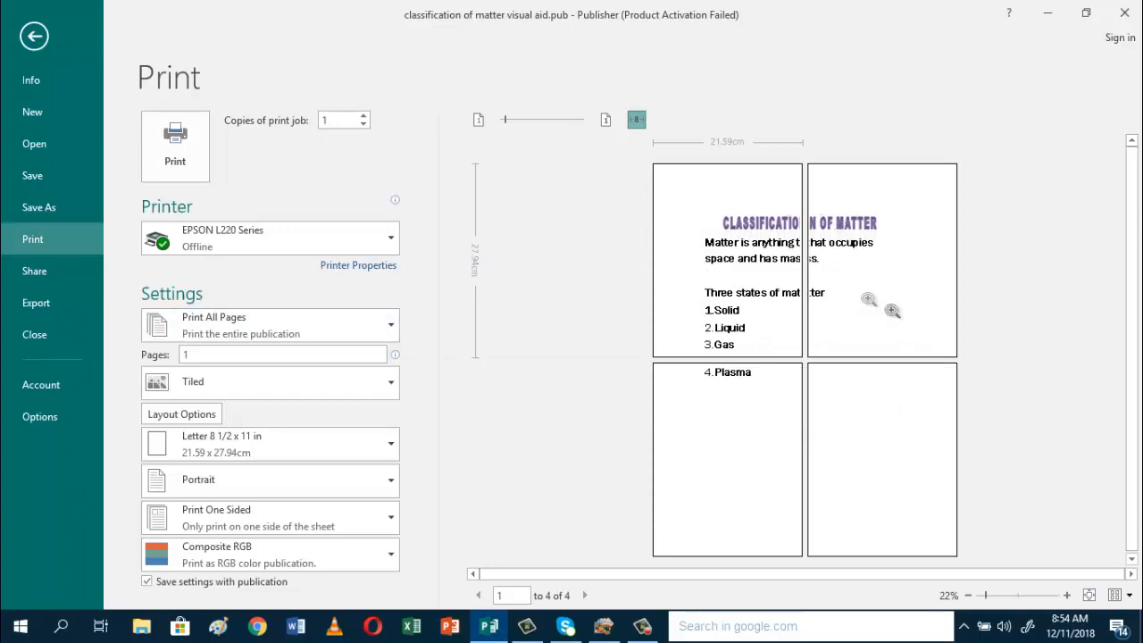
mouse_move(809, 460)
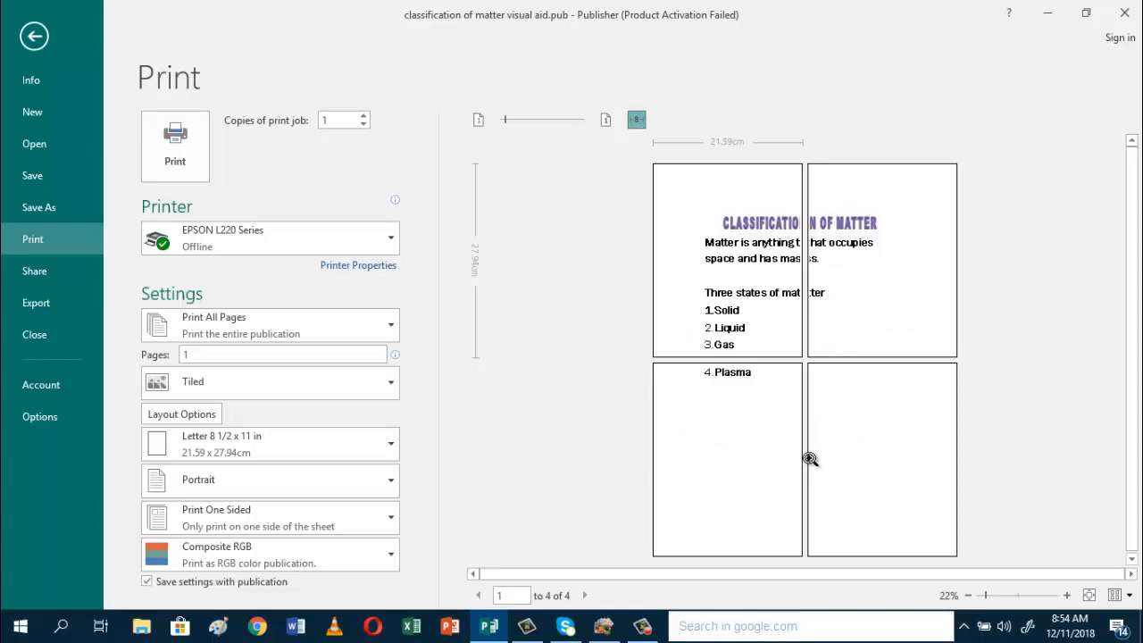